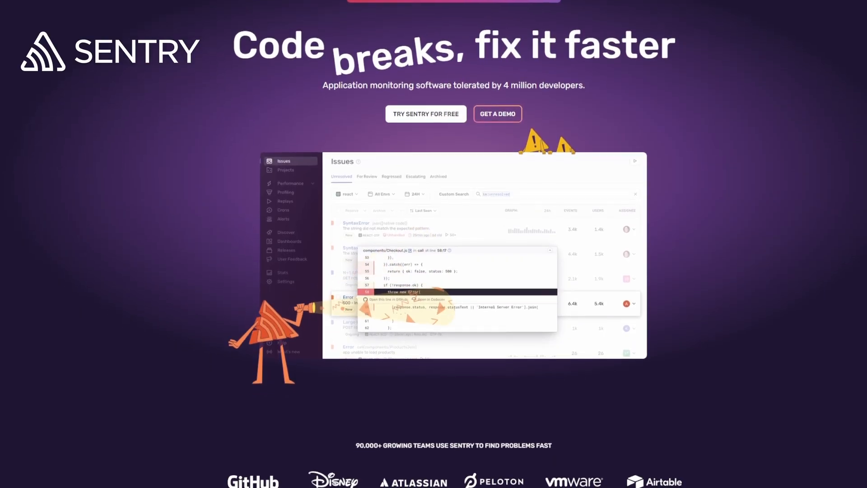
Scroll through the sentrygame production Issues list of seven unresolved errors
{"action": "scroll", "scroll_direction": "down", "scroll_amount": 3}
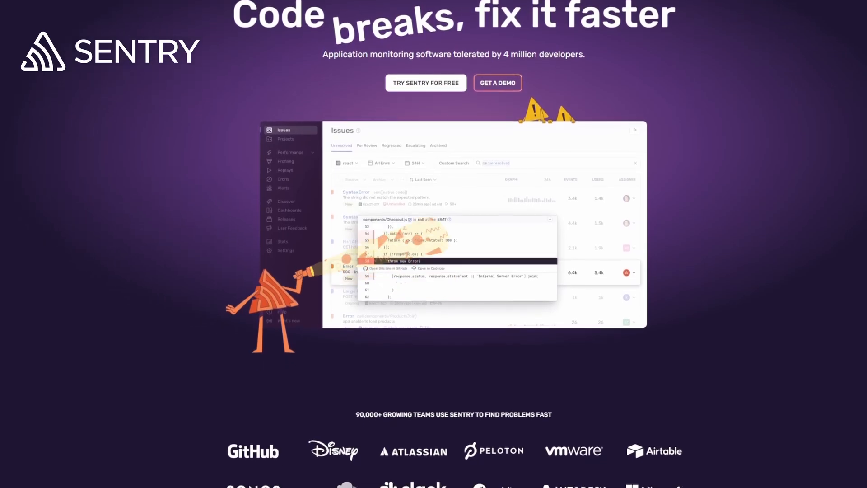
{"action": "scroll", "scroll_direction": "down", "scroll_amount": 3}
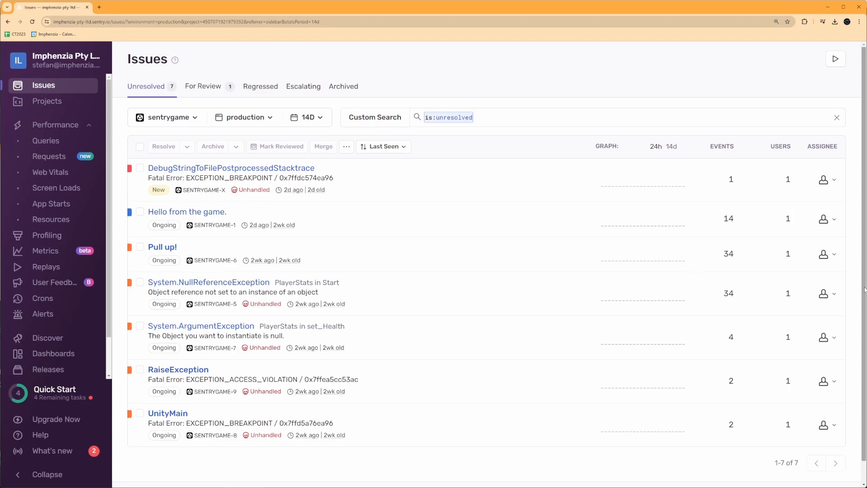
Open the System.NullReferenceException issue and review its tags, PlayerStats.cs stack trace and breadcrumbs
{"action": "left_click", "coordinate": [209, 282]}
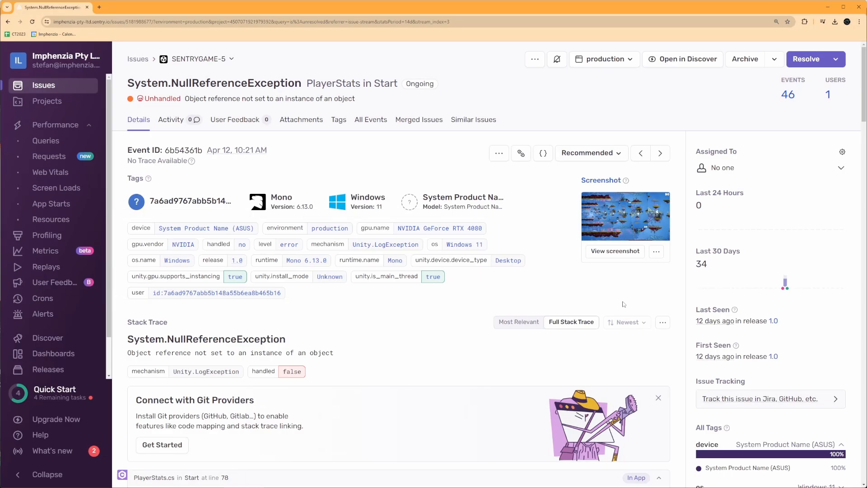
{"action": "mouse_move", "coordinate": [848, 113]}
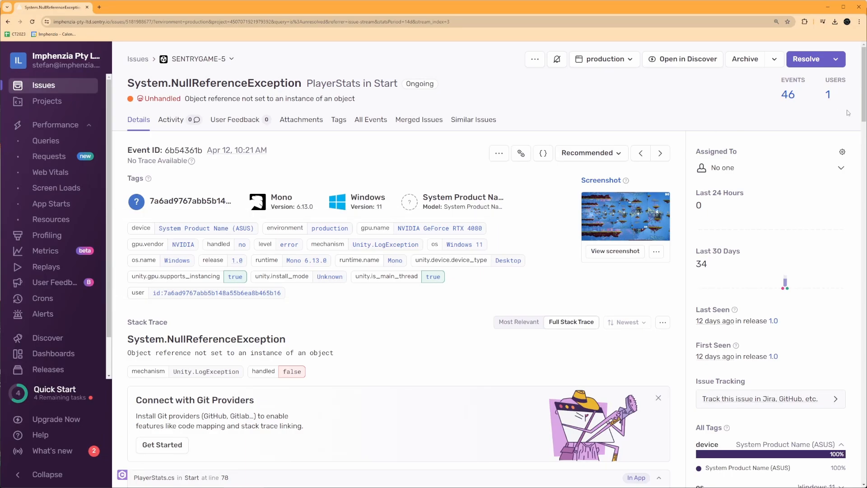
{"action": "scroll", "scroll_direction": "down", "scroll_amount": 3}
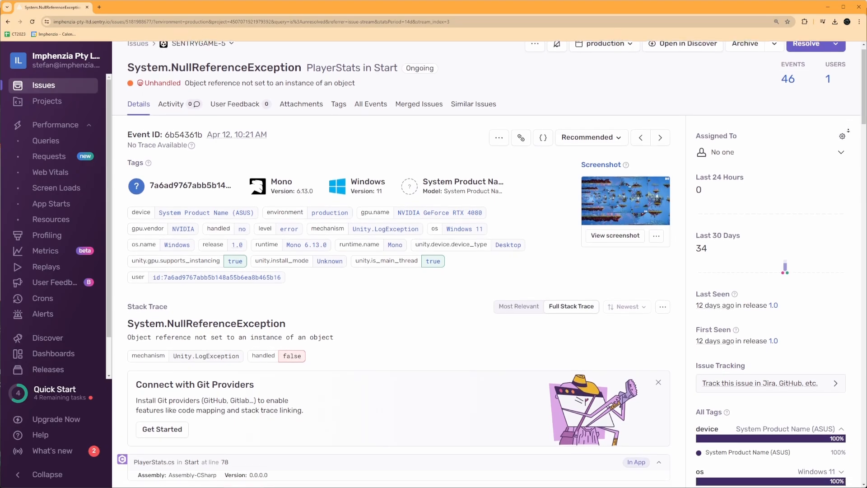
{"action": "scroll", "scroll_direction": "down", "scroll_amount": 3}
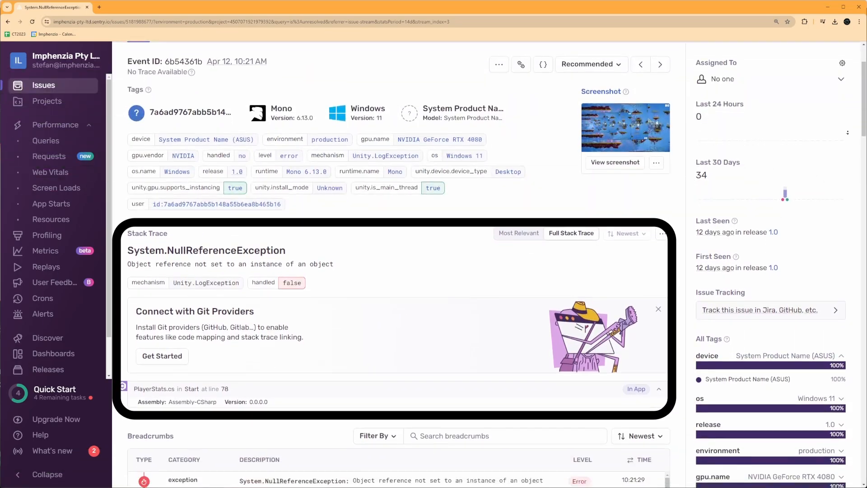
{"action": "scroll", "scroll_direction": "down", "scroll_amount": 3}
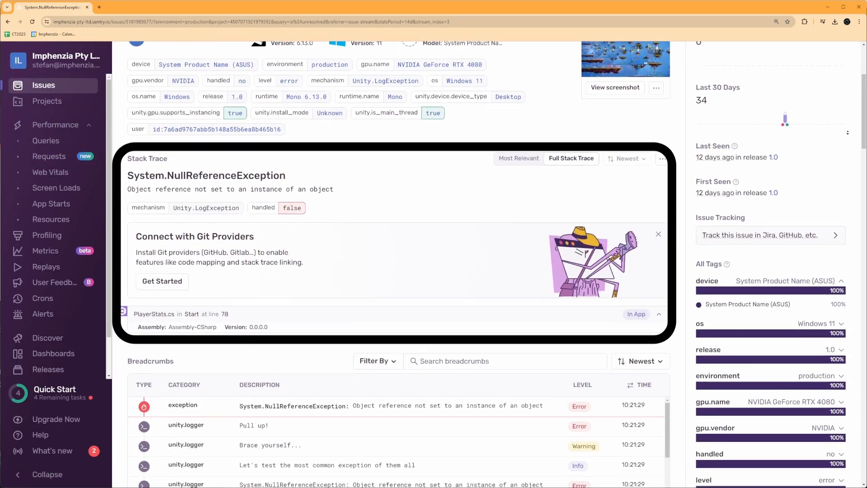
{"action": "scroll", "scroll_direction": "down", "scroll_amount": 3}
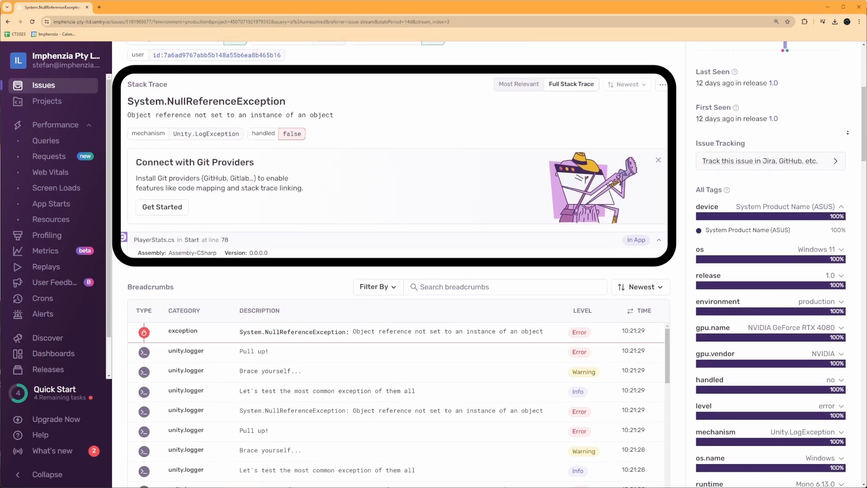
{"action": "scroll", "scroll_direction": "down", "scroll_amount": 3}
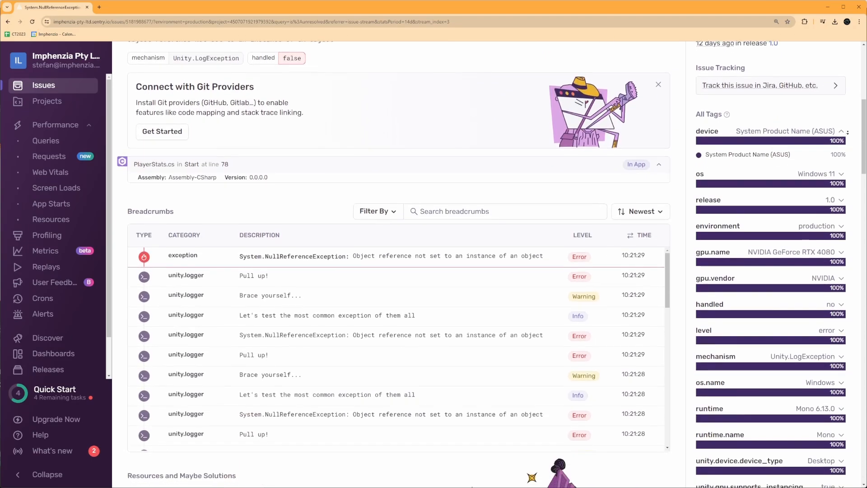
{"action": "scroll", "scroll_direction": "down", "scroll_amount": 3}
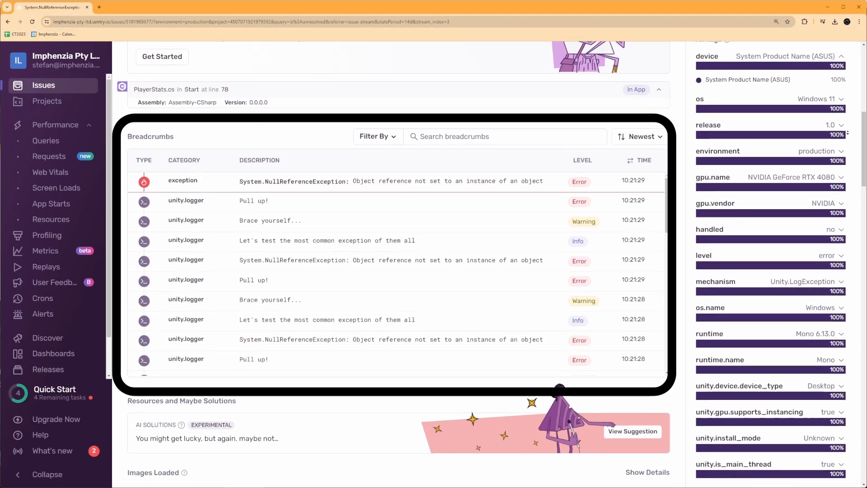
{"action": "scroll", "scroll_direction": "down", "scroll_amount": 3}
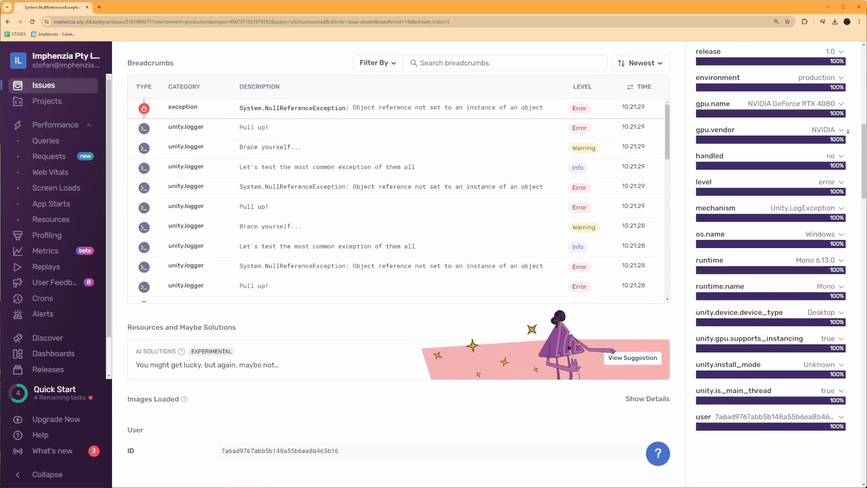
{"action": "scroll", "scroll_direction": "down", "scroll_amount": 3}
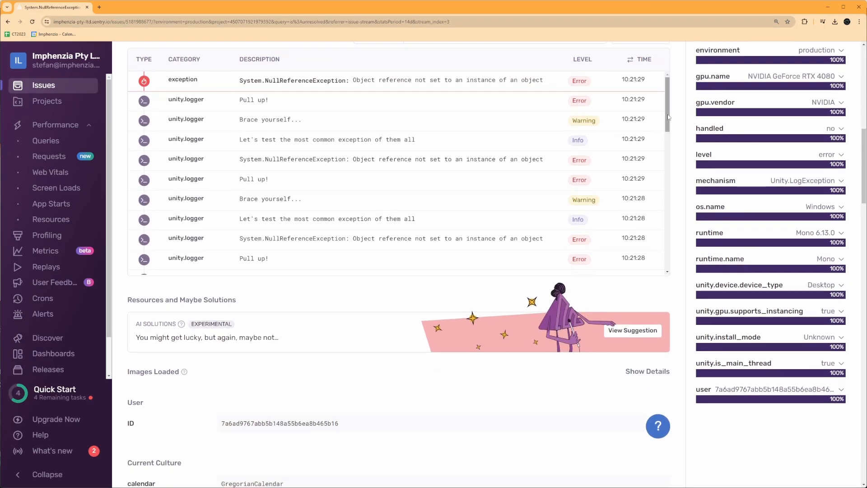
{"action": "scroll", "scroll_direction": "down", "scroll_amount": 3}
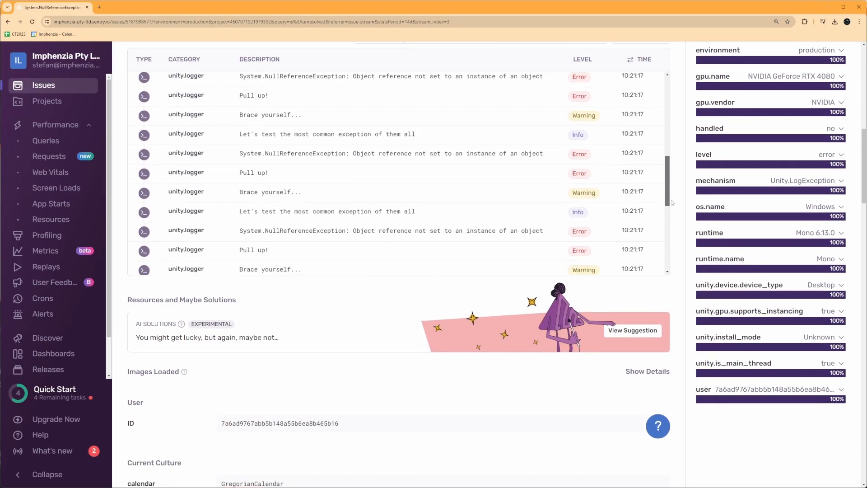
{"action": "scroll", "scroll_direction": "down", "scroll_amount": 3}
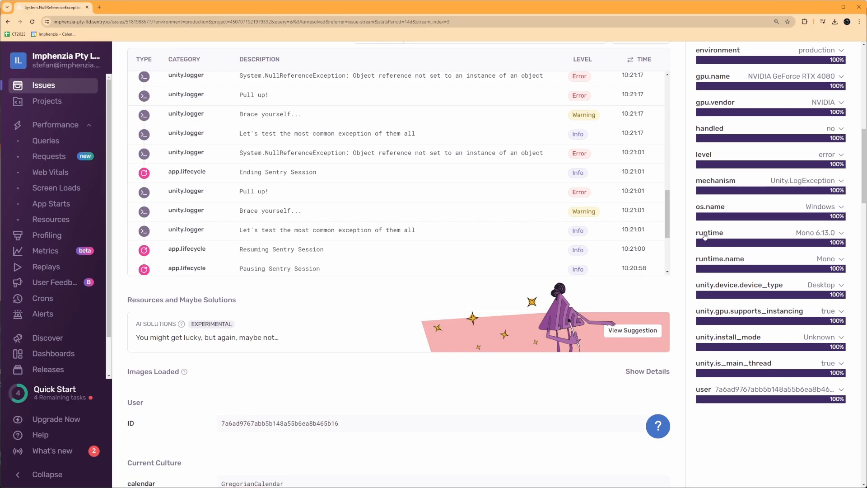
Reveal the AI-suggested fix and read its proposed null check in Start
{"action": "left_click", "coordinate": [632, 330]}
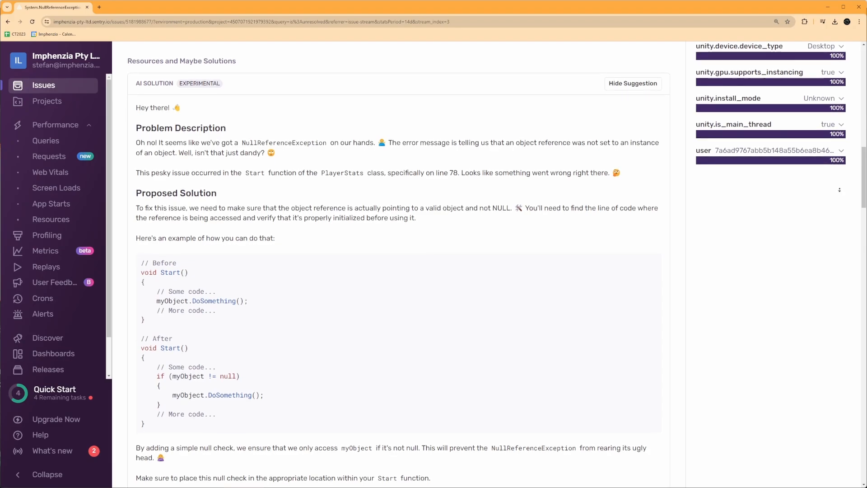
{"action": "scroll", "scroll_direction": "down", "scroll_amount": 3}
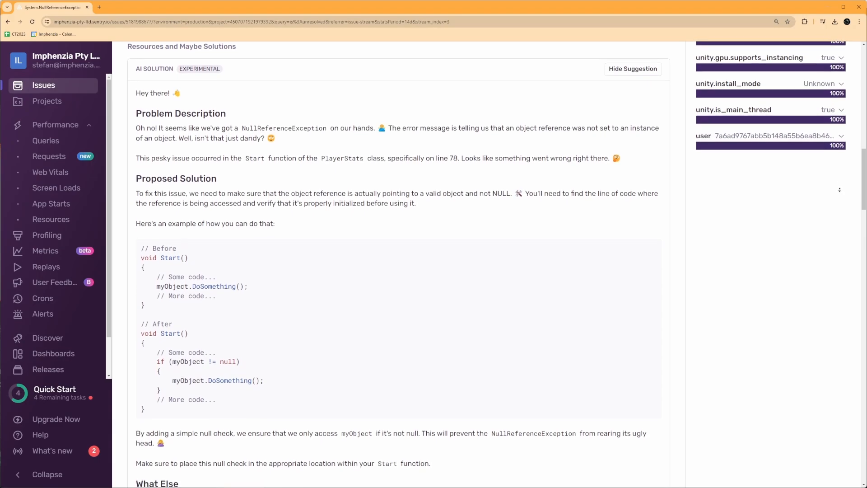
{"action": "scroll", "scroll_direction": "down", "scroll_amount": 3}
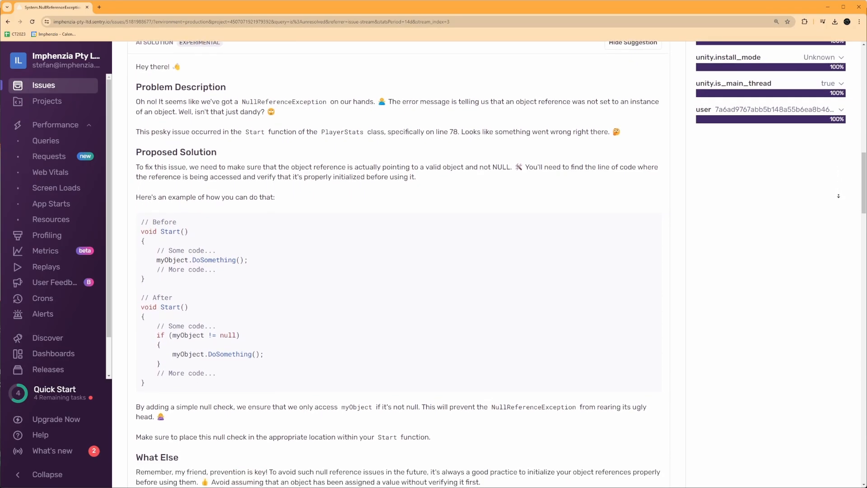
{"action": "scroll", "scroll_direction": "down", "scroll_amount": 3}
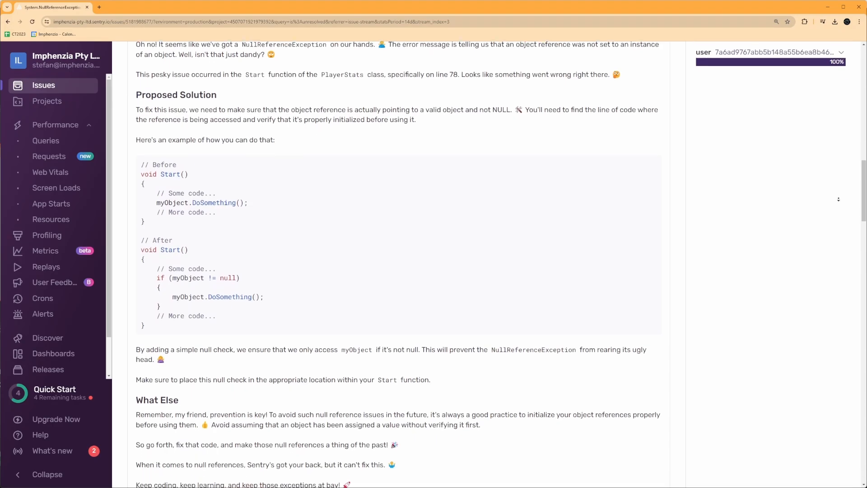
{"action": "scroll", "scroll_direction": "down", "scroll_amount": 3}
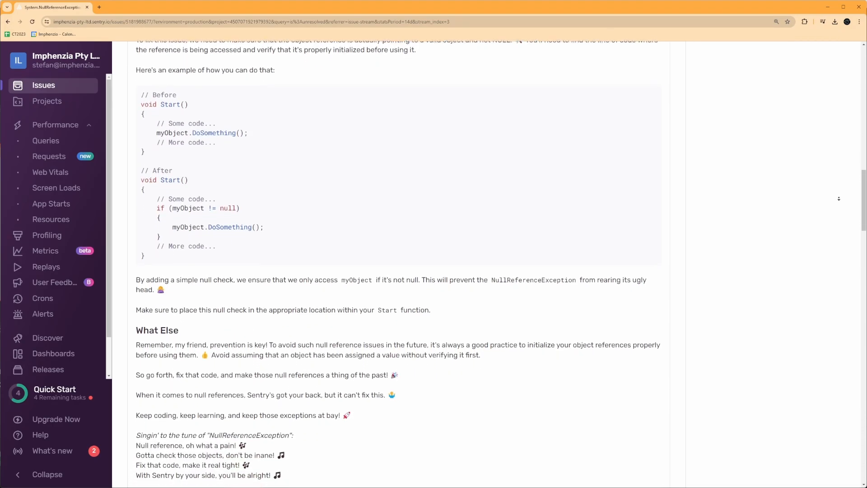
{"action": "scroll", "scroll_direction": "down", "scroll_amount": 3}
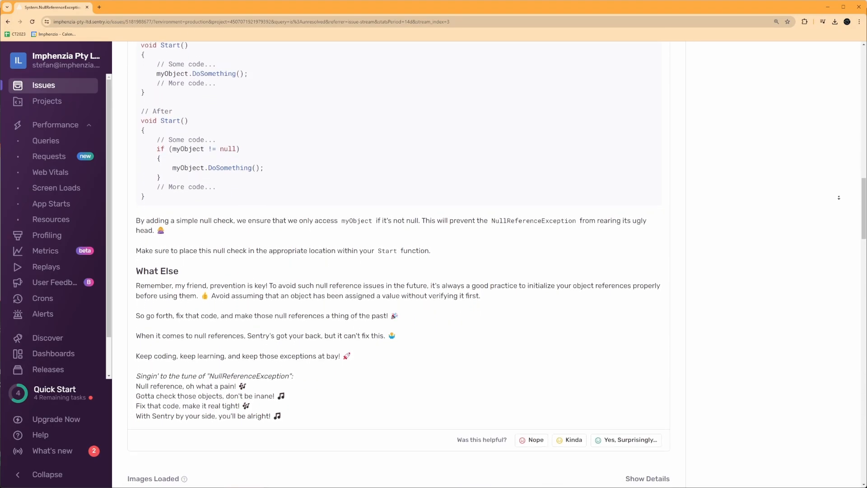
{"action": "scroll", "scroll_direction": "down", "scroll_amount": 3}
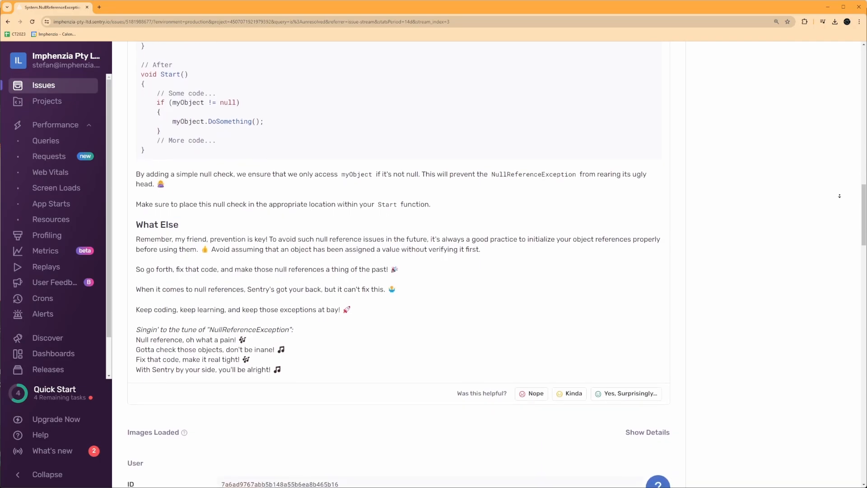
{"action": "scroll", "scroll_direction": "down", "scroll_amount": 3}
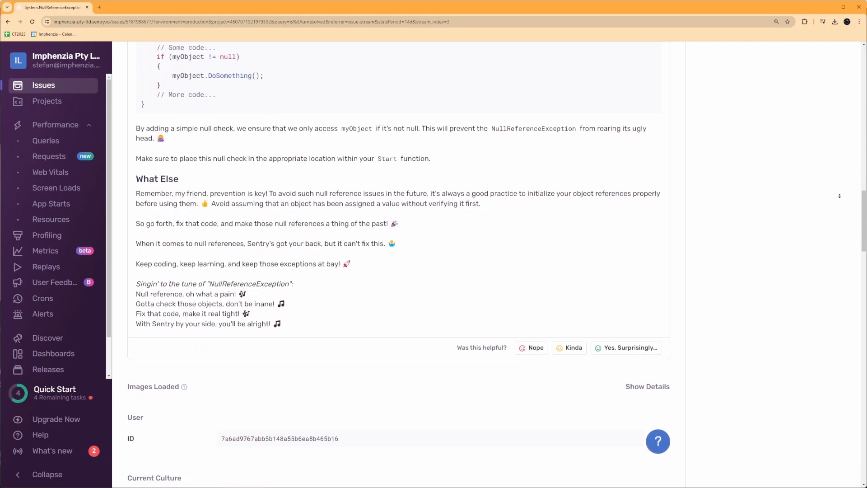
{"action": "scroll", "scroll_direction": "down", "scroll_amount": 3}
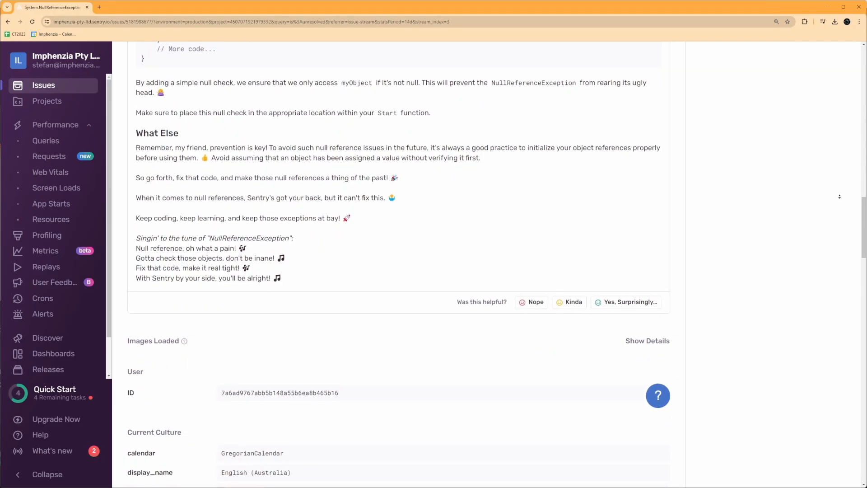
{"action": "scroll", "scroll_direction": "down", "scroll_amount": 3}
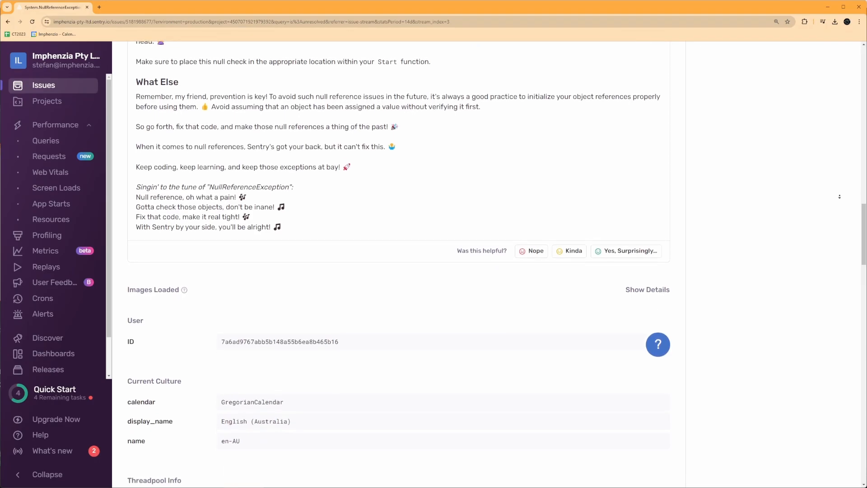
{"action": "scroll", "scroll_direction": "down", "scroll_amount": 3}
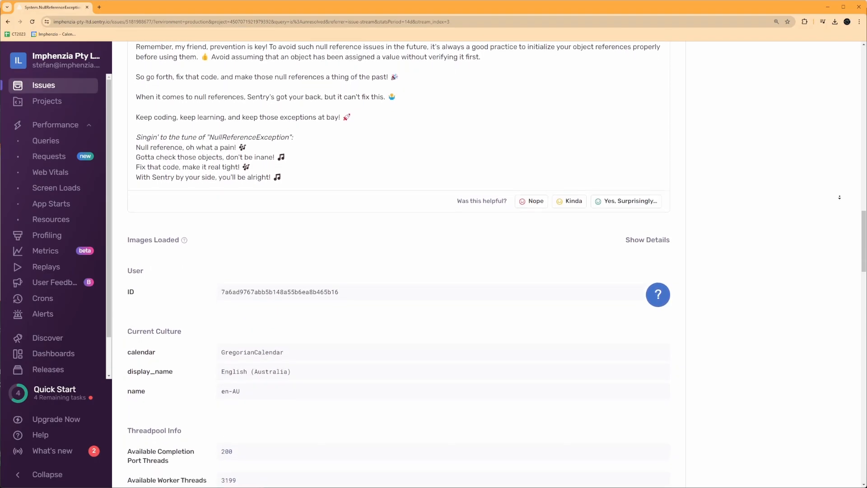
{"action": "scroll", "scroll_direction": "down", "scroll_amount": 3}
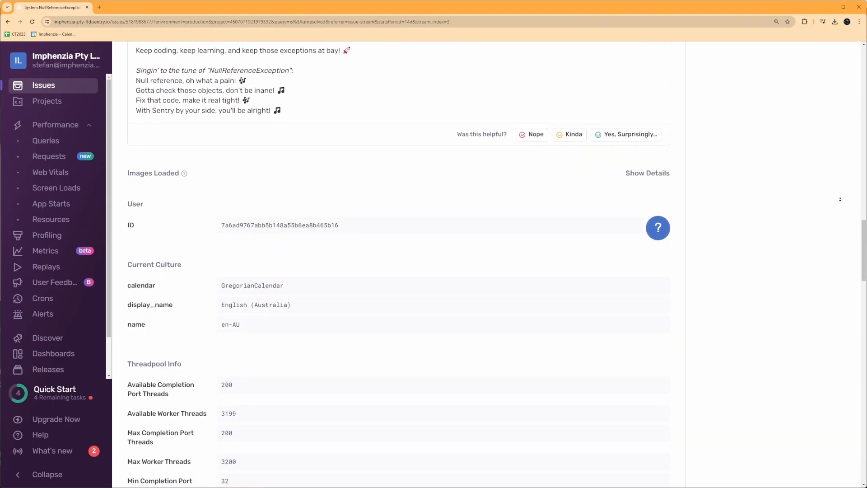
{"action": "scroll", "scroll_direction": "down", "scroll_amount": 3}
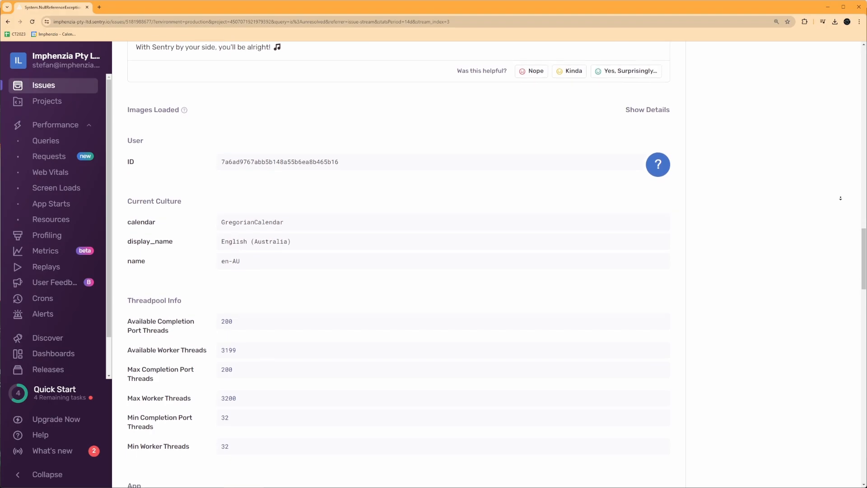
{"action": "scroll", "scroll_direction": "down", "scroll_amount": 3}
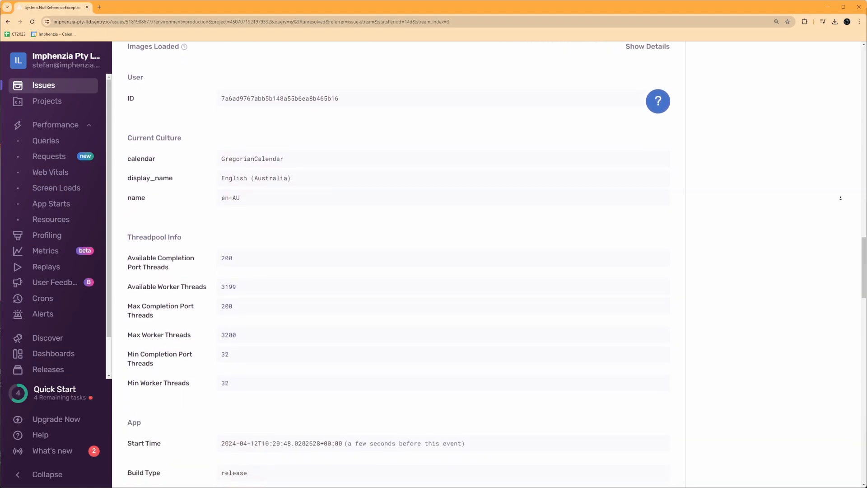
{"action": "scroll", "scroll_direction": "down", "scroll_amount": 3}
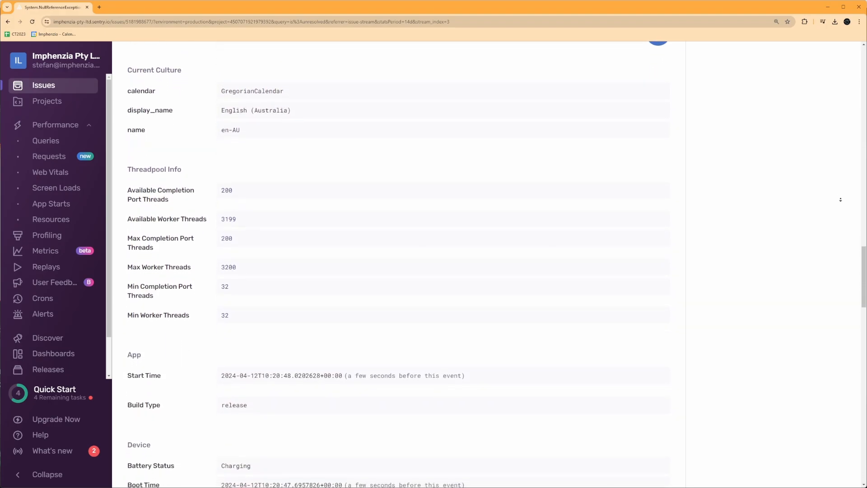
{"action": "scroll", "scroll_direction": "down", "scroll_amount": 3}
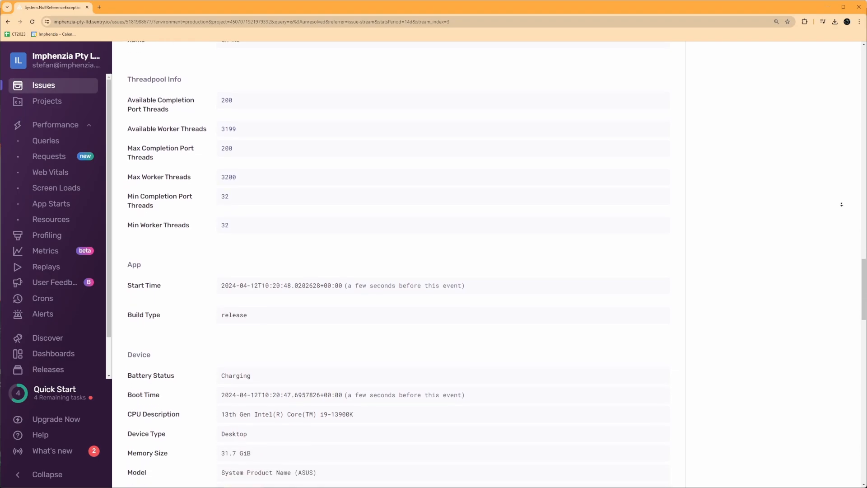
{"action": "scroll", "scroll_direction": "down", "scroll_amount": 3}
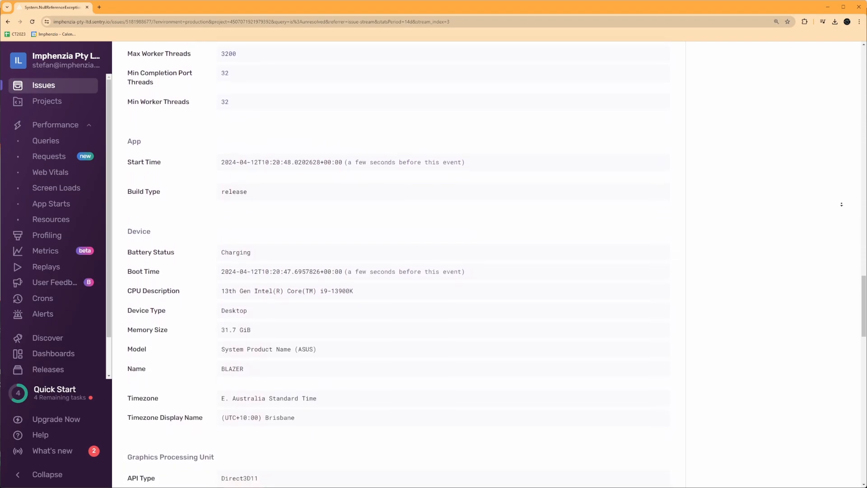
{"action": "scroll", "scroll_direction": "down", "scroll_amount": 3}
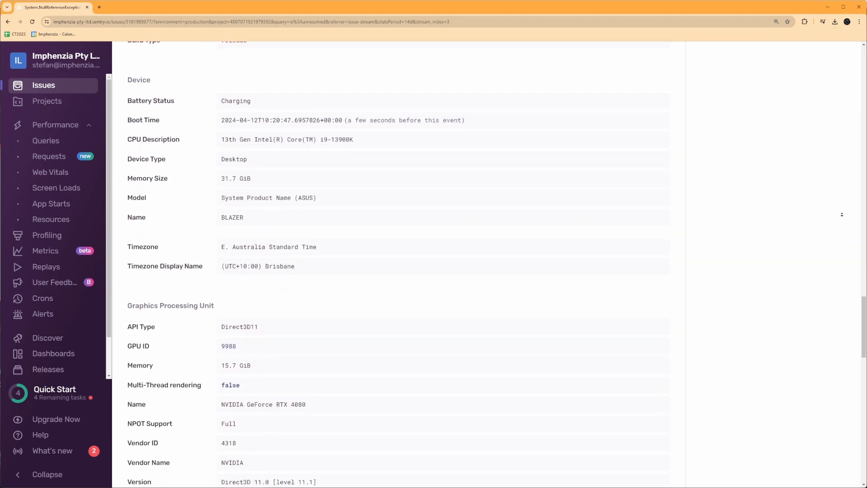
{"action": "scroll", "scroll_direction": "down", "scroll_amount": 3}
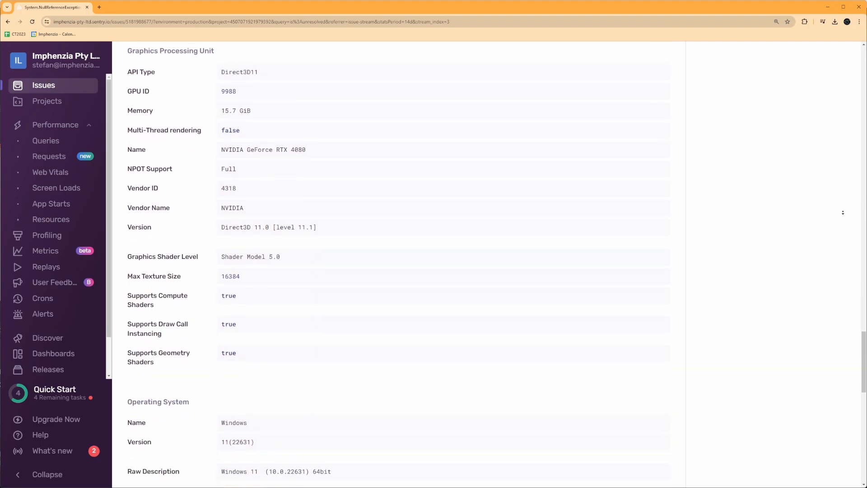
{"action": "scroll", "scroll_direction": "down", "scroll_amount": 3}
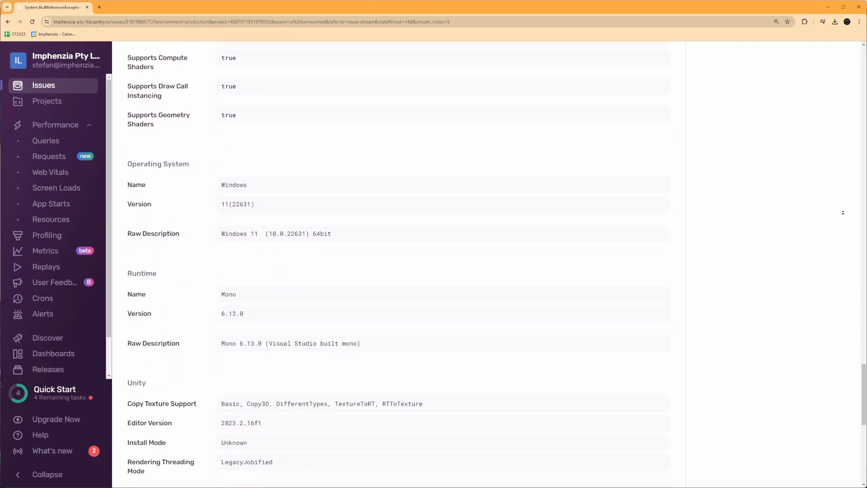
{"action": "scroll", "scroll_direction": "down", "scroll_amount": 3}
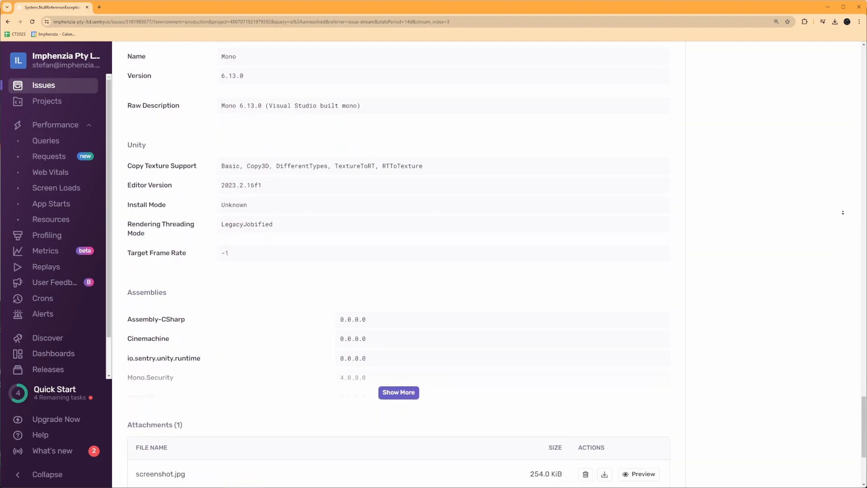
{"action": "scroll", "scroll_direction": "down", "scroll_amount": 3}
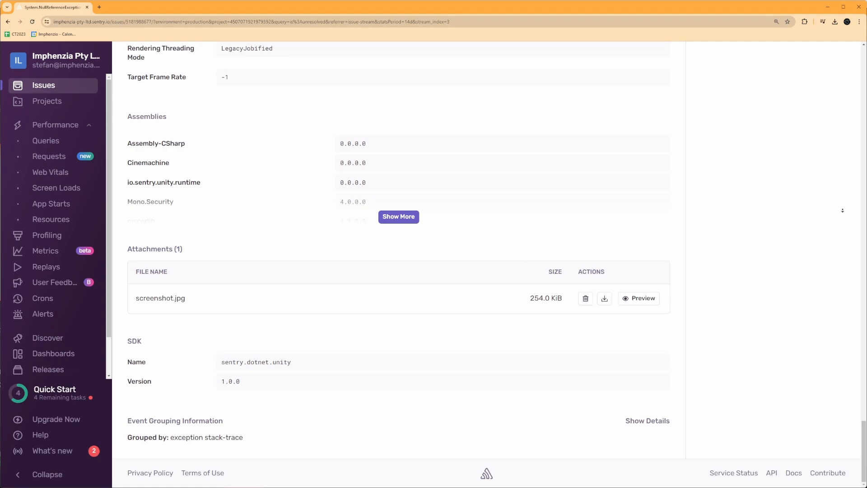
{"action": "mouse_move", "coordinate": [843, 212]}
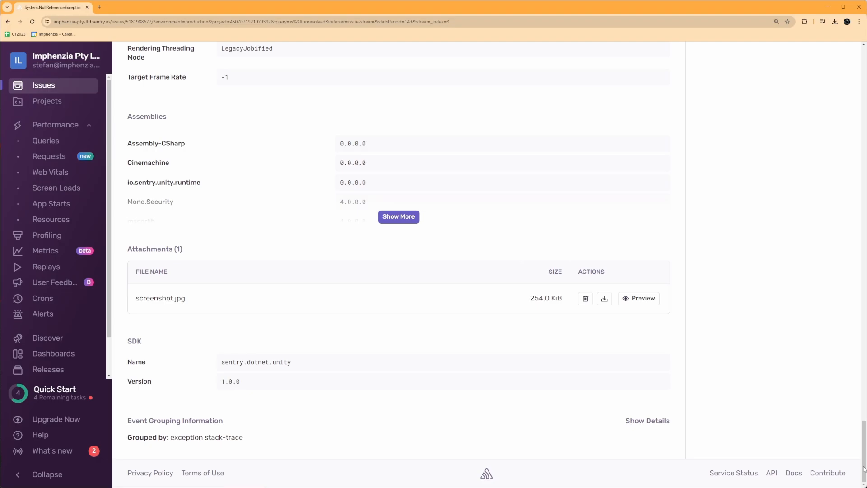
{"action": "scroll", "scroll_direction": "up", "scroll_amount": 3}
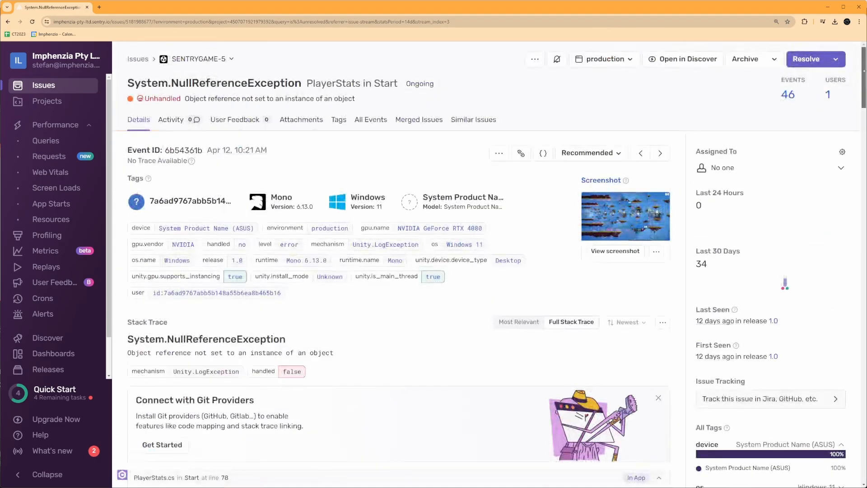
{"action": "left_click", "coordinate": [301, 119]}
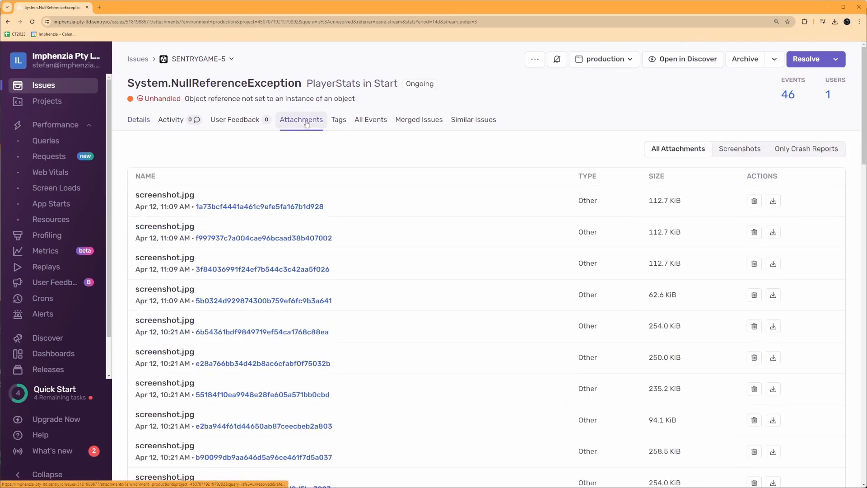
{"action": "left_click", "coordinate": [338, 120]}
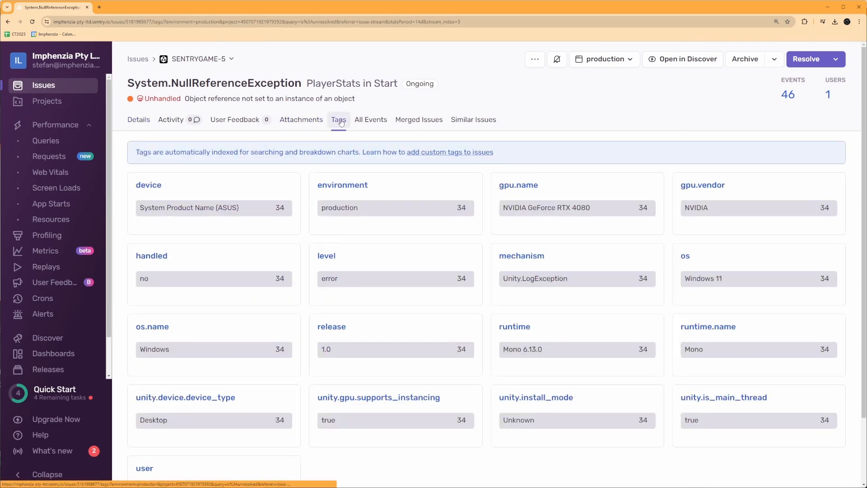
{"action": "mouse_move", "coordinate": [539, 203]}
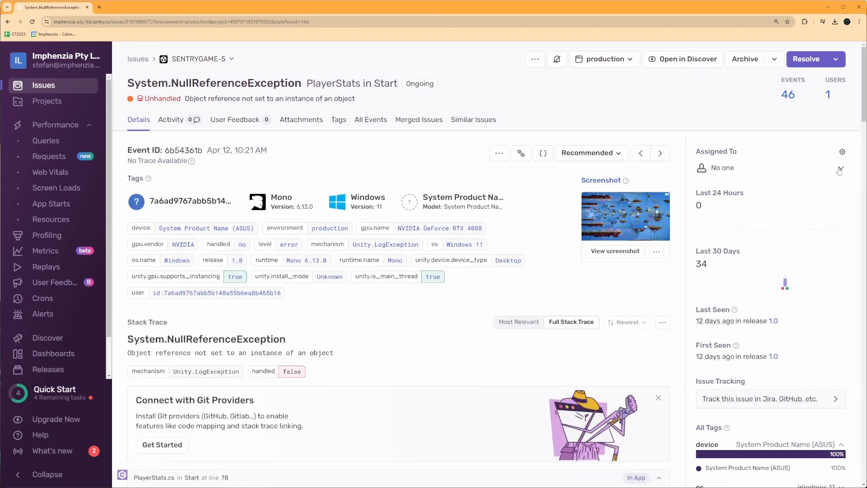
Check the assign and archive options, then view the User Feedback and Attachments tabs
{"action": "left_click", "coordinate": [840, 168]}
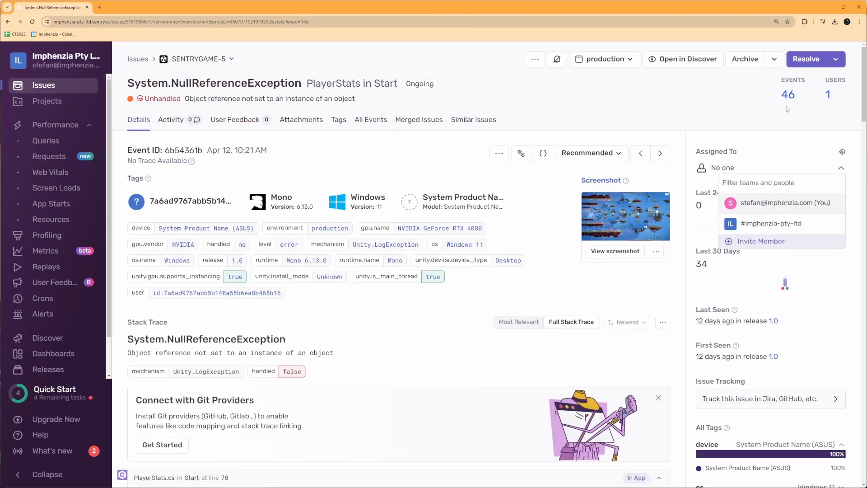
{"action": "left_click", "coordinate": [775, 59]}
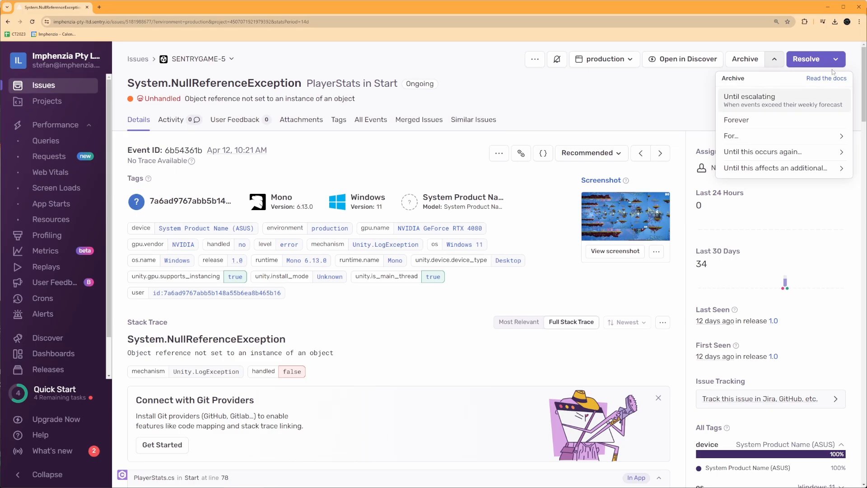
{"action": "left_click", "coordinate": [836, 59]}
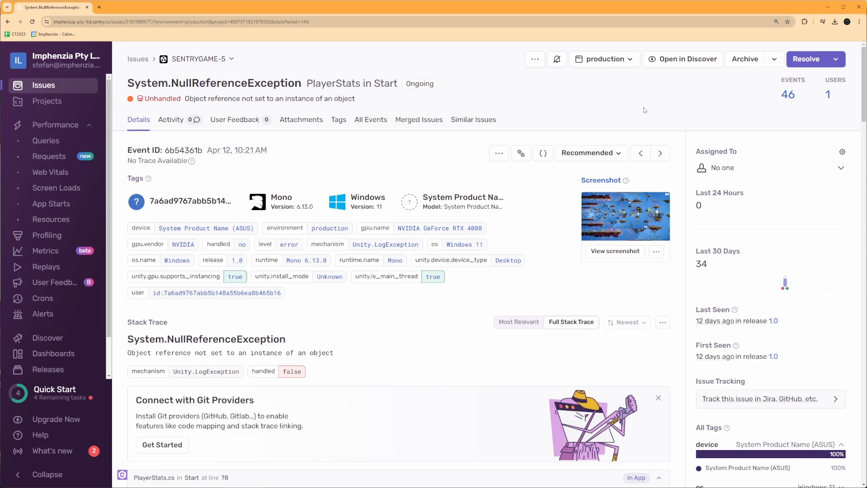
{"action": "left_click", "coordinate": [235, 120]}
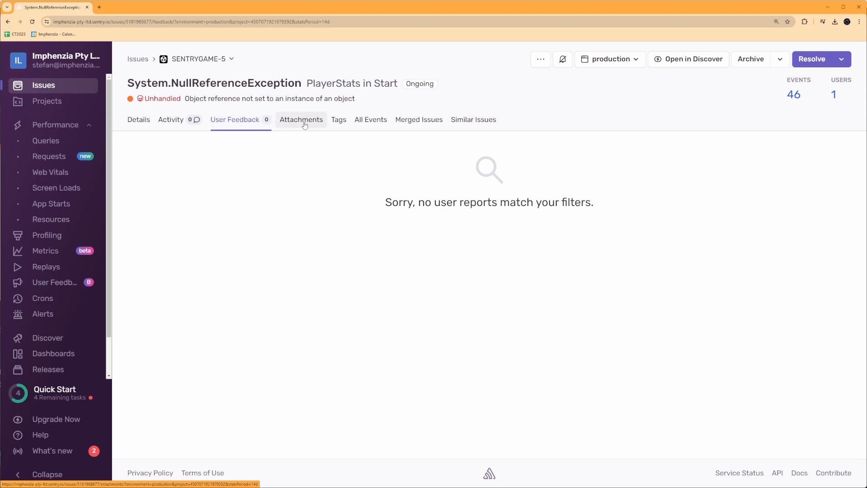
{"action": "left_click", "coordinate": [139, 119]}
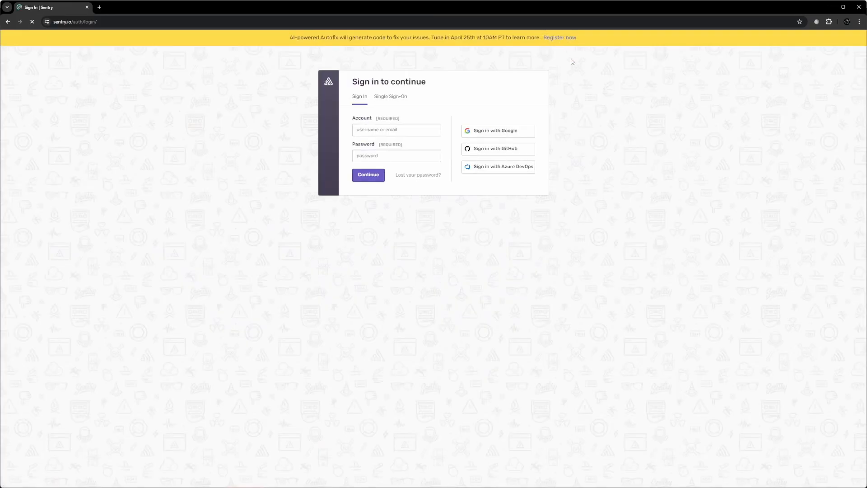
Sign in to Sentry with the first Google account
{"action": "left_click", "coordinate": [498, 130]}
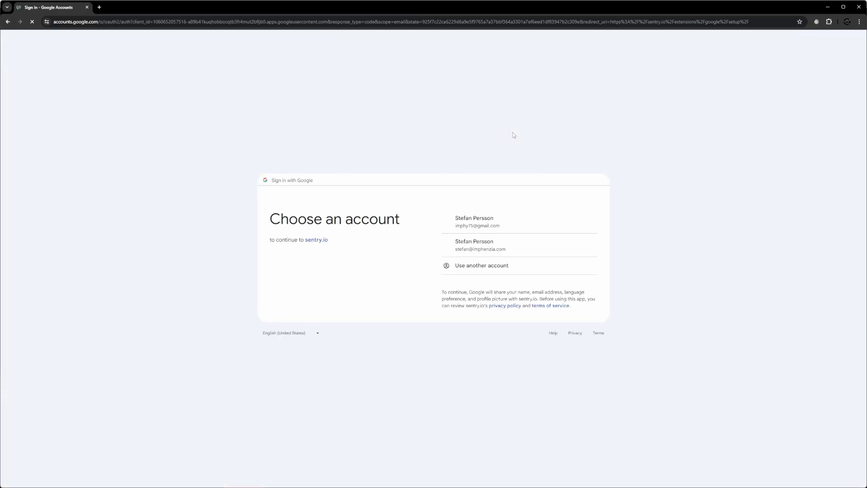
{"action": "left_click", "coordinate": [474, 222]}
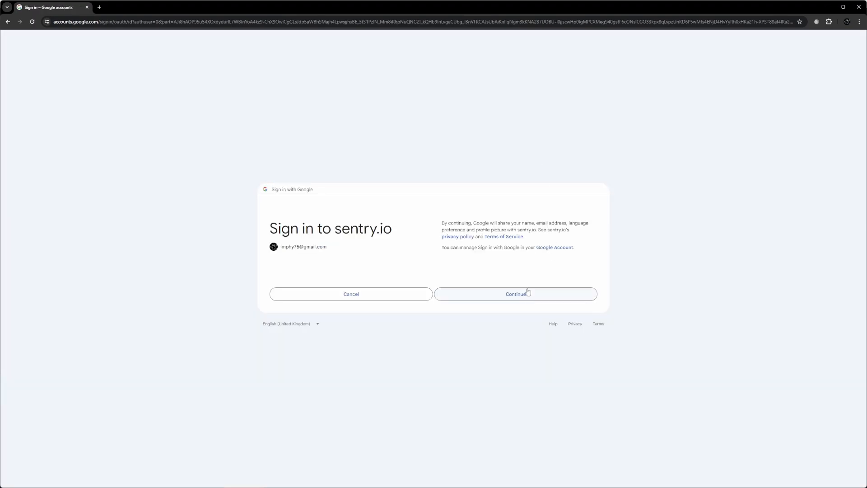
{"action": "left_click", "coordinate": [516, 294]}
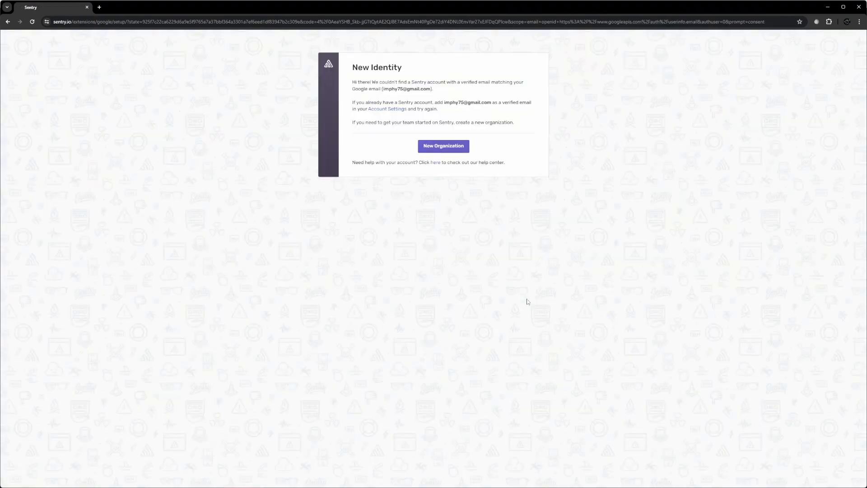
Start a new organization named 'Imphenzia Pt' using the suggested company name
{"action": "left_click", "coordinate": [442, 146]}
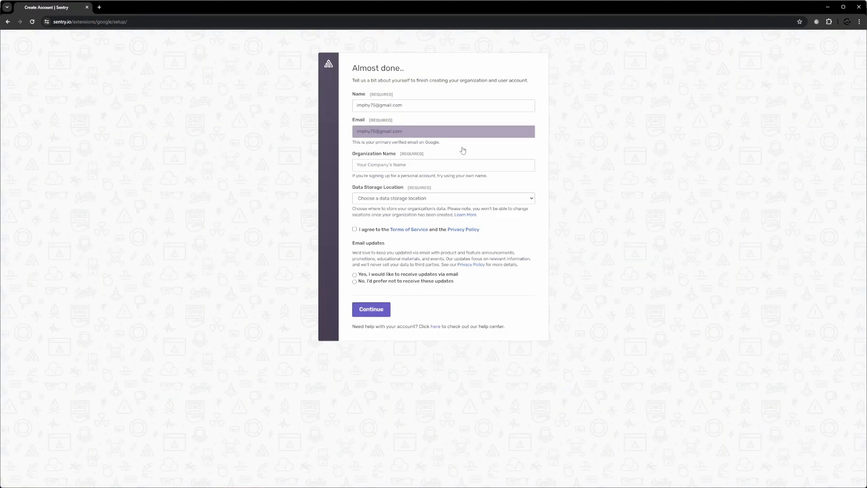
{"action": "type", "text": "Imphenzia Pt"}
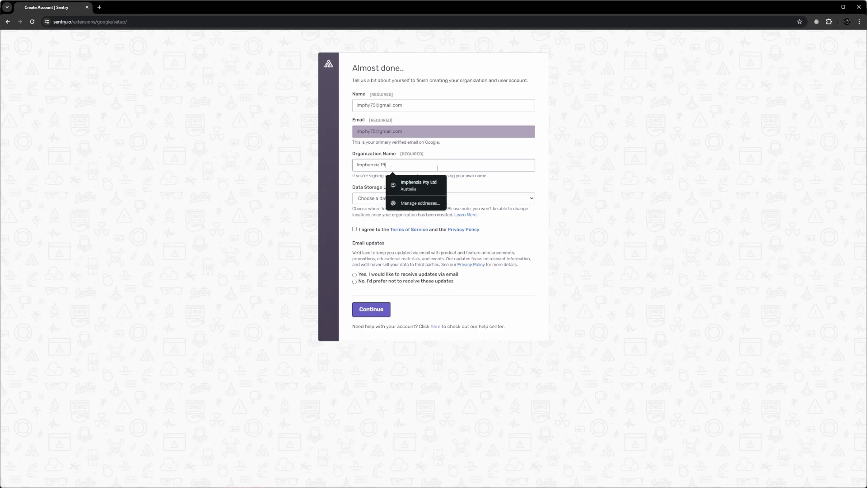
{"action": "left_click", "coordinate": [443, 198]}
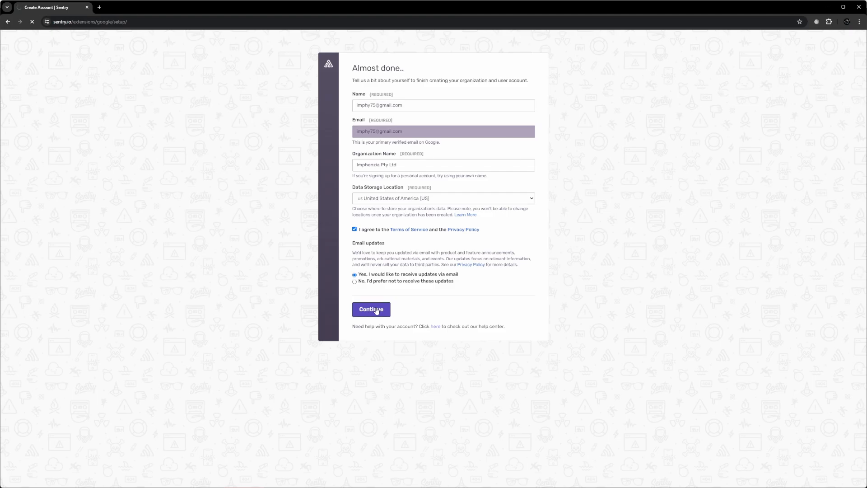
Finish account setup, create a first Unity project named unity, and return to Unity
{"action": "left_click", "coordinate": [371, 309]}
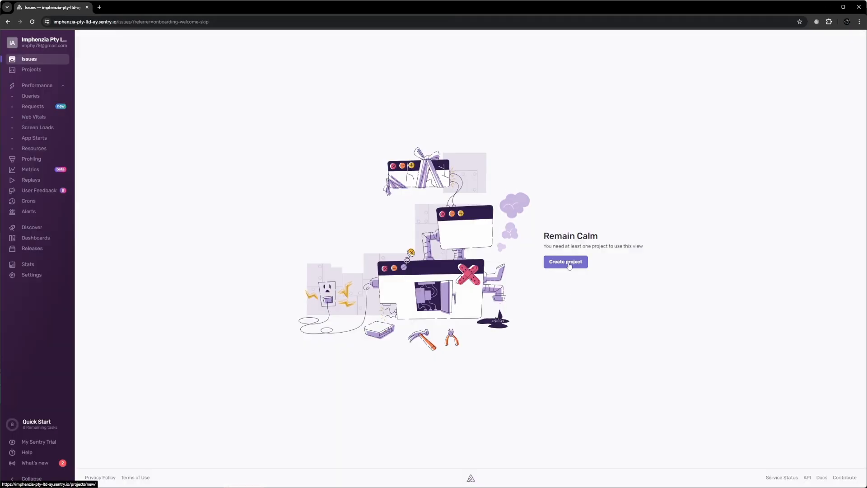
{"action": "left_click", "coordinate": [565, 261]}
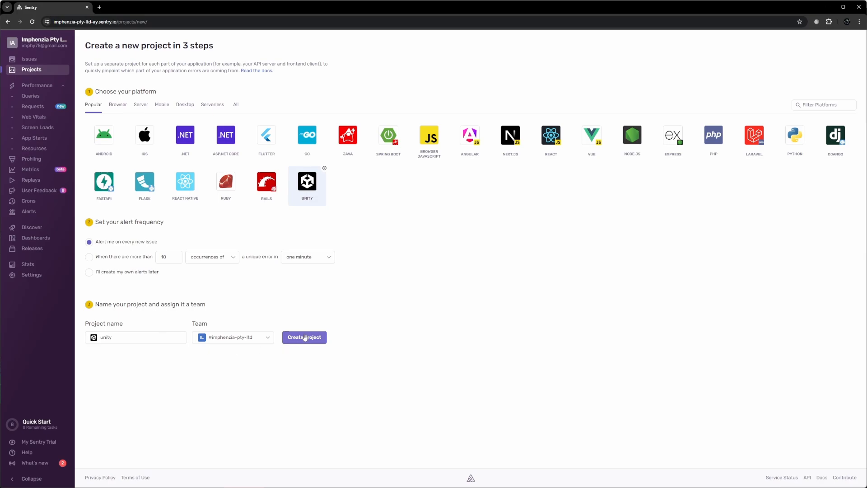
{"action": "left_click", "coordinate": [303, 338]}
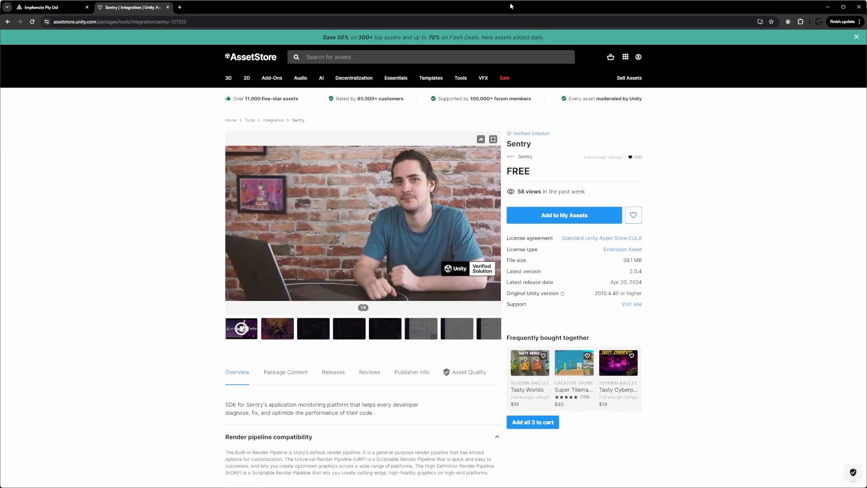
{"action": "left_click", "coordinate": [563, 215]}
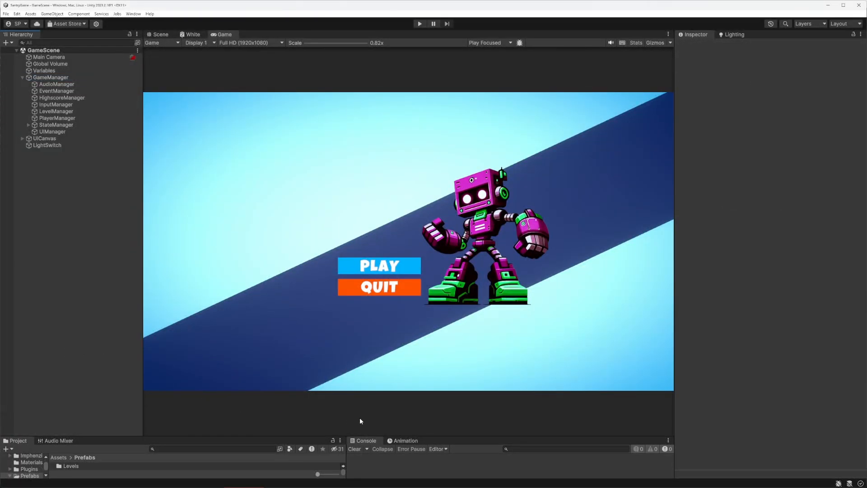
Download the Sentry package from Package Manager's My Assets and import version 2.0.4
{"action": "left_click", "coordinate": [133, 13]}
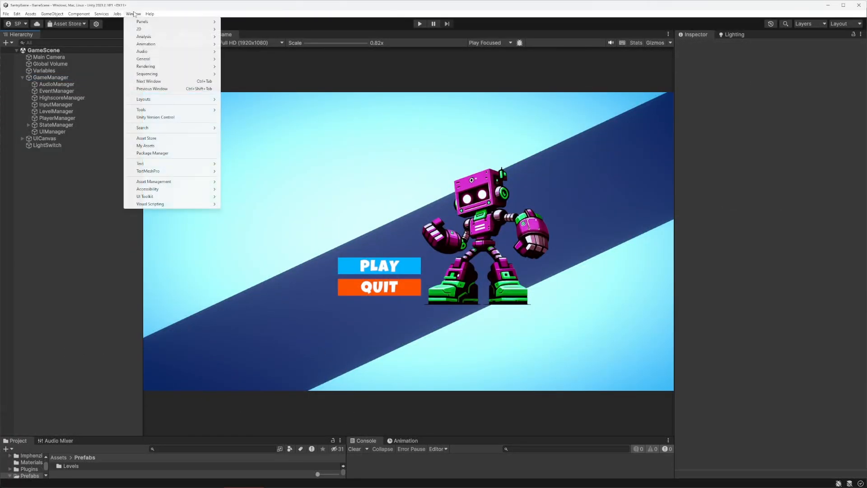
{"action": "left_click", "coordinate": [153, 153]}
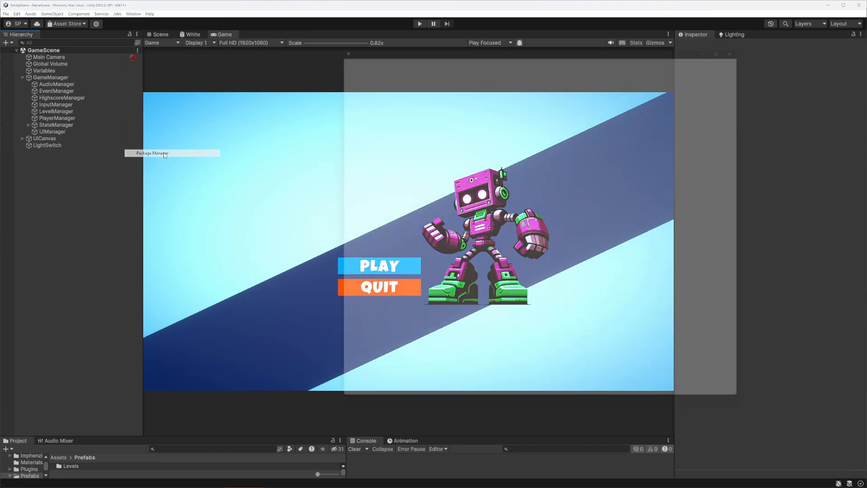
{"action": "left_click", "coordinate": [152, 153]}
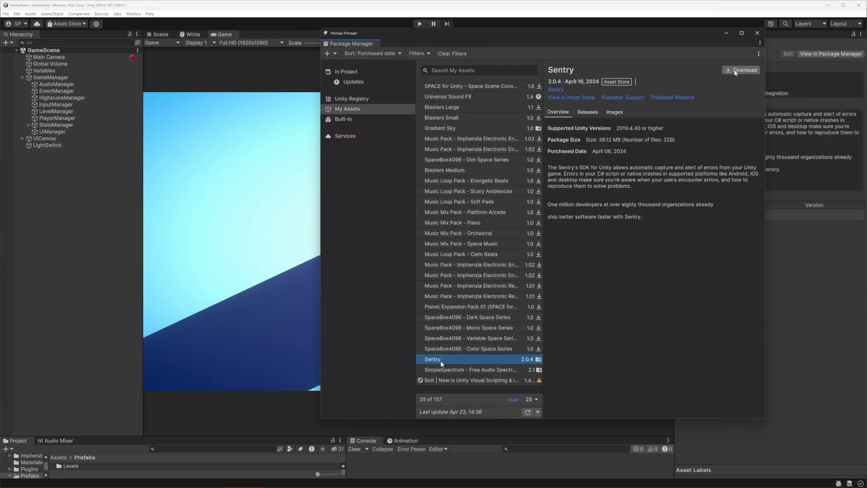
{"action": "left_click", "coordinate": [743, 70]}
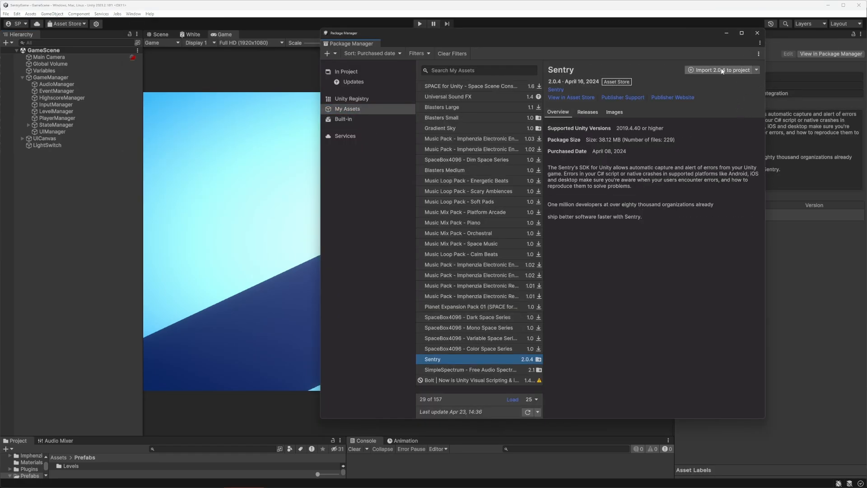
{"action": "left_click", "coordinate": [721, 70]}
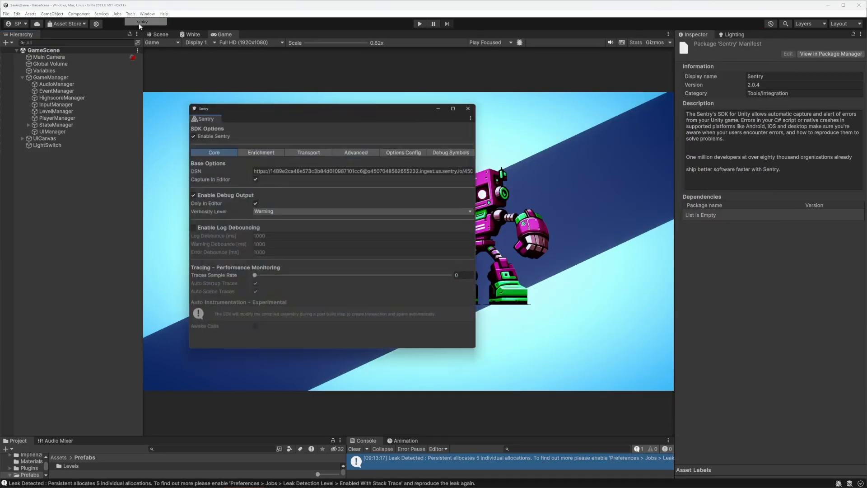
{"action": "left_click", "coordinate": [468, 109]}
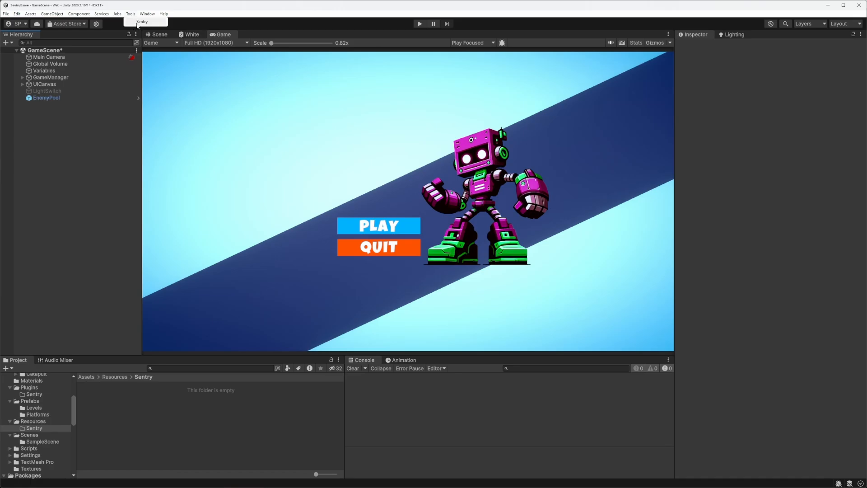
Run the Sentry setup wizard and link the game to the 'unity' project
{"action": "left_click", "coordinate": [143, 22]}
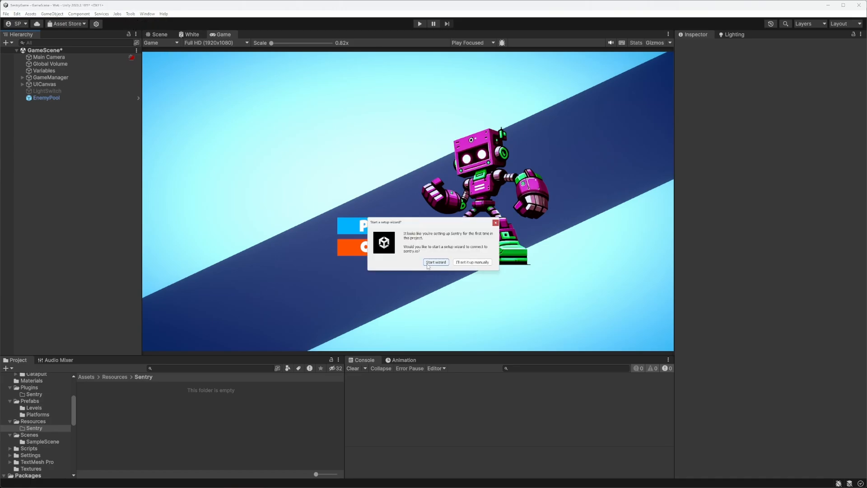
{"action": "left_click", "coordinate": [436, 262]}
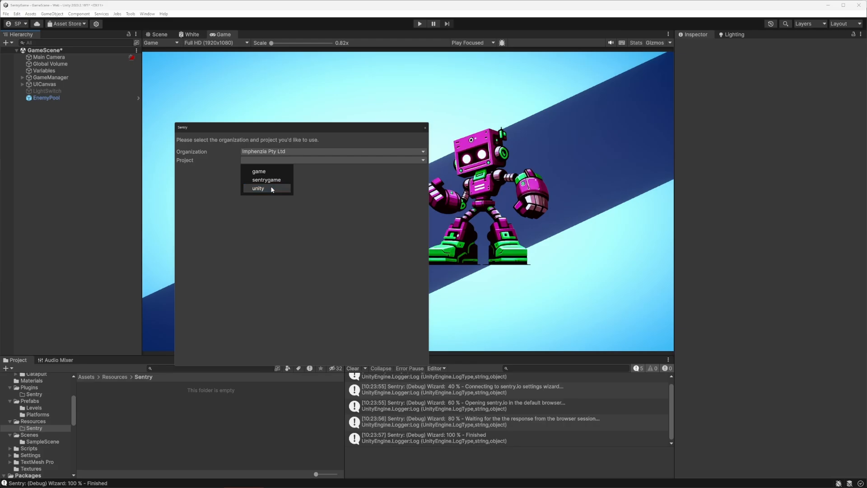
{"action": "left_click", "coordinate": [258, 188]}
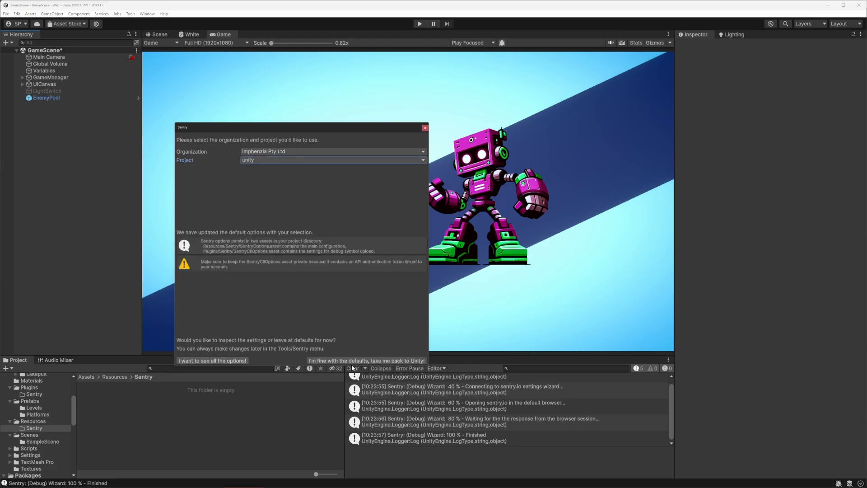
Show all Sentry options and enable Attach Screenshot under Enrichment
{"action": "left_click", "coordinate": [367, 360]}
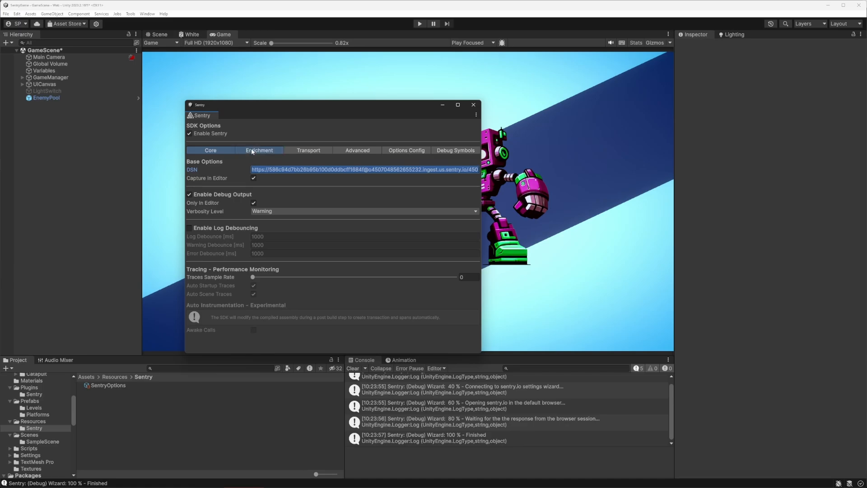
{"action": "left_click", "coordinate": [259, 150]}
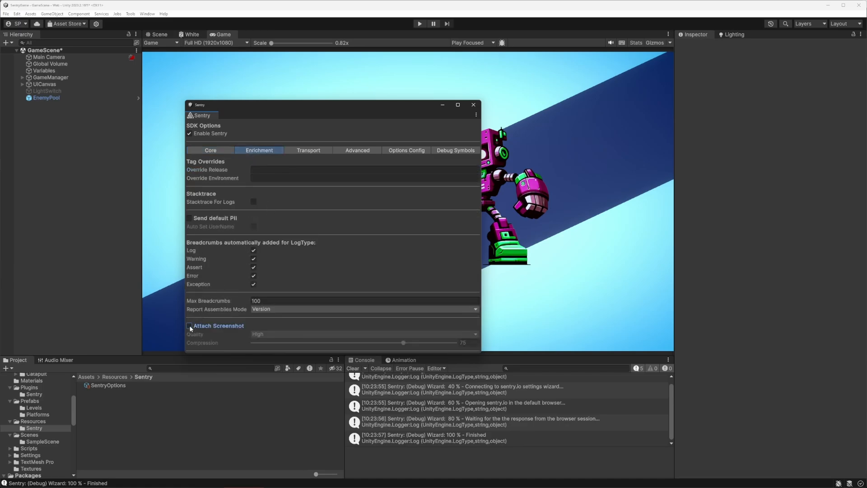
{"action": "left_click", "coordinate": [189, 326]}
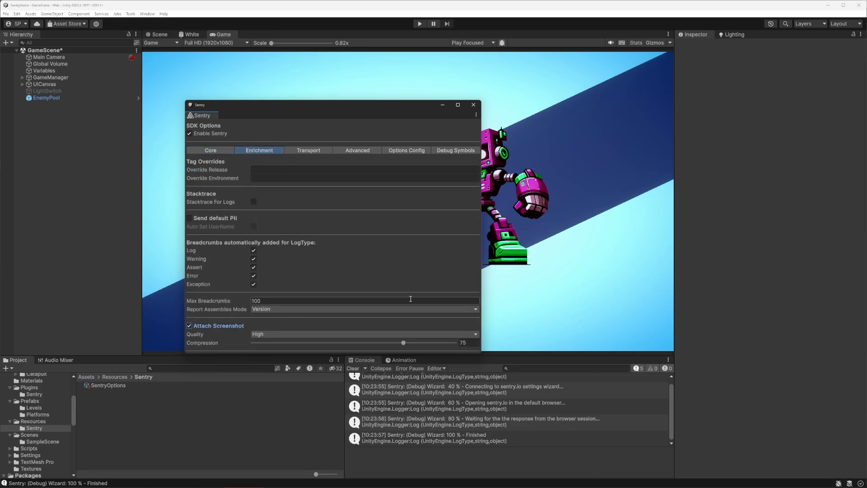
{"action": "mouse_move", "coordinate": [473, 105]}
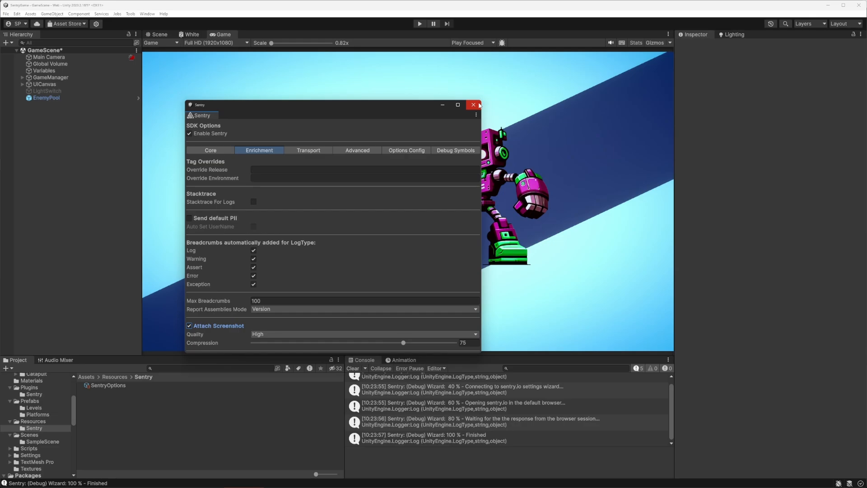
Create a SentryTest script capturing 'Hello from the game.' with 'using Sentry;' added
{"action": "left_click", "coordinate": [473, 106]}
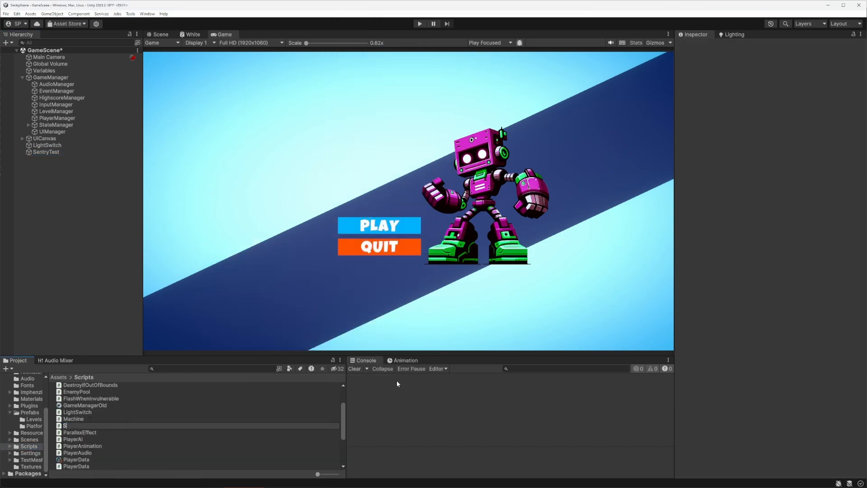
{"action": "left_click", "coordinate": [76, 445]}
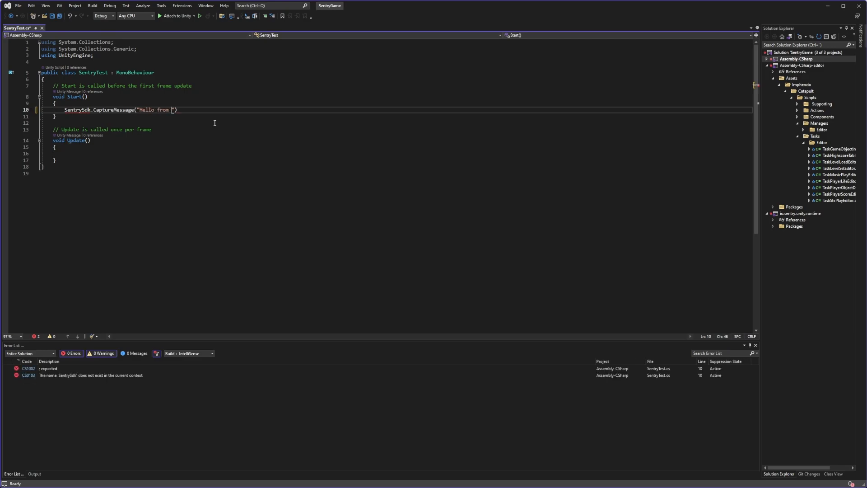
{"action": "type", "text": "the game.\");"}
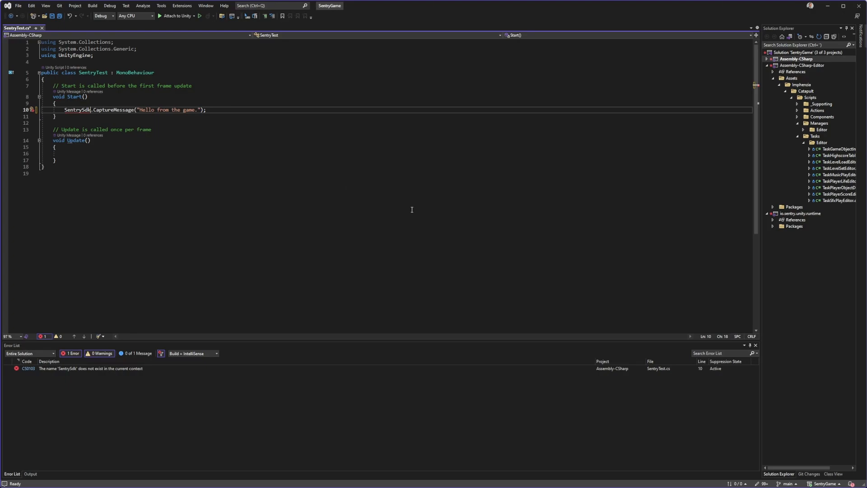
{"action": "left_click", "coordinate": [31, 109]}
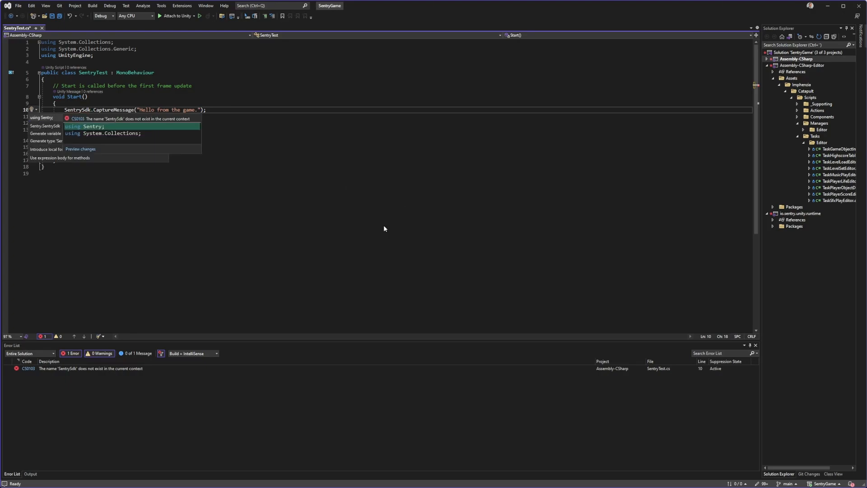
{"action": "left_click", "coordinate": [86, 126]}
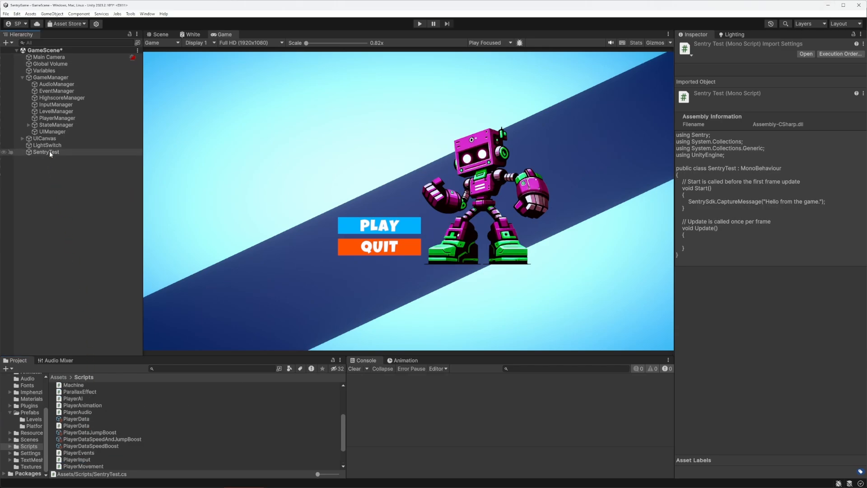
Select the SentryTest object and enable Attach Screenshot in Sentry's Enrichment options
{"action": "left_click", "coordinate": [46, 152]}
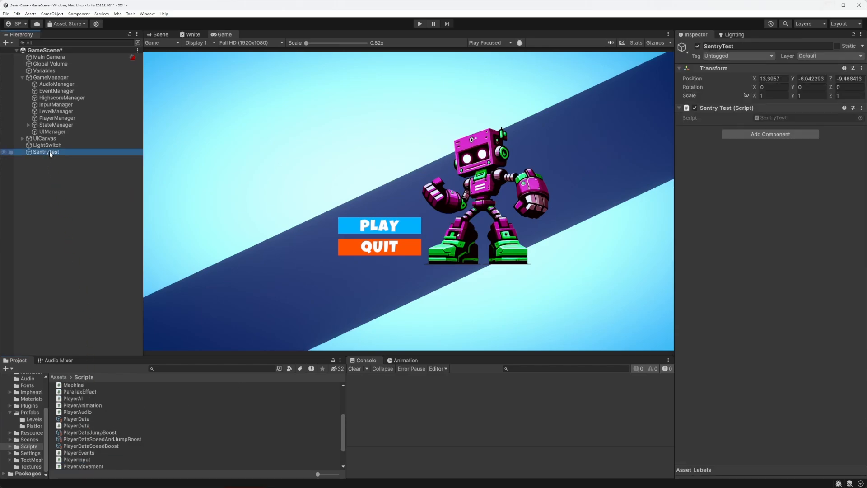
{"action": "mouse_move", "coordinate": [255, 61]}
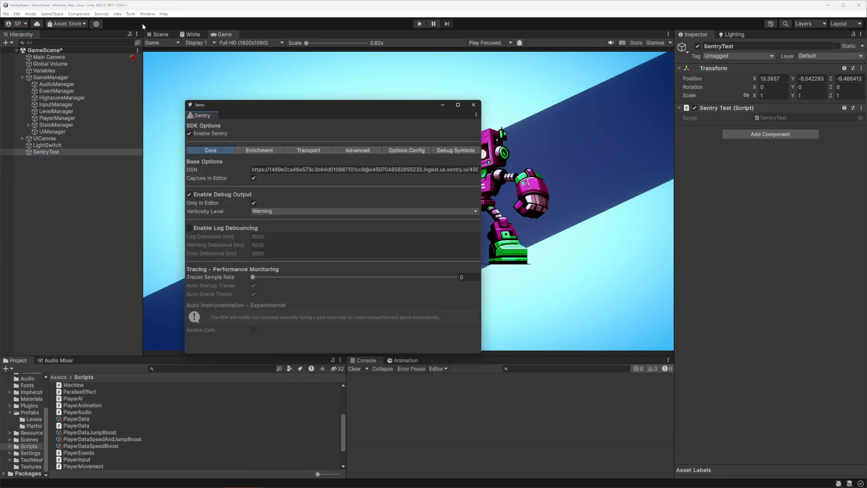
{"action": "left_click", "coordinate": [258, 150]}
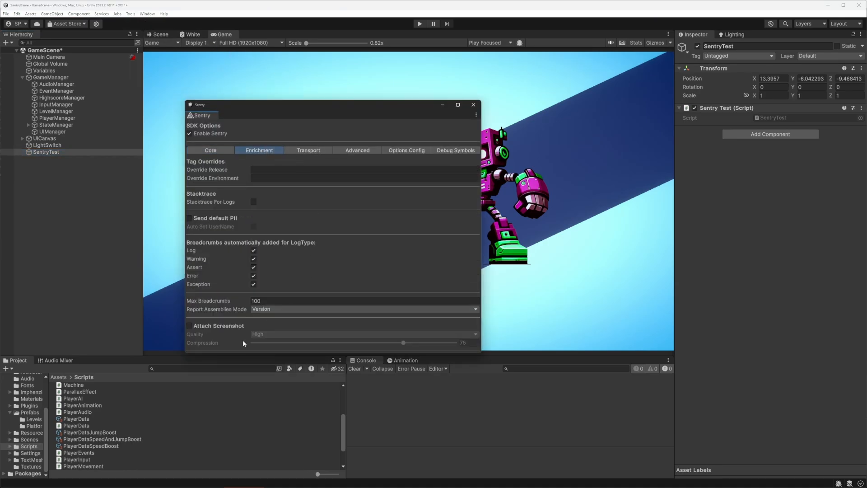
{"action": "left_click", "coordinate": [473, 105]}
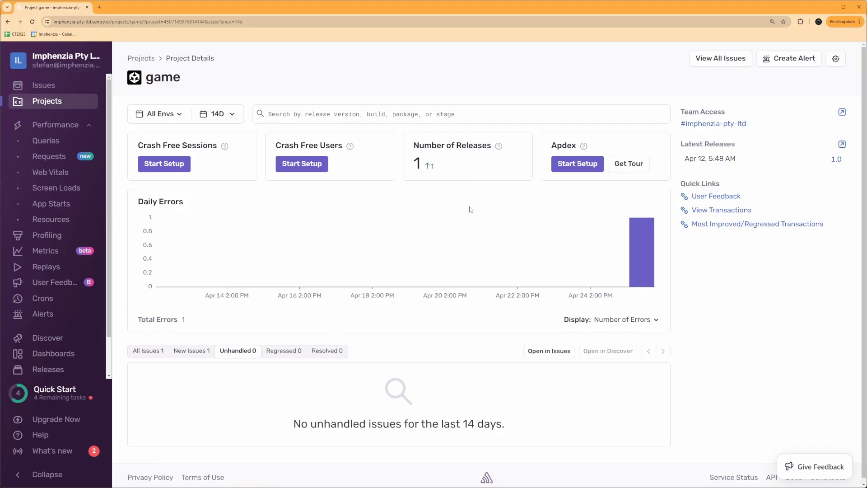
From All Issues, open 'Hello from the game.' and scroll to its screenshot.jpg attachment
{"action": "left_click", "coordinate": [147, 351]}
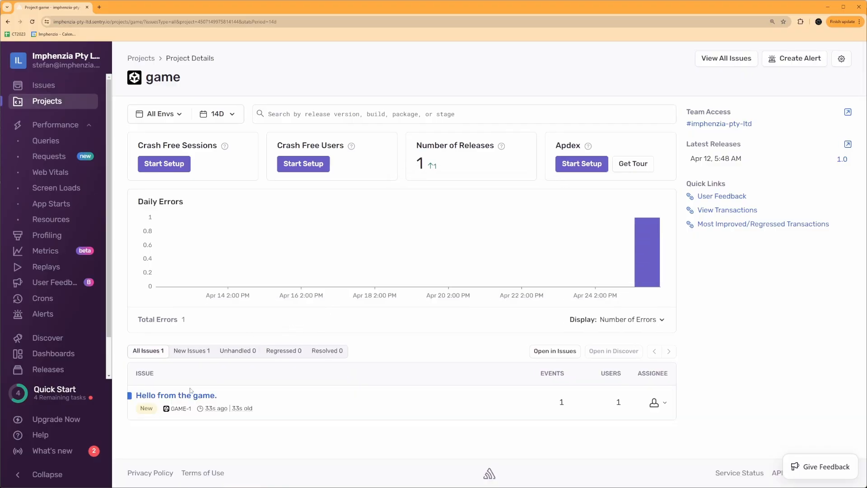
{"action": "left_click", "coordinate": [176, 395]}
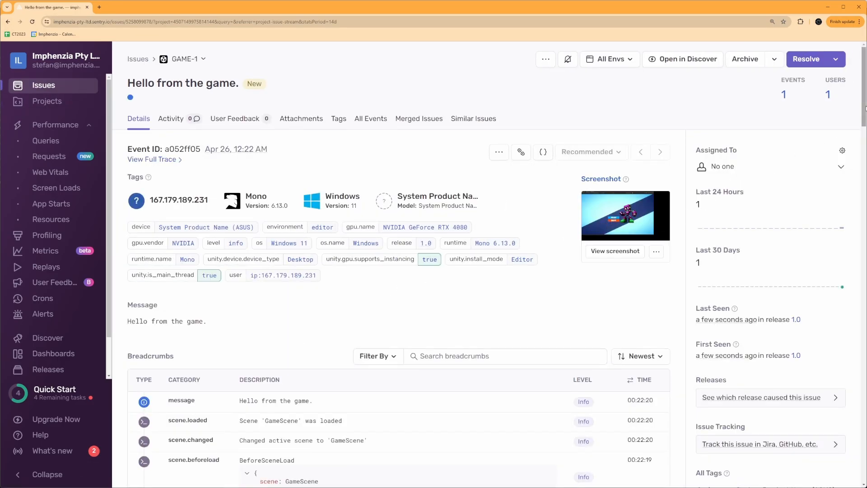
{"action": "scroll", "scroll_direction": "down", "scroll_amount": 3}
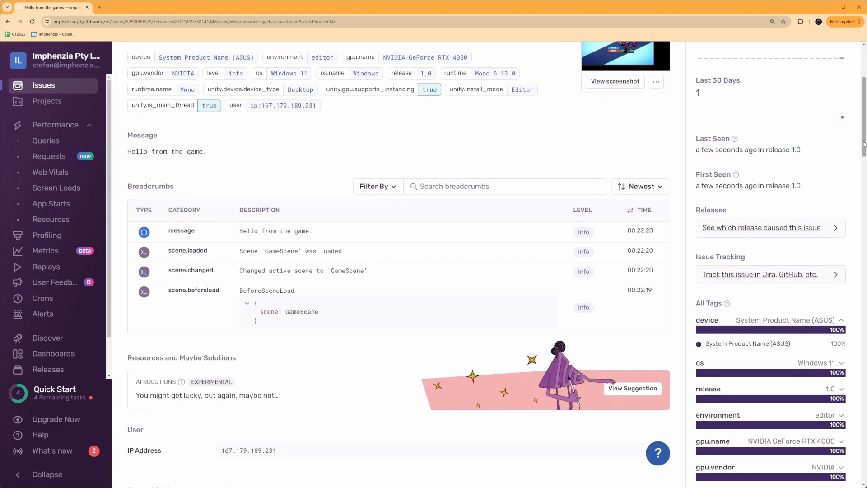
{"action": "scroll", "scroll_direction": "down", "scroll_amount": 3}
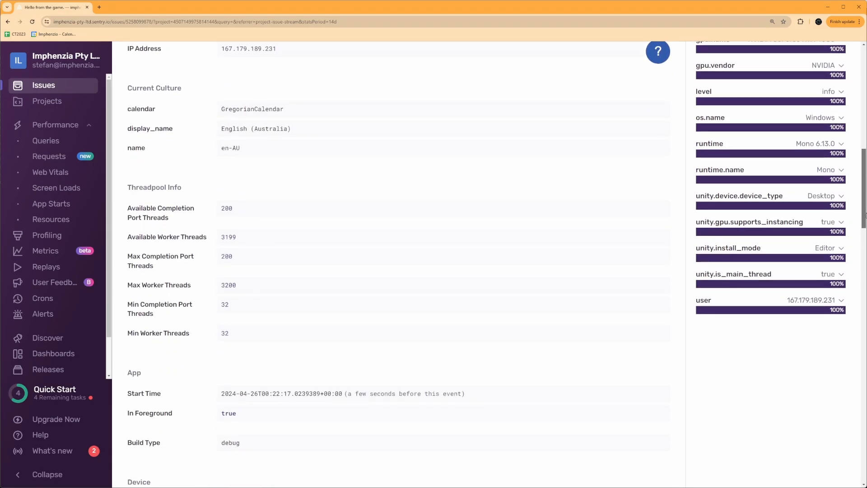
{"action": "scroll", "scroll_direction": "down", "scroll_amount": 3}
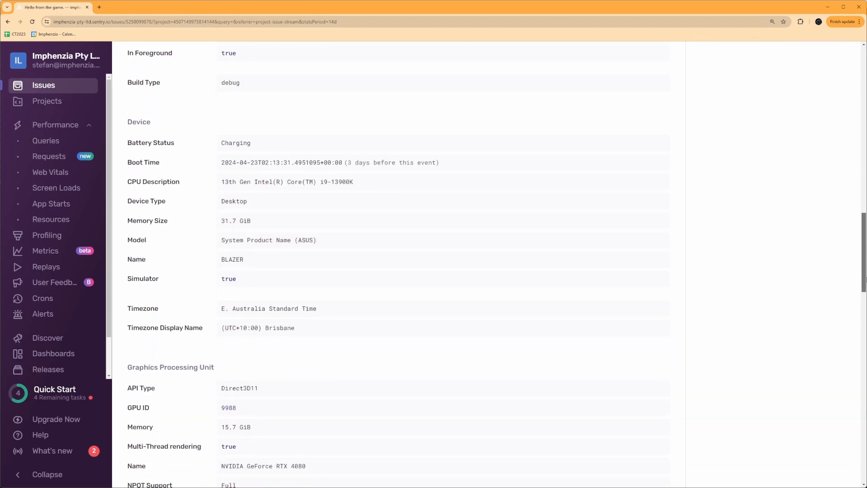
{"action": "scroll", "scroll_direction": "down", "scroll_amount": 3}
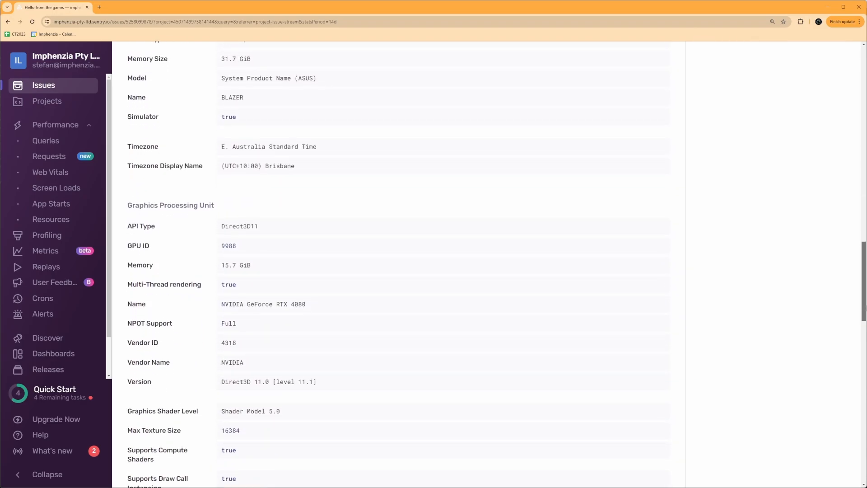
{"action": "scroll", "scroll_direction": "down", "scroll_amount": 3}
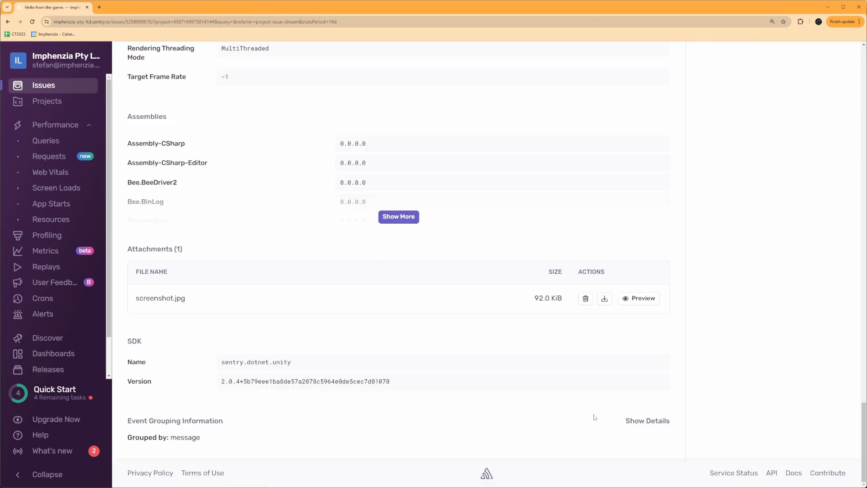
{"action": "left_click", "coordinate": [639, 298]}
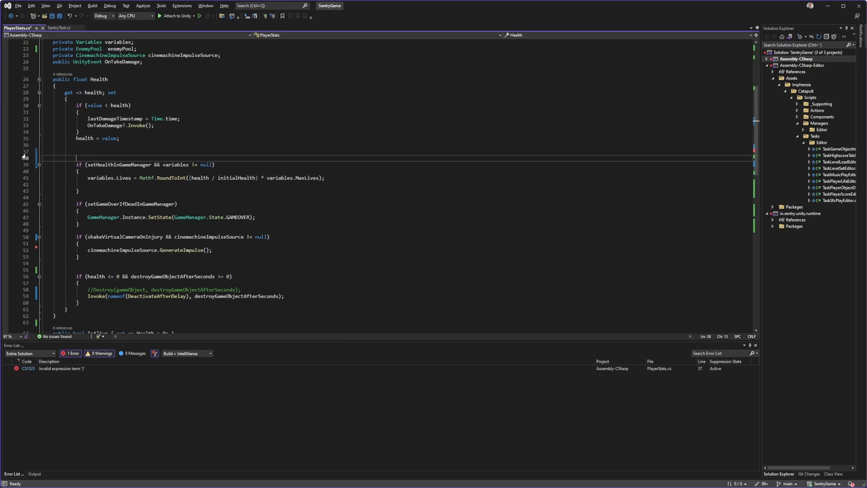
Instantiate tombstonePrefab at the player's position on death and generate a [SerializeField] tombstonePrefab field
{"action": "type", "text": "if (health > 0) {"}
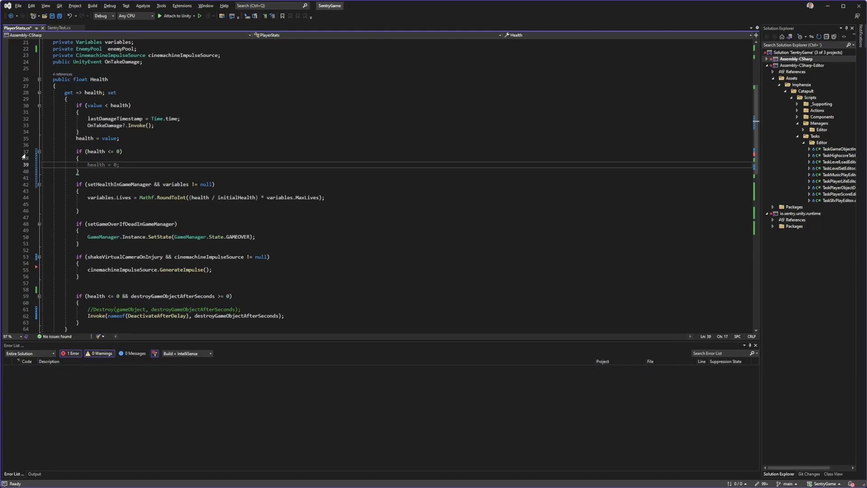
{"action": "type", "text": "Instantiate(to"}
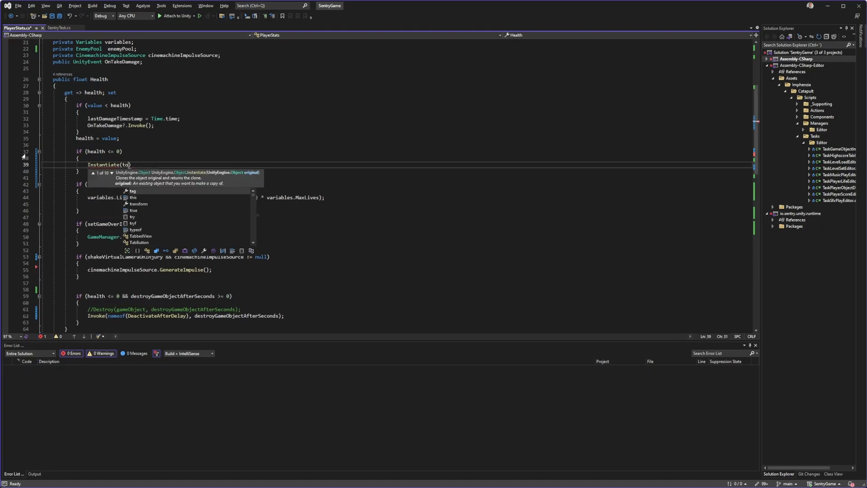
{"action": "type", "text": "tombstonePrefab, transform.position, Quaternion.identity"}
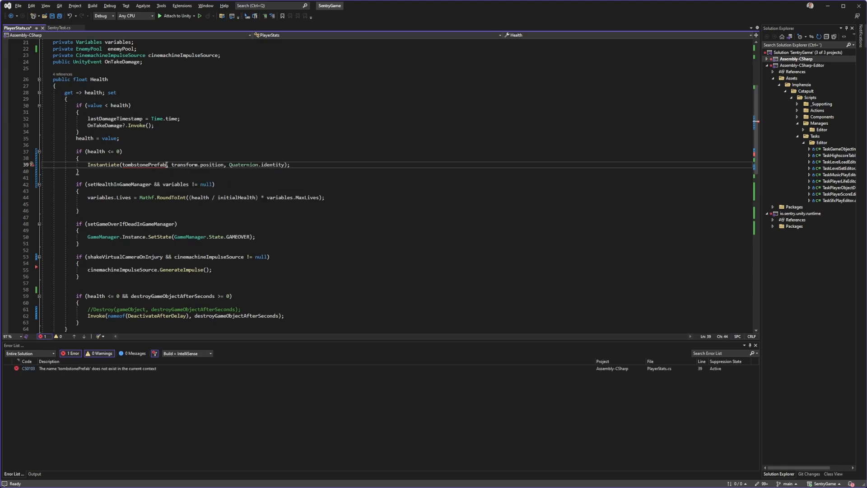
{"action": "left_click", "coordinate": [32, 173]}
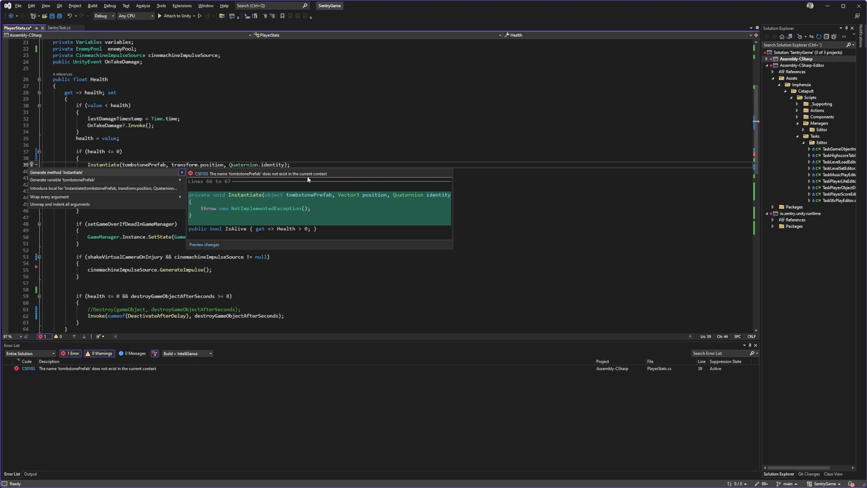
{"action": "left_click", "coordinate": [61, 180]}
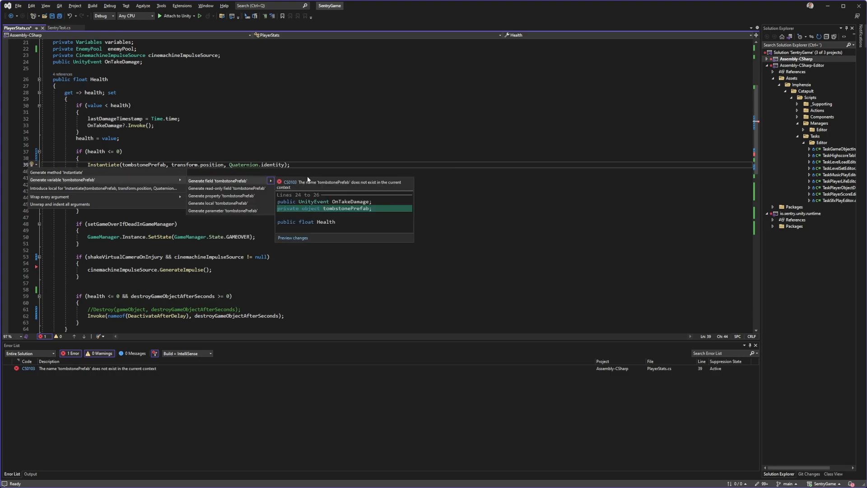
{"action": "left_click", "coordinate": [221, 180]}
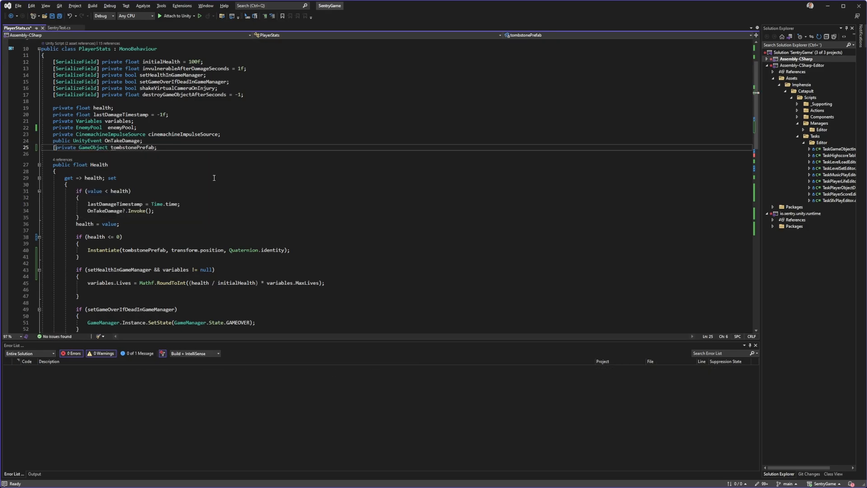
{"action": "type", "text": "[SerializeField]"}
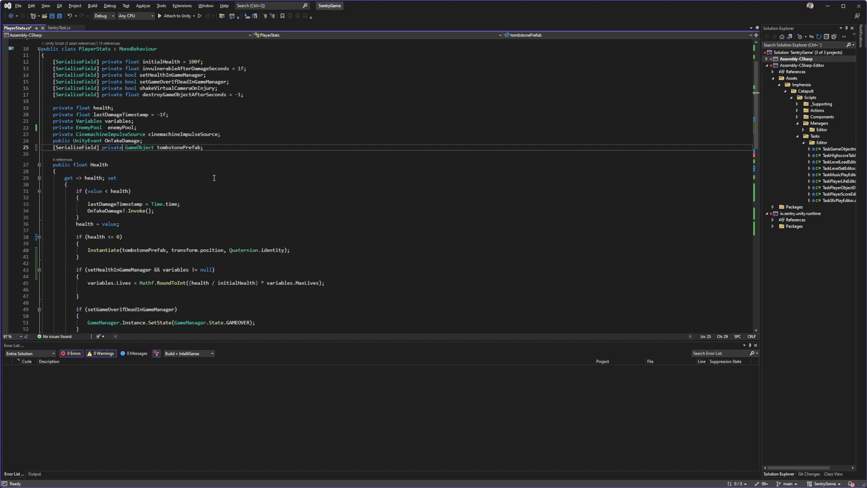
{"action": "left_click", "coordinate": [49, 153]}
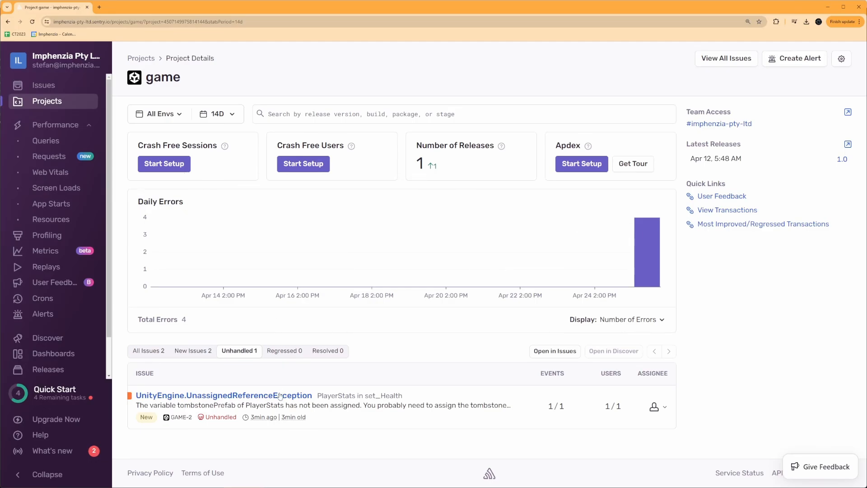
Open the UnassignedReferenceException issue and scroll to its stack trace at PlayerStats.cs line 41
{"action": "left_click", "coordinate": [224, 395]}
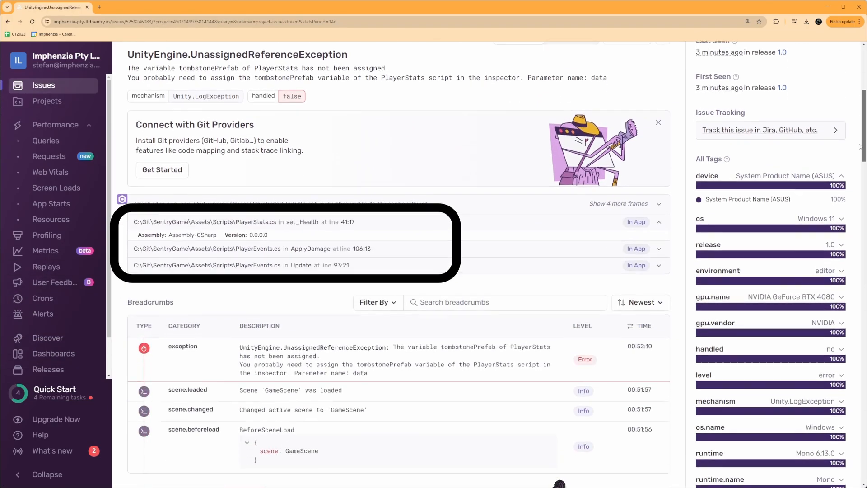
{"action": "scroll", "scroll_direction": "down", "scroll_amount": 3}
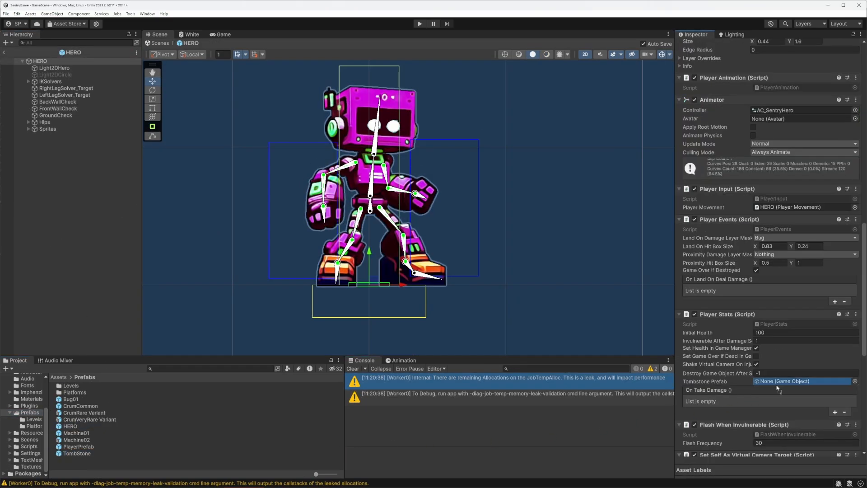
Play the game in Unity through to the Game Over screen
{"action": "left_click", "coordinate": [419, 23]}
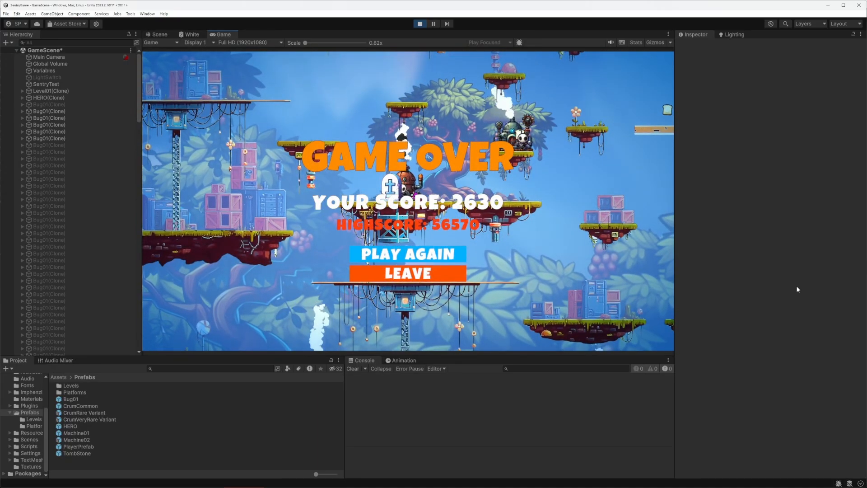
{"action": "key", "text": "alt+tab"}
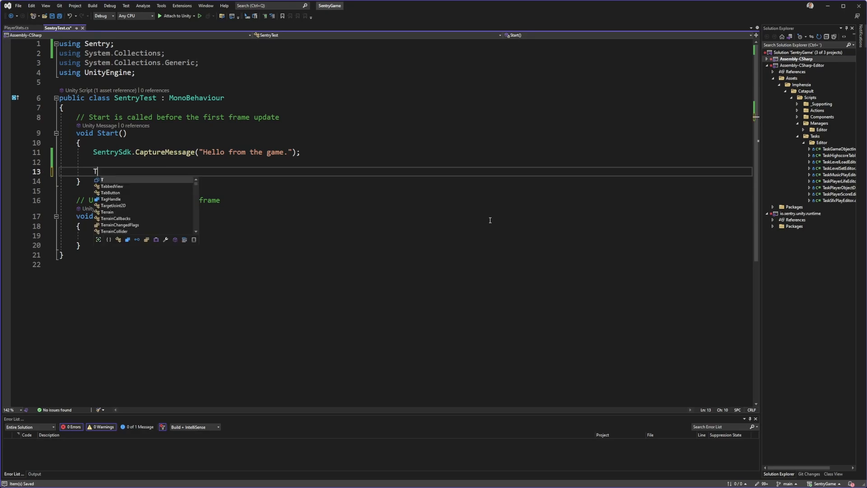
In Start, set Transform t = null and add Debug.Log, 'Brace yourself!' LogWarning and LogError lines
{"action": "type", "text": "Transform t = transform;"}
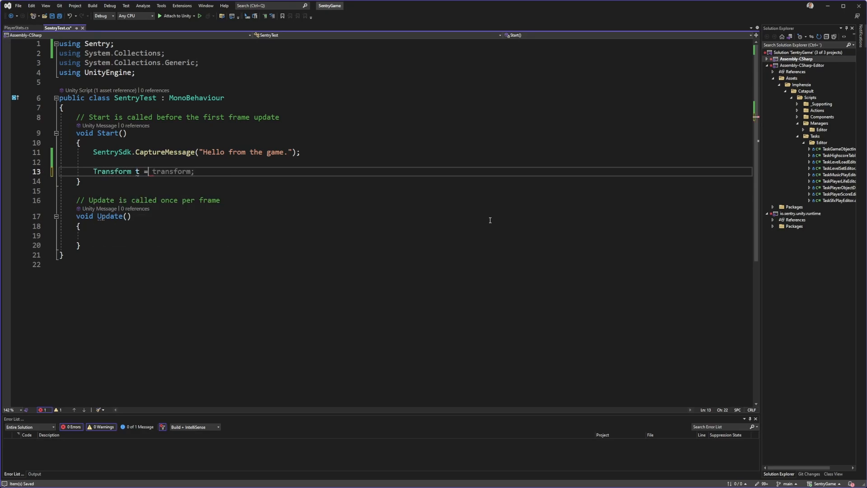
{"action": "type", "text": "null;"}
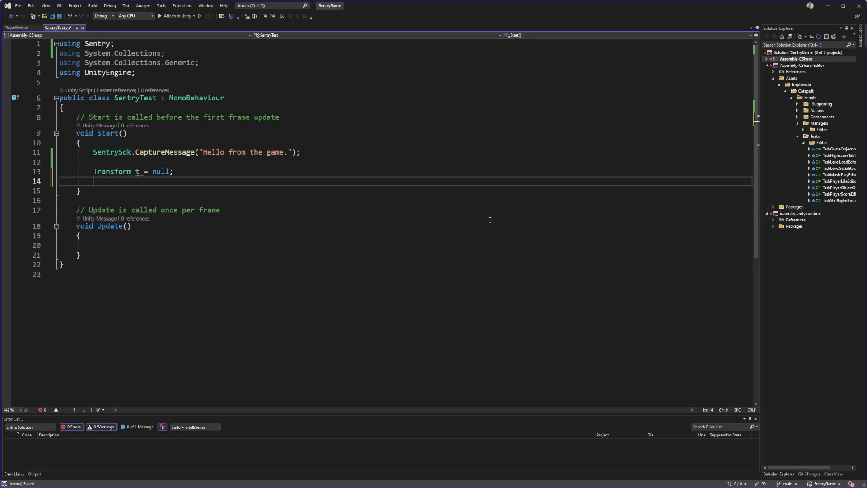
{"action": "type", "text": "Debug.Log("}
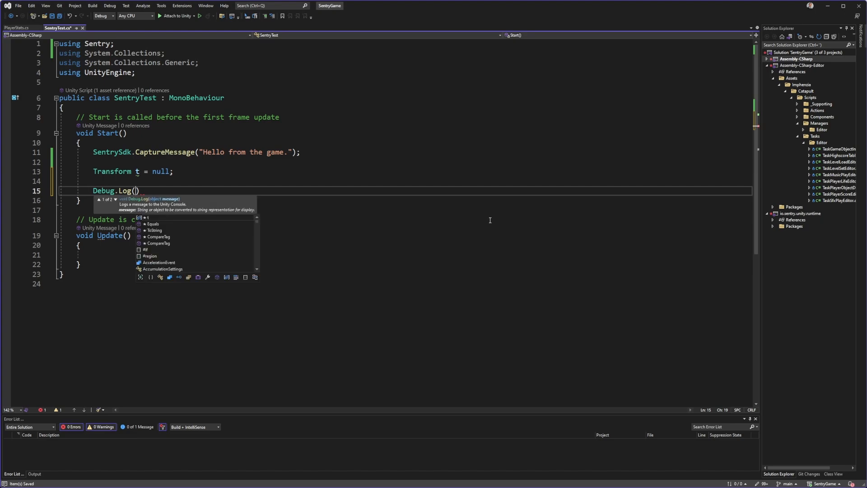
{"action": "type", "text": "\"Let's test the most common exception of them all."}
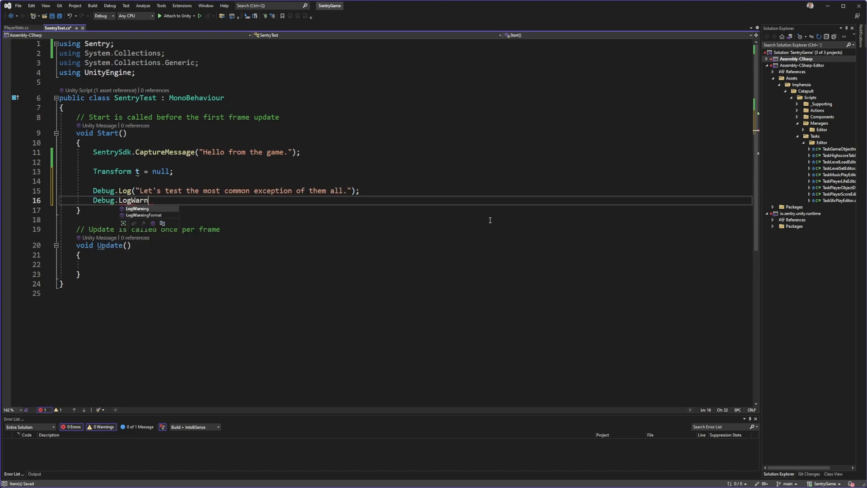
{"action": "type", "text": "(\"Brace yourself!\")"}
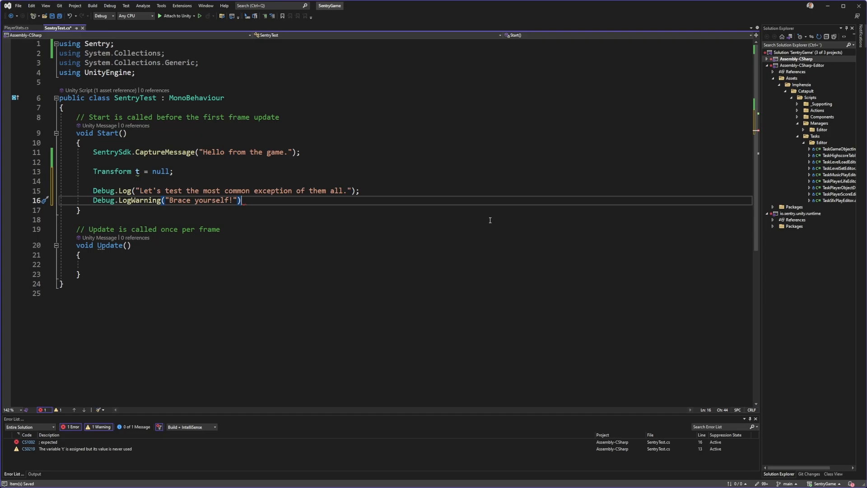
{"action": "type", "text": "Debug.LogError(\"Pull u"}
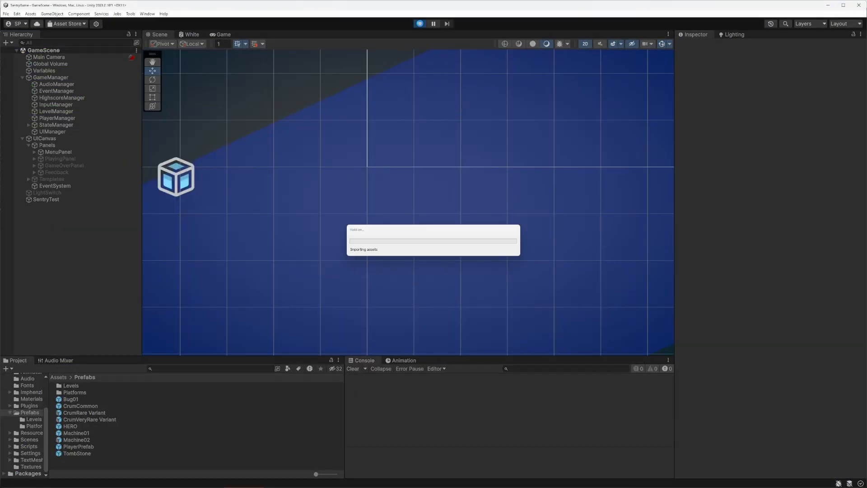
{"action": "left_click", "coordinate": [420, 23]}
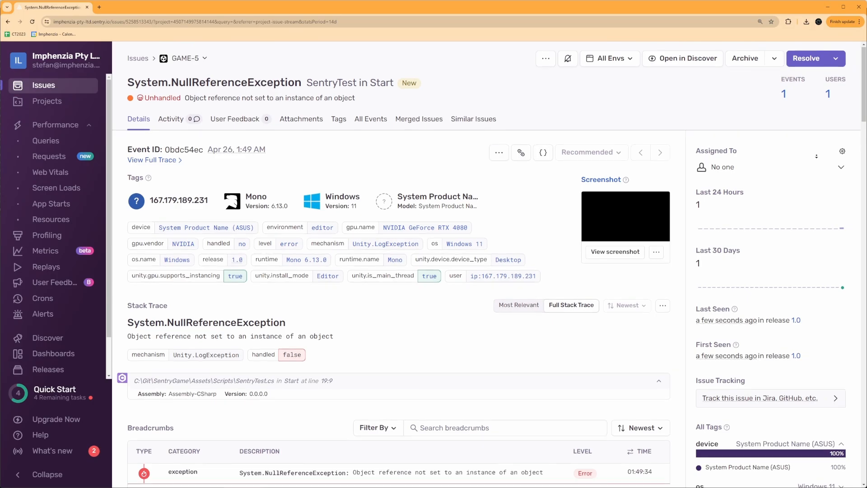
Review the NullReferenceException issue details, then confirm _Builds as the build output folder
{"action": "scroll", "scroll_direction": "down", "scroll_amount": 3}
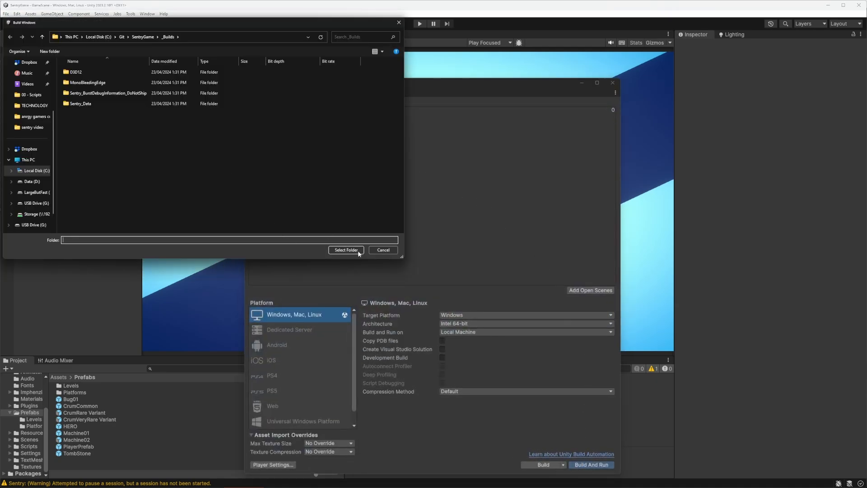
{"action": "left_click", "coordinate": [346, 250]}
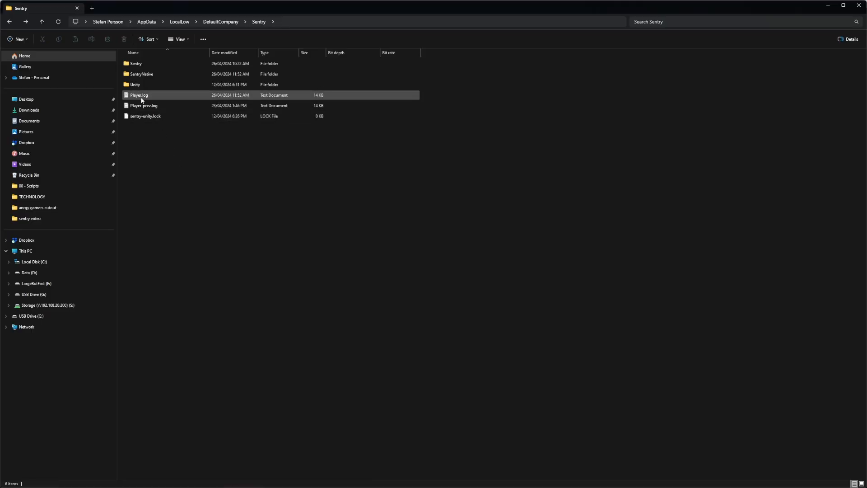
Open Player.log from AppData\LocalLow\DefaultCompany\Sentry
{"action": "double_click", "coordinate": [138, 95]}
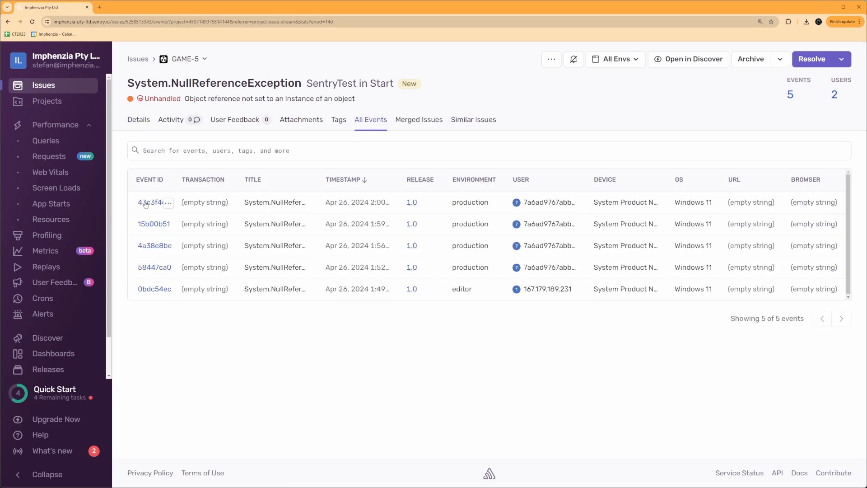
Open the newest production event 43c3f467 from the issue's All Events list
{"action": "left_click", "coordinate": [150, 202]}
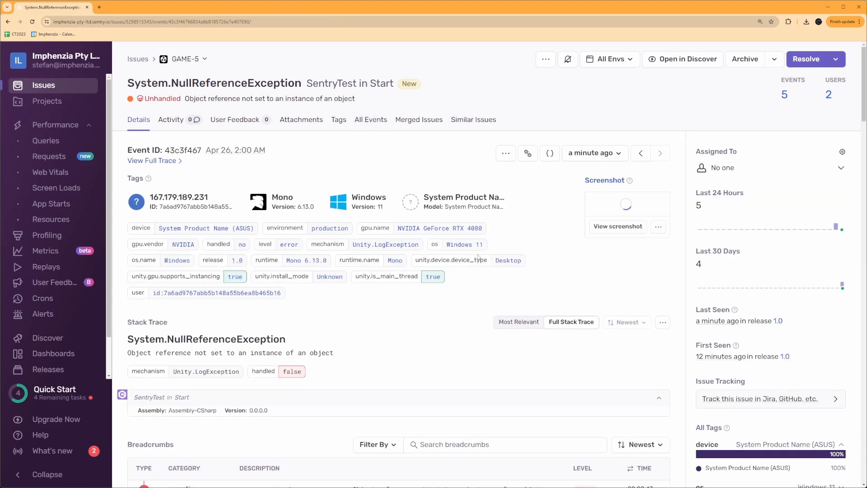
{"action": "scroll", "scroll_direction": "down", "scroll_amount": 3}
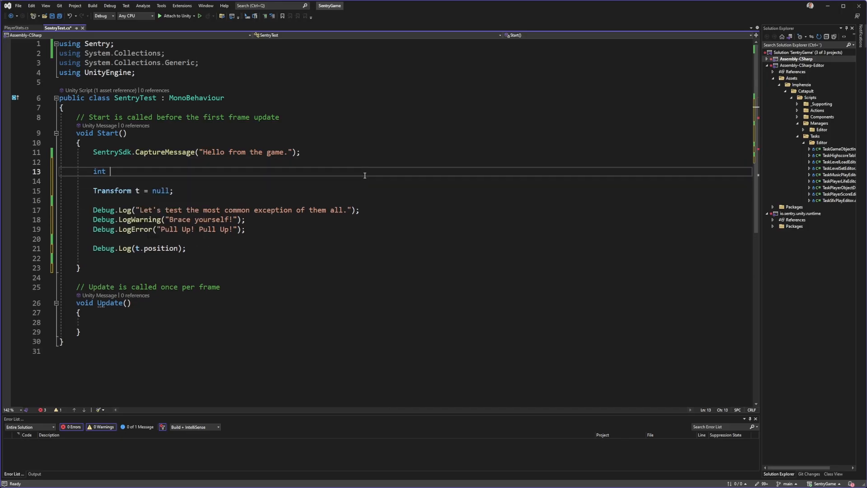
Increment the PlayerPrefs playcount and tag the Sentry scope with buckets 0-4, 5-9, 10-49, 50+
{"action": "type", "text": "playCount = PlayerPrefs.HasKey(\""}
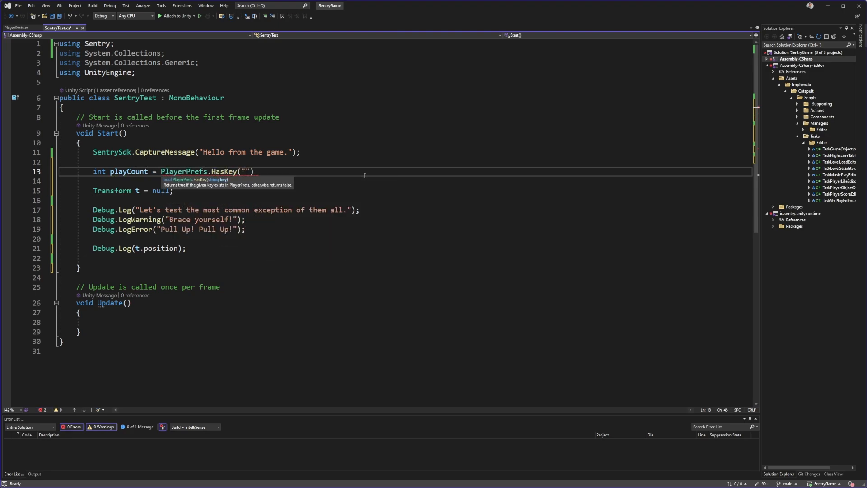
{"action": "type", "text": "playcount\") ?"}
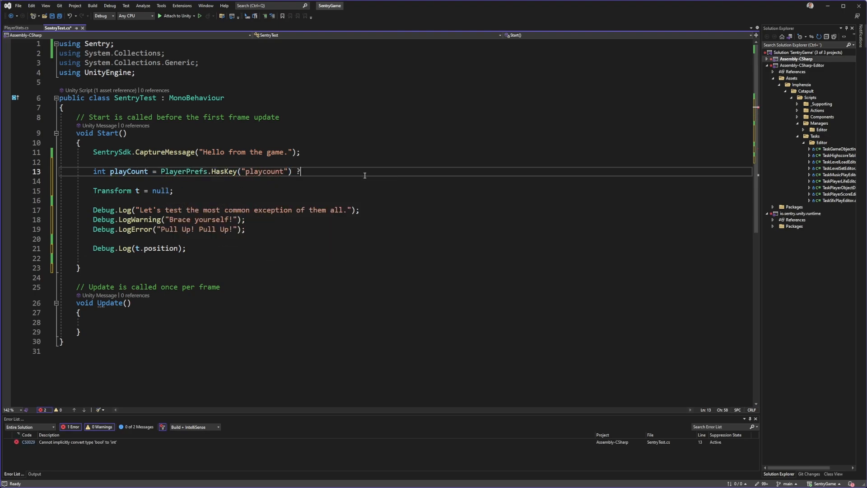
{"action": "type", "text": "1 : PlayerPrefs.GetInt(\"playcount\")"}
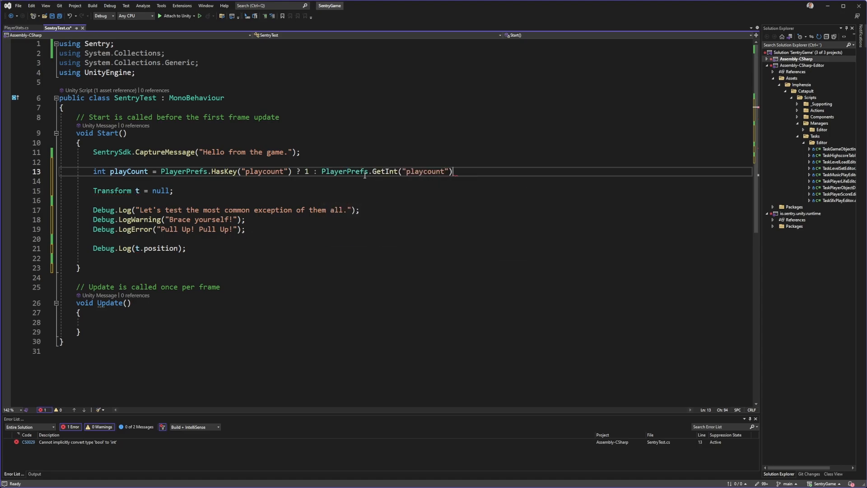
{"action": "type", "text": "PlayerPrefs.SetInt(\"playcount\", playCount++);"}
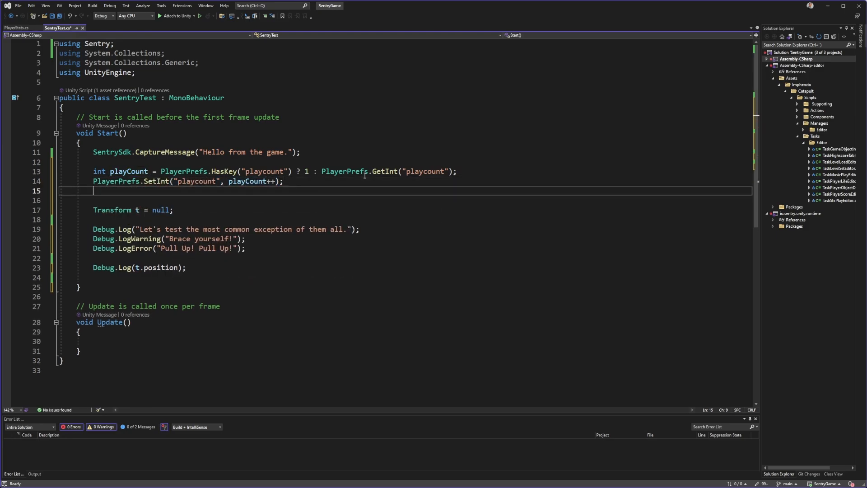
{"action": "type", "text": "SentrySdk.ConfigureScope(scope =>"}
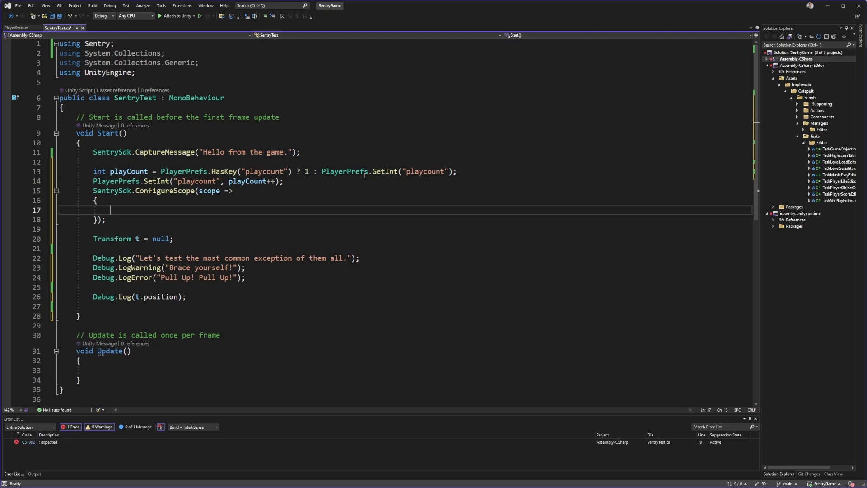
{"action": "type", "text": "scope.SetTag(\"playcount\")"}
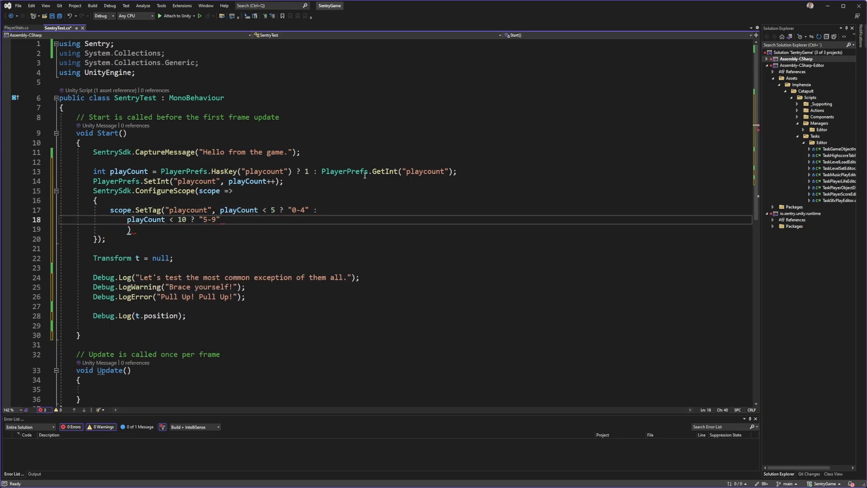
{"action": "type", "text": "playCount < 50 ? \""}
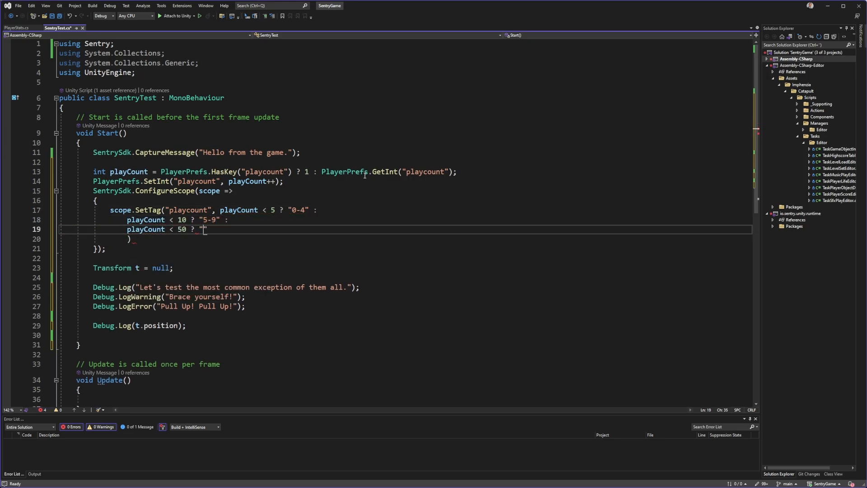
{"action": "type", "text": "10-49\" :"}
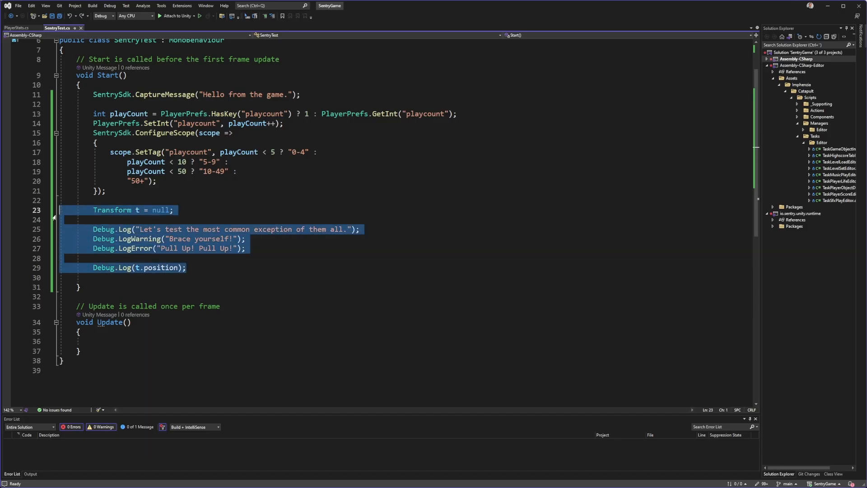
Comment out the null Transform test and give GameCompletedDetails Difficulty, TimeTaken, Attempts and Score properties
{"action": "key", "text": "ctrl+k ctrl+c"}
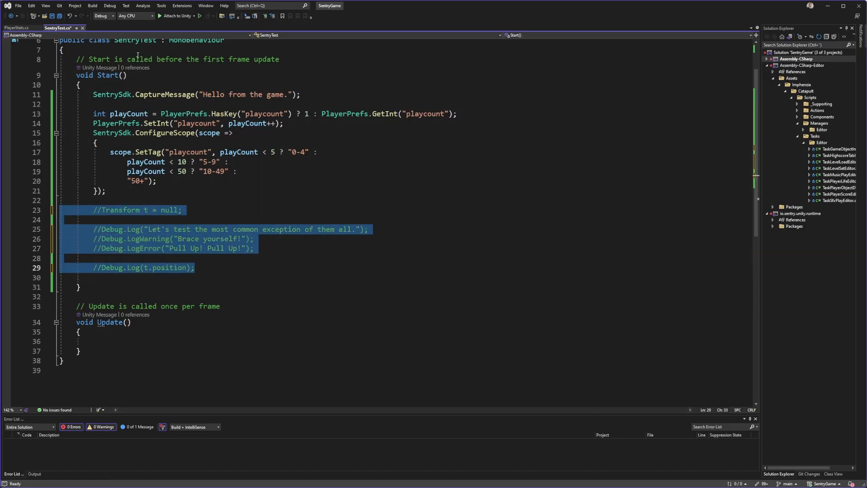
{"action": "type", "text": "c"}
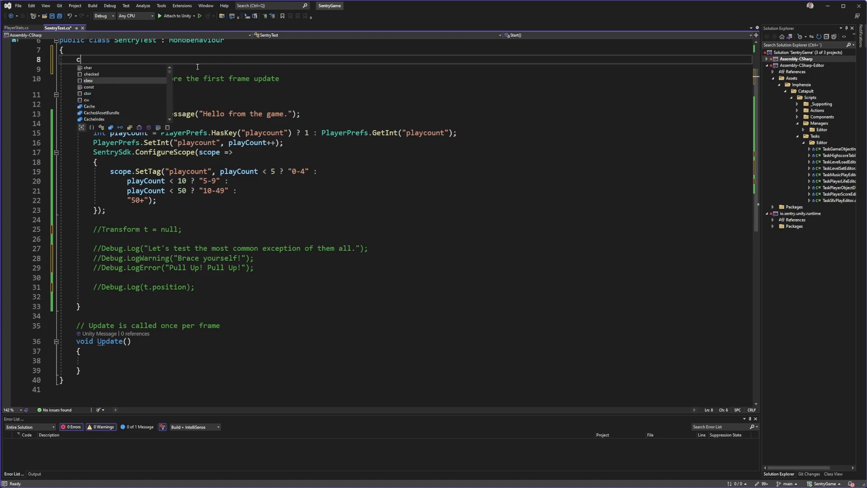
{"action": "type", "text": "lass Game"}
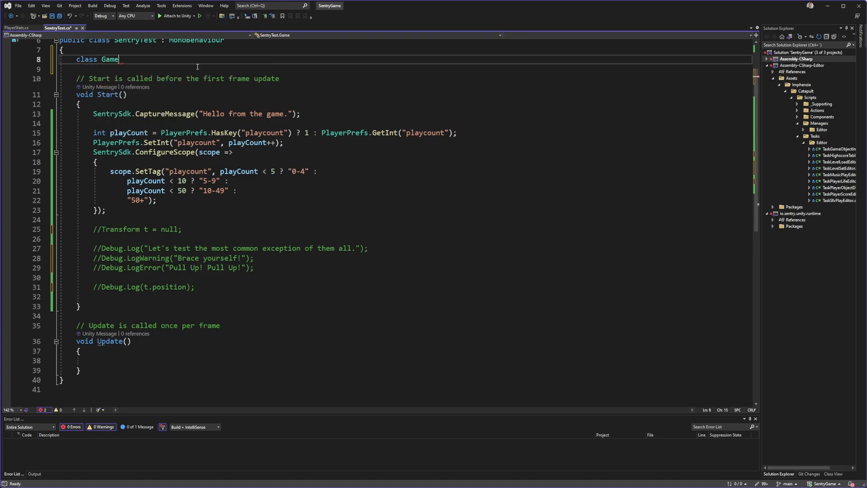
{"action": "type", "text": "CompletedD"}
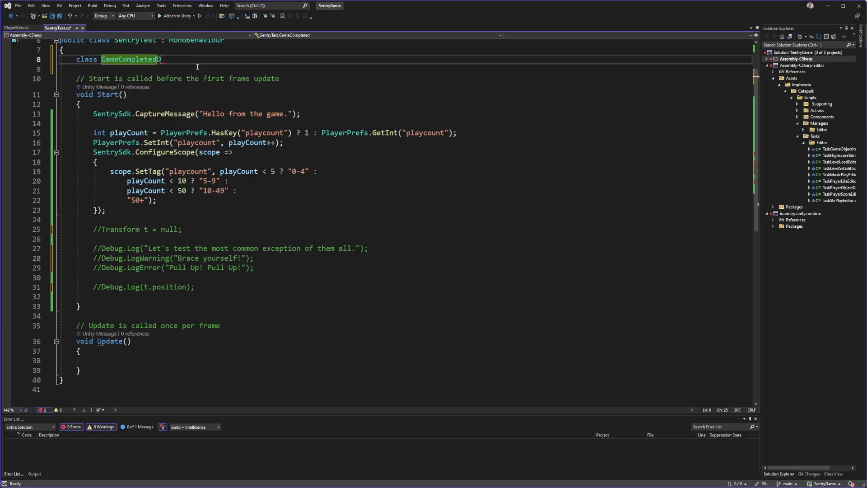
{"action": "type", "text": "etails"}
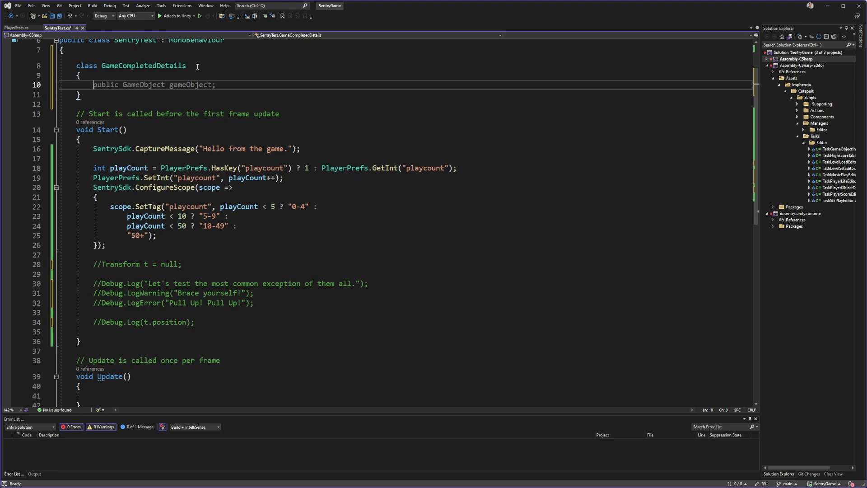
{"action": "left_click", "coordinate": [122, 85]}
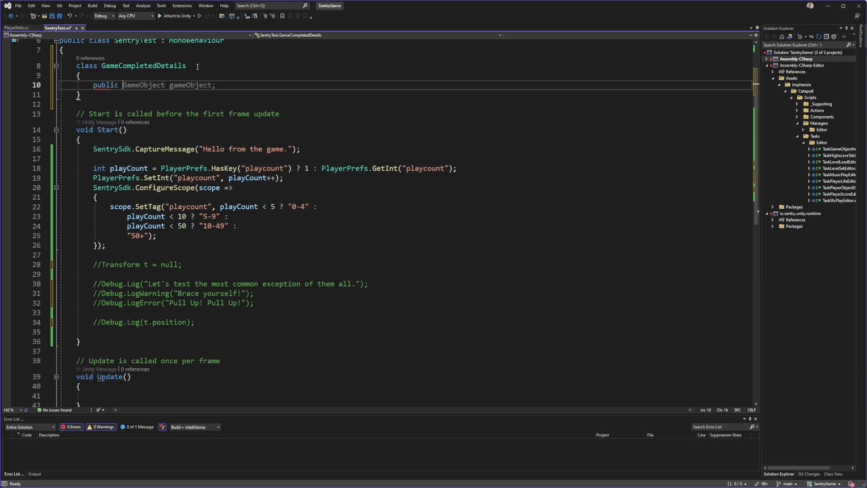
{"action": "type", "text": "string Diff"}
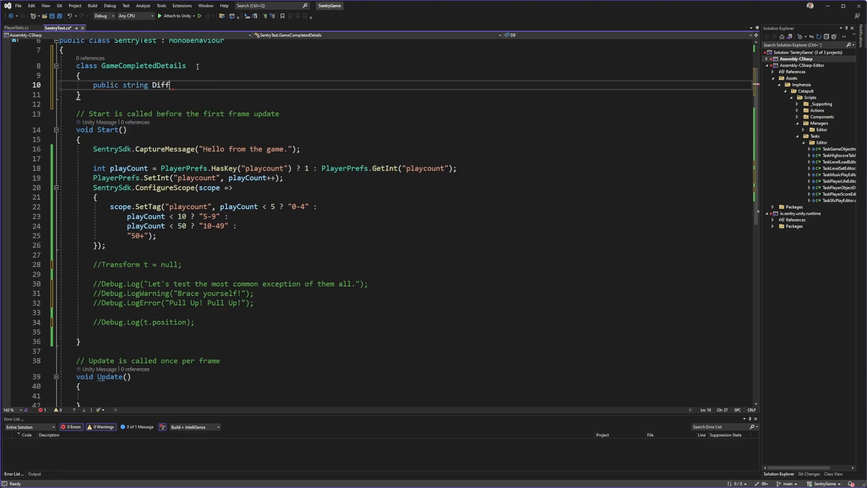
{"action": "type", "text": "iculty { get; set;"}
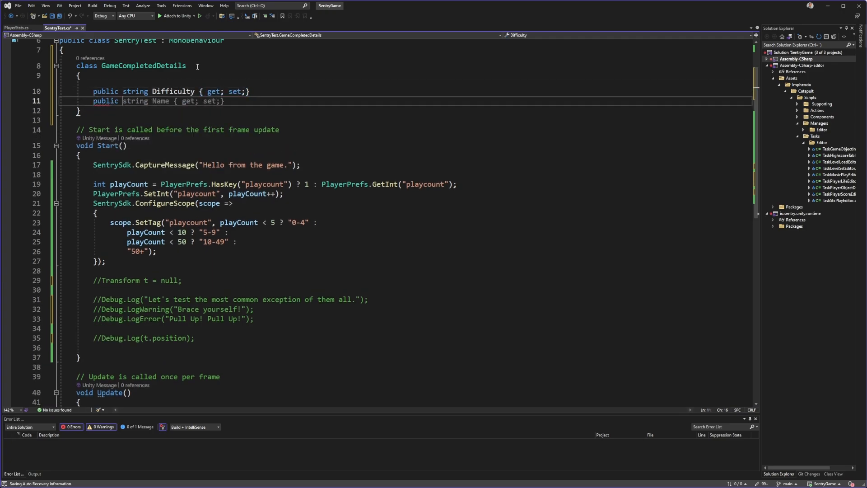
{"action": "type", "text": "TimeTaken { get; set;"}
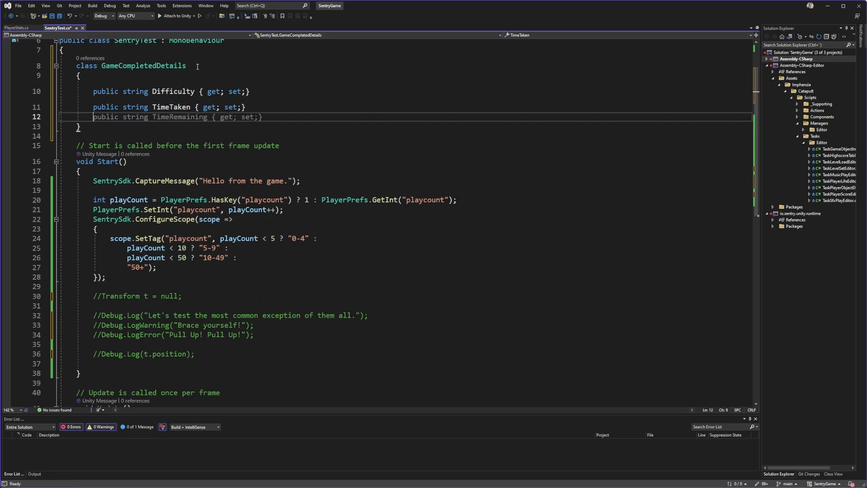
{"action": "type", "text": "public int Attempts { get; set;}"}
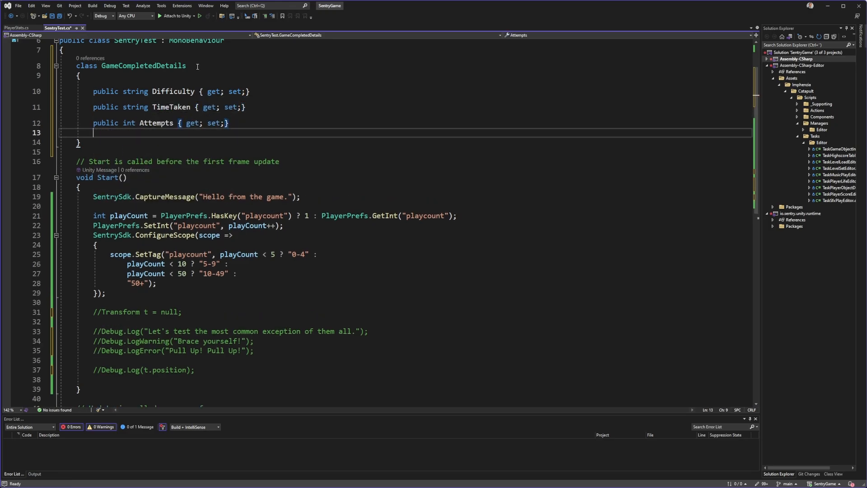
{"action": "type", "text": "public int Score { get; set;}"}
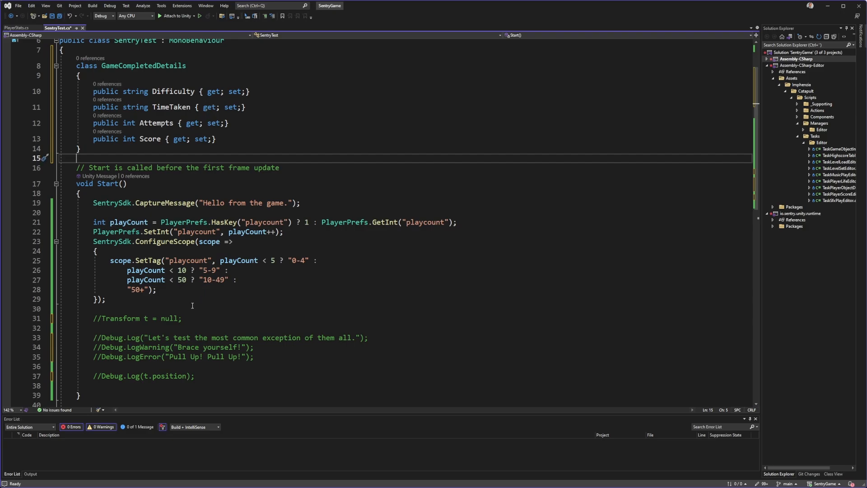
Configure the Sentry scope to set a 'gamecompleteddetails' context to a new GameCompletedDetails instance
{"action": "type", "text": "SentrySdk.ConfigureScope(scope =>"}
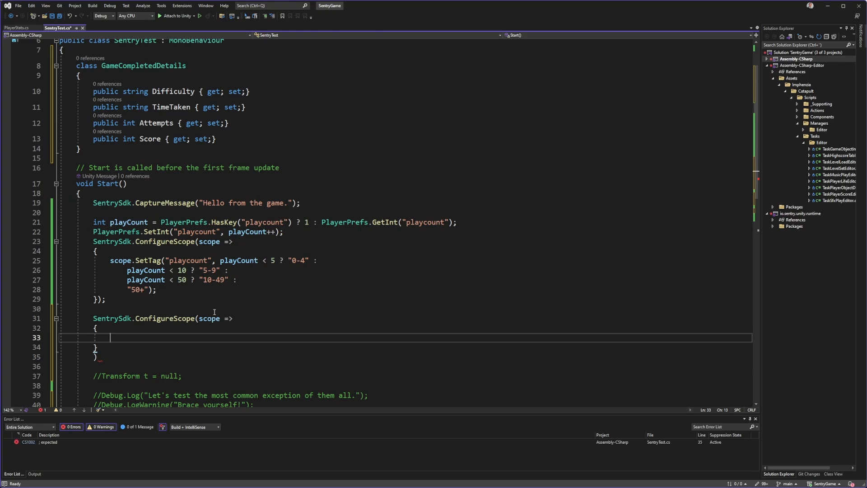
{"action": "type", "text": "scope.Contexts[]"}
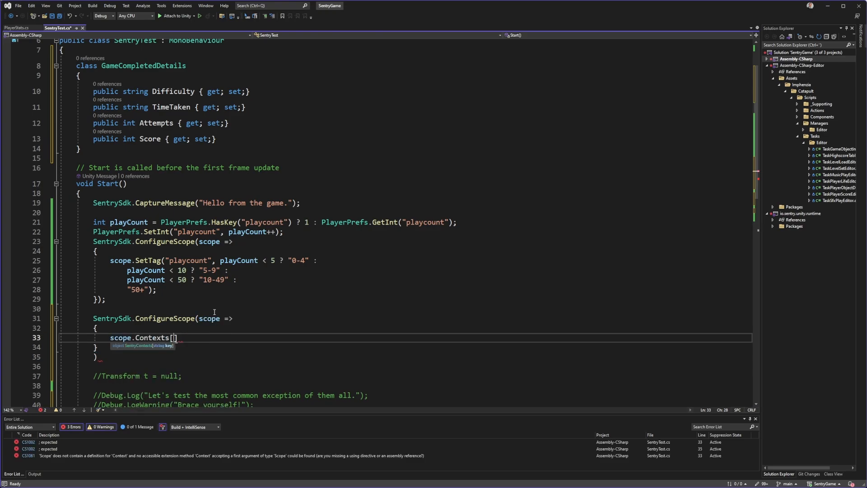
{"action": "type", "text": "\"gamecompleteddetails\"]  = new[] {"}
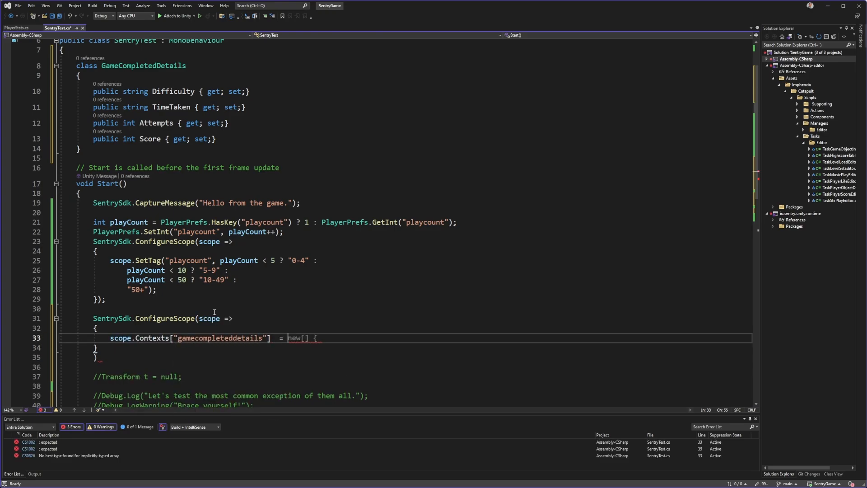
{"action": "type", "text": "GameCompletedDetails"}
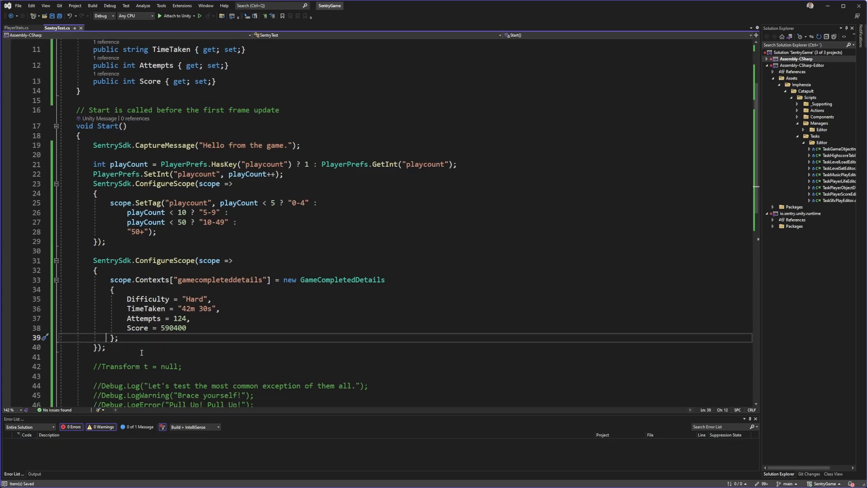
{"action": "type", "text": "S"}
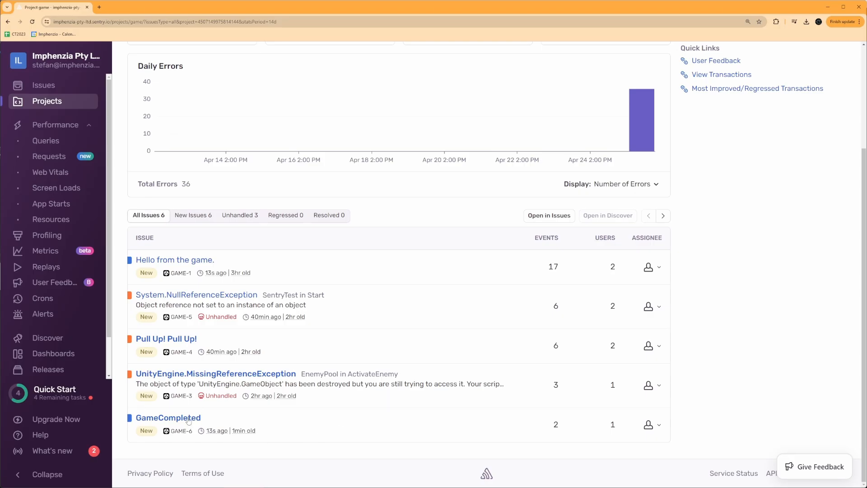
Inspect the GameCompleted issue's context, then switch the issues environment filter from editor to production
{"action": "left_click", "coordinate": [168, 417]}
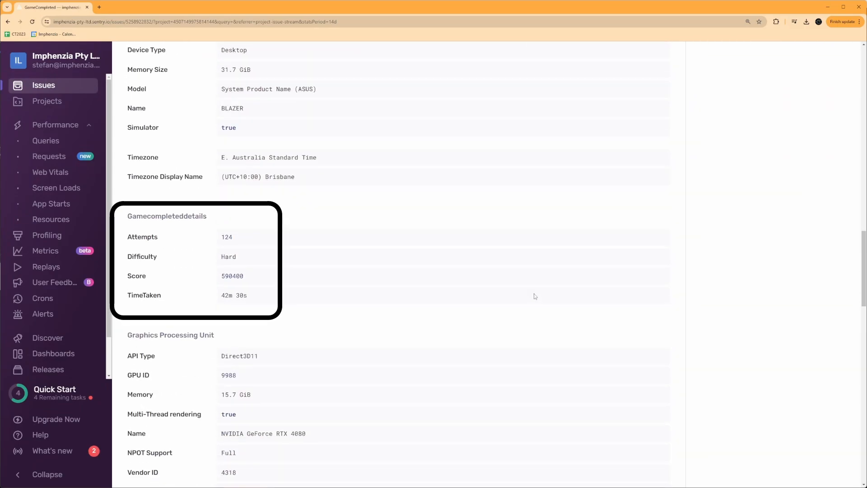
{"action": "left_click", "coordinate": [44, 85]}
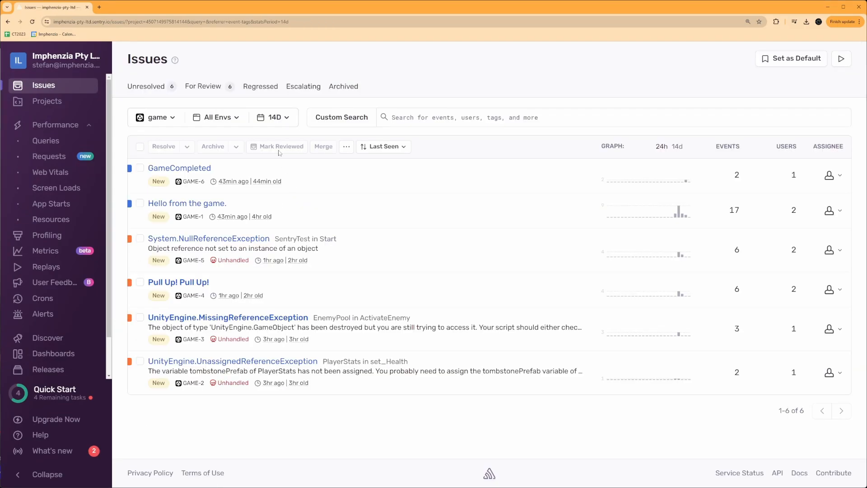
{"action": "left_click", "coordinate": [216, 117]}
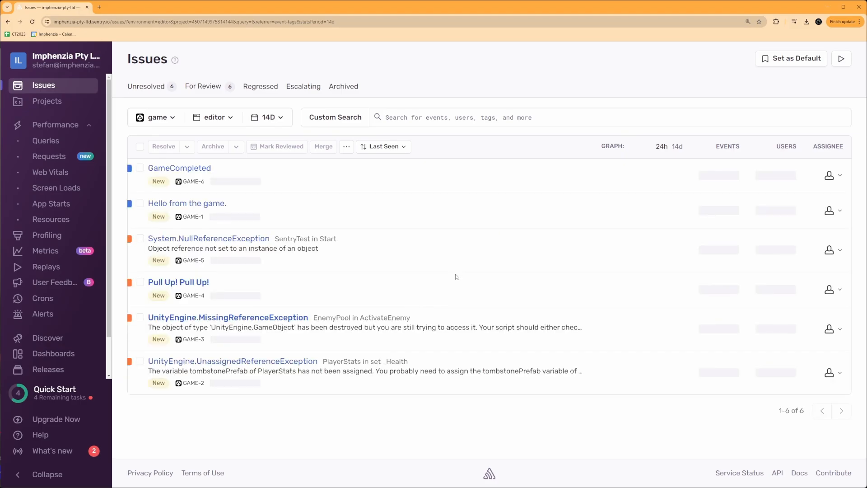
{"action": "left_click", "coordinate": [213, 116]}
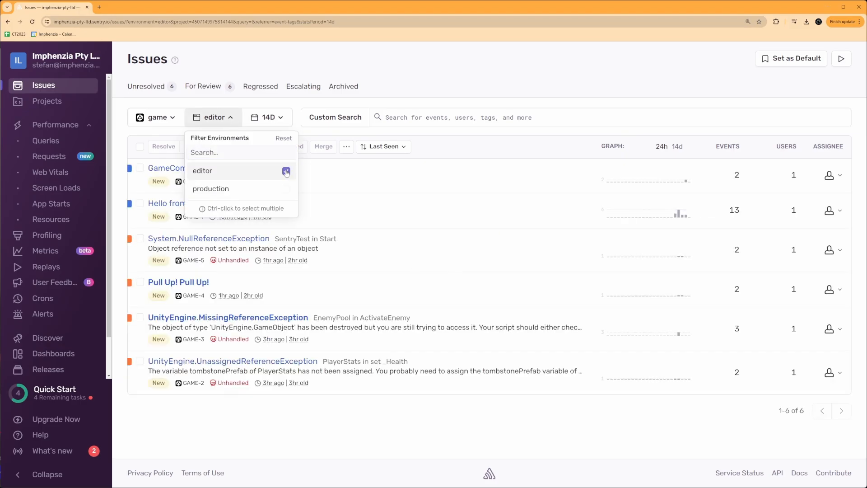
{"action": "left_click", "coordinate": [211, 189]}
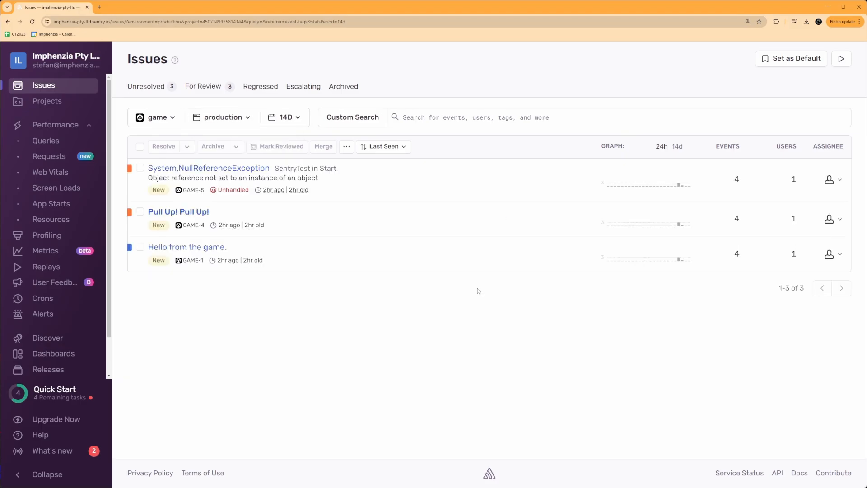
{"action": "mouse_move", "coordinate": [360, 301]}
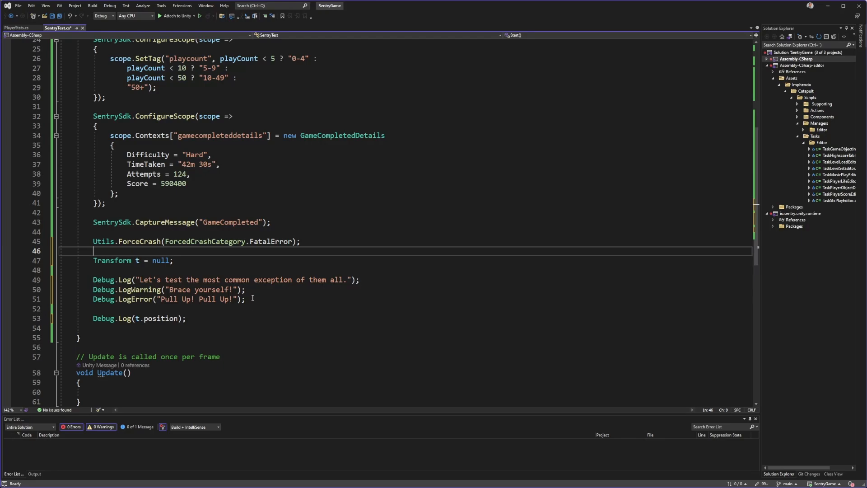
{"action": "mouse_move", "coordinate": [288, 250]}
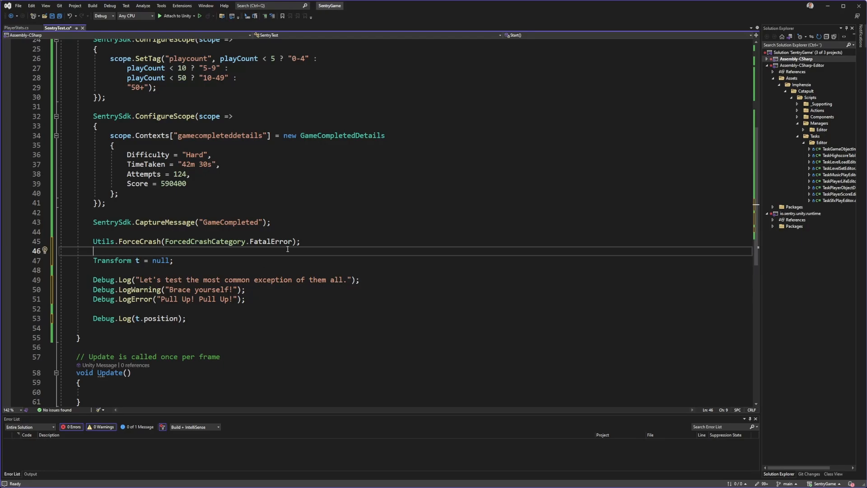
{"action": "mouse_move", "coordinate": [295, 269]}
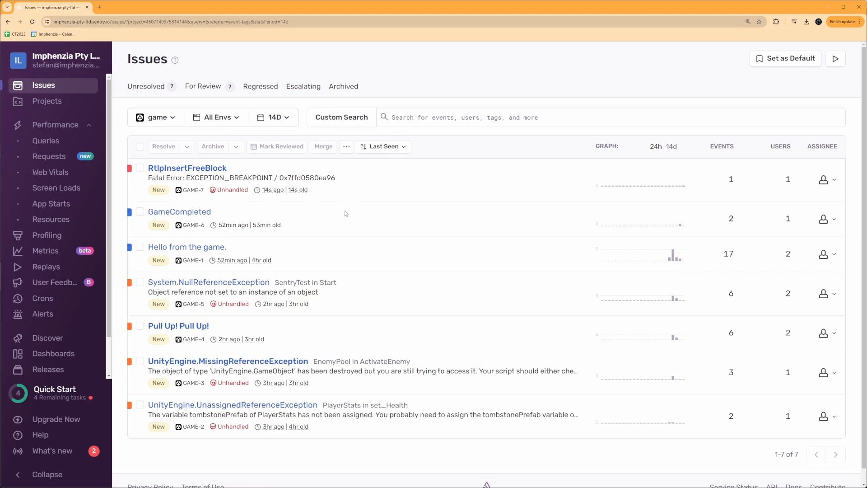
Open the RtlpInsertFreeBlock fatal crash issue and review its minidump stack trace, device and Unity details
{"action": "left_click", "coordinate": [187, 167]}
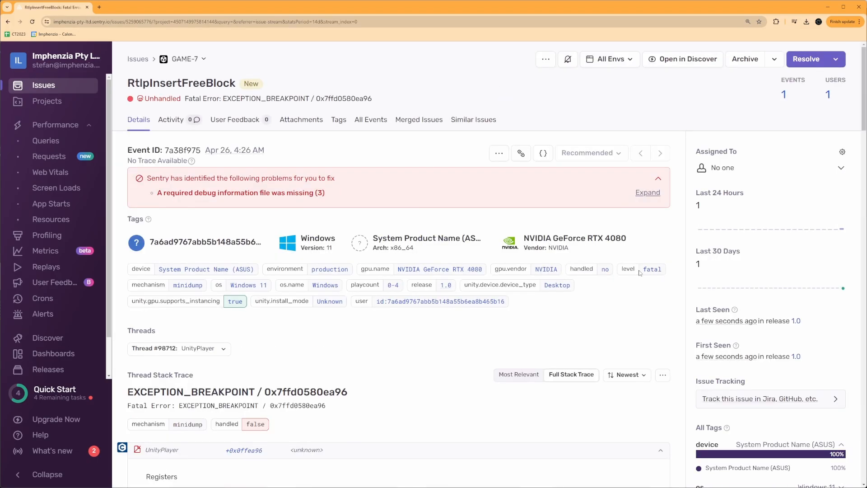
{"action": "scroll", "scroll_direction": "down", "scroll_amount": 3}
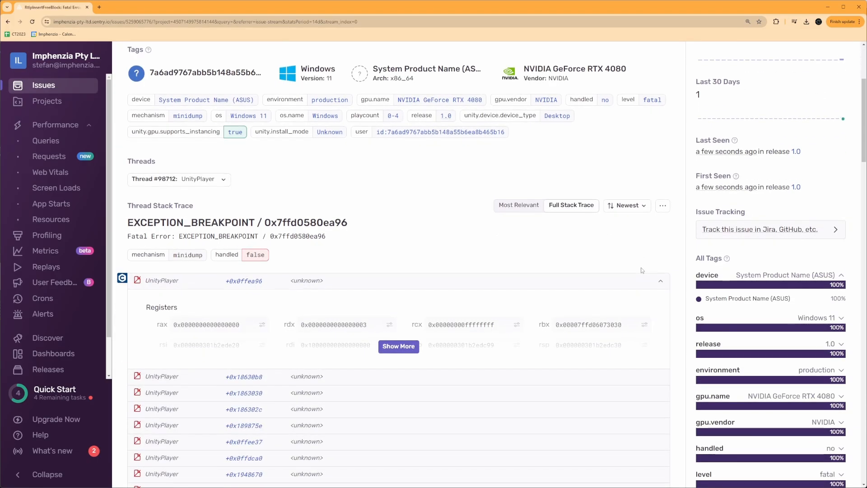
{"action": "scroll", "scroll_direction": "down", "scroll_amount": 3}
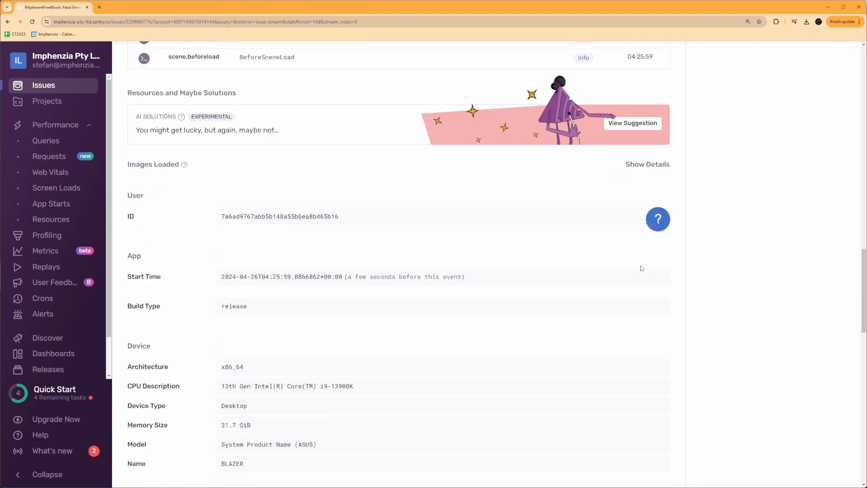
{"action": "scroll", "scroll_direction": "down", "scroll_amount": 3}
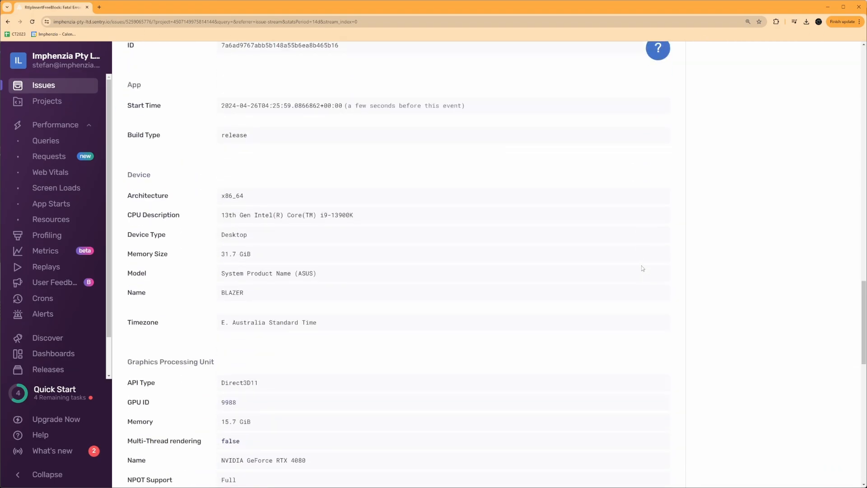
{"action": "scroll", "scroll_direction": "down", "scroll_amount": 3}
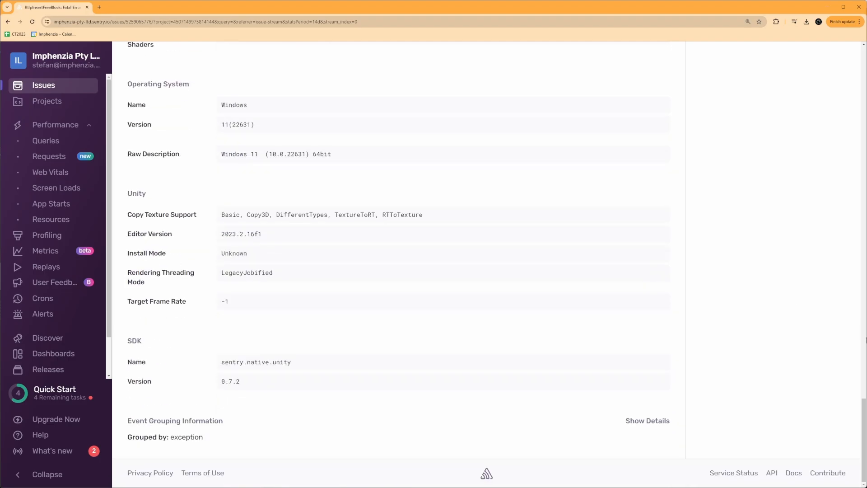
{"action": "scroll", "scroll_direction": "up", "scroll_amount": 3}
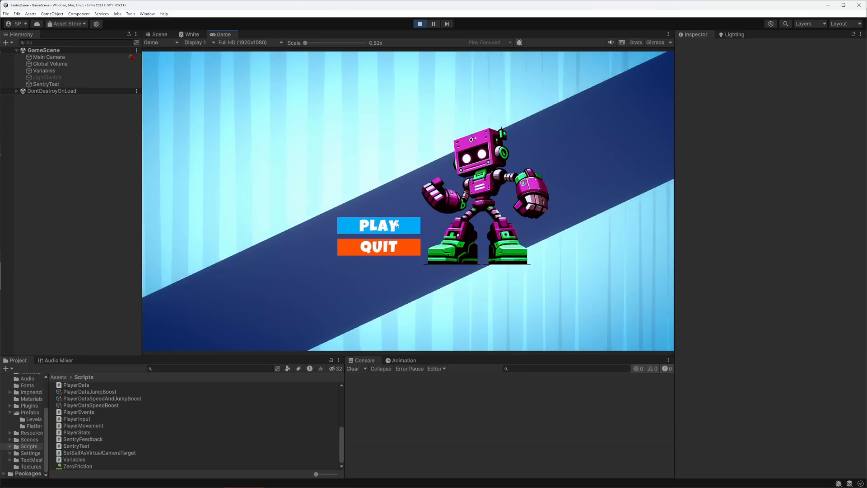
Start the game and send feedback 'The user can provide feedback which will get attached to the exception' with email my.option
{"action": "left_click", "coordinate": [379, 225]}
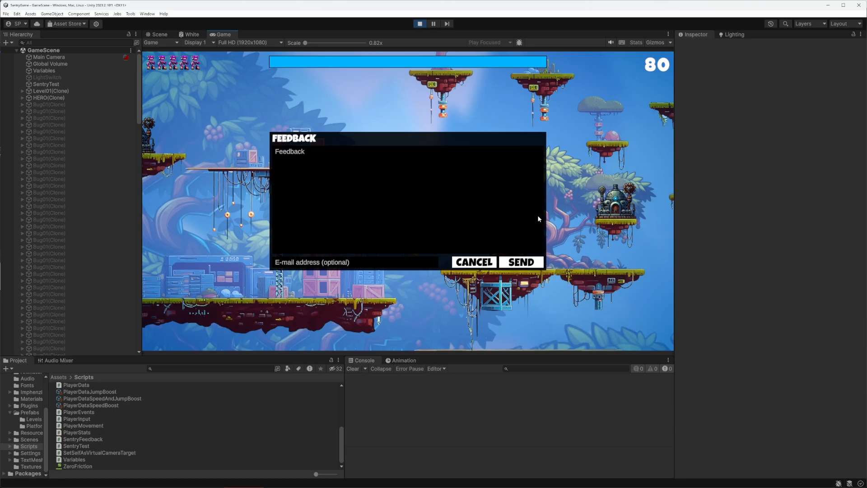
{"action": "type", "text": "The user c"}
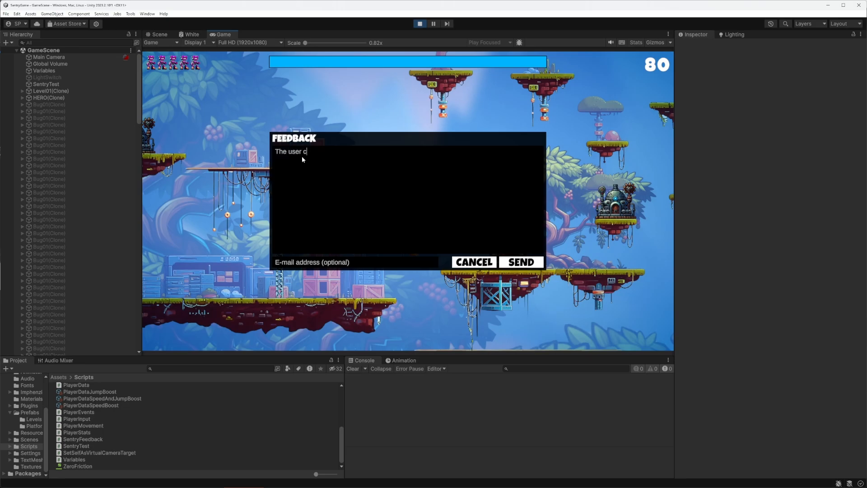
{"action": "type", "text": "an provide feedback which wil"}
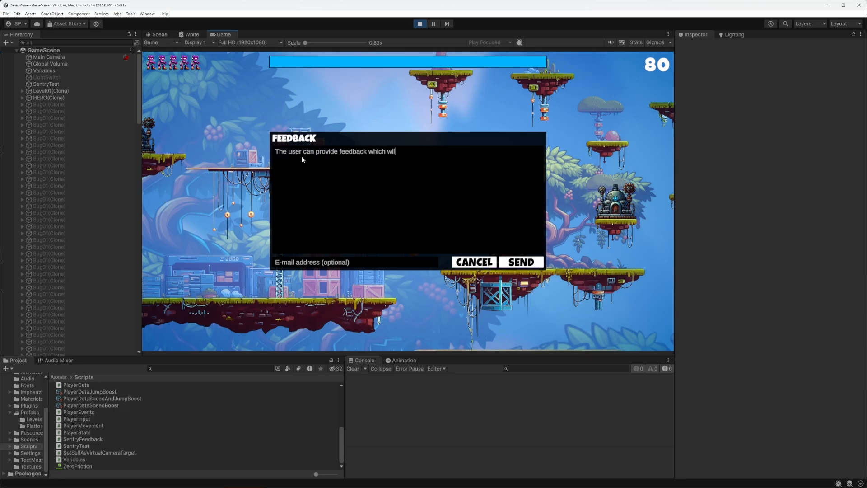
{"action": "type", "text": "l get attached to the exception"}
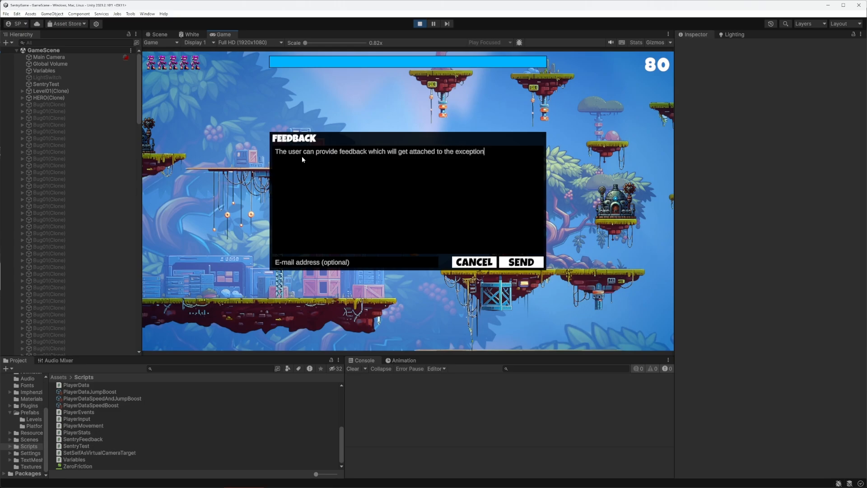
{"action": "type", "text": "my.optional.email@address.com"}
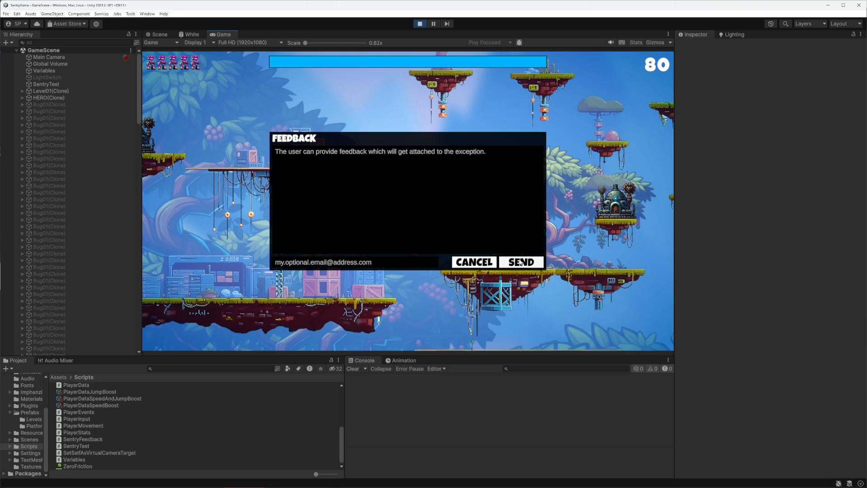
{"action": "left_click", "coordinate": [519, 261]}
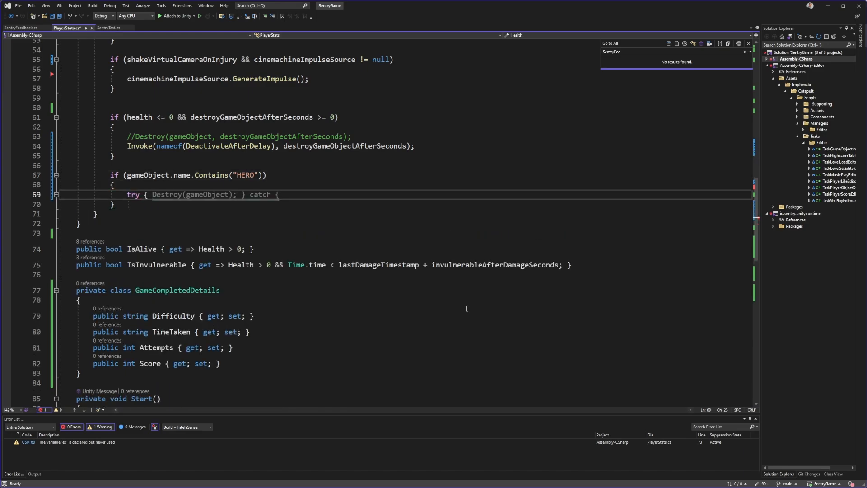
Wrap the HERO check in a try/catch throwing AccessViolationException and capture it via SentrySdk.CaptureException(ex)
{"action": "type", "text": "{ }"}
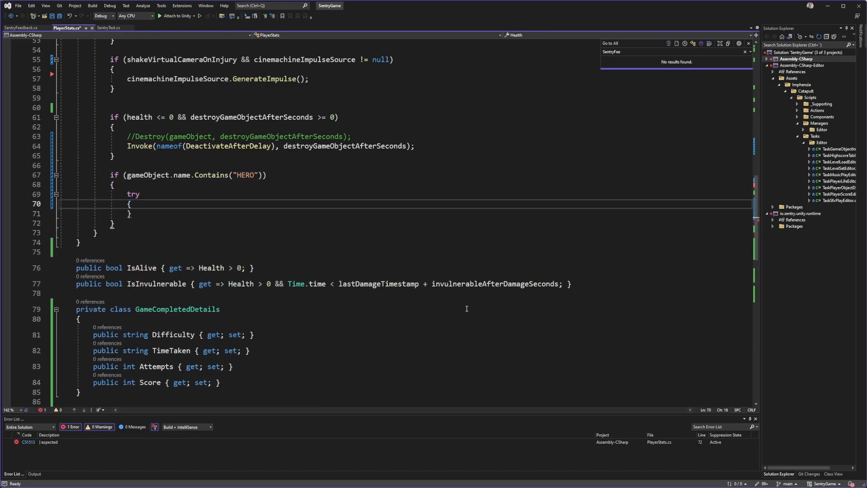
{"action": "type", "text": "throw new AccessViolationException();"}
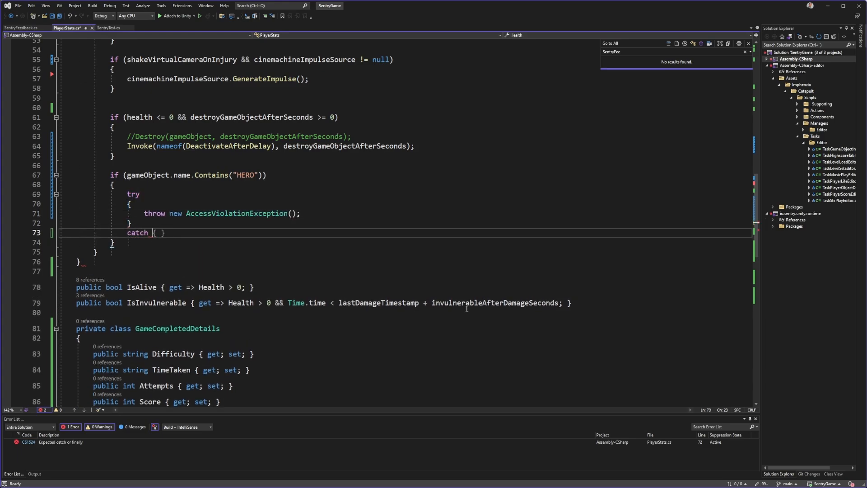
{"action": "type", "text": "(Exception ex)"}
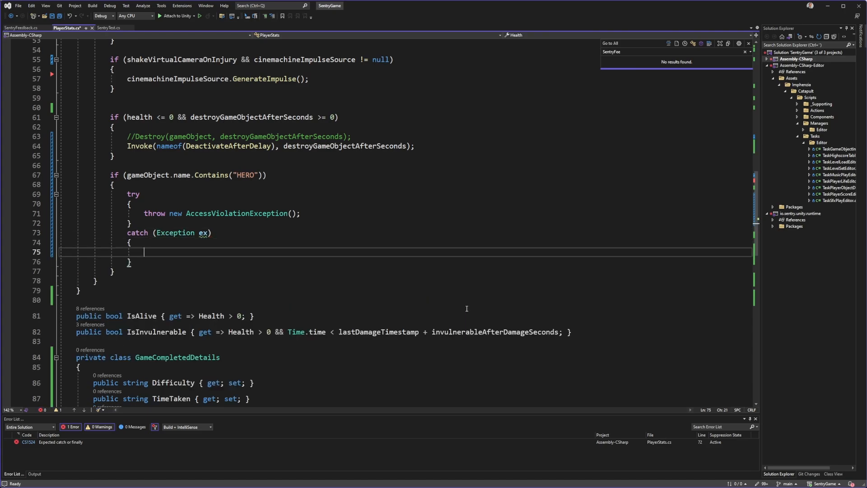
{"action": "type", "text": "var ev"}
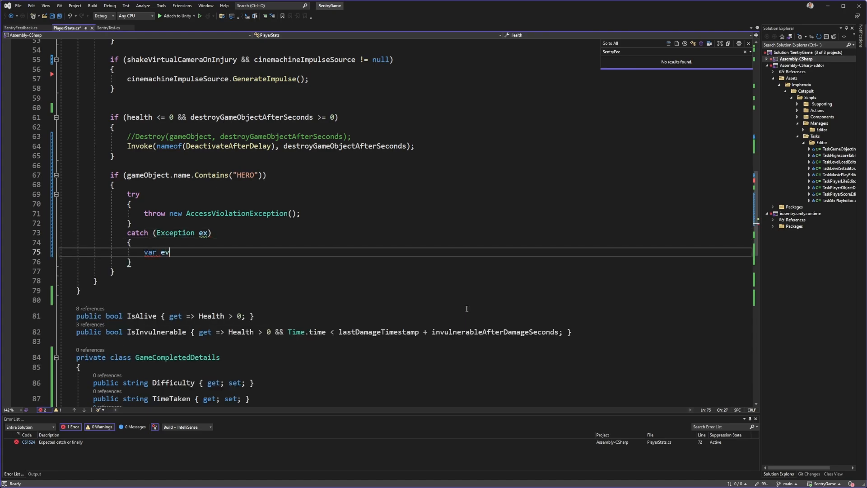
{"action": "type", "text": "entId ="}
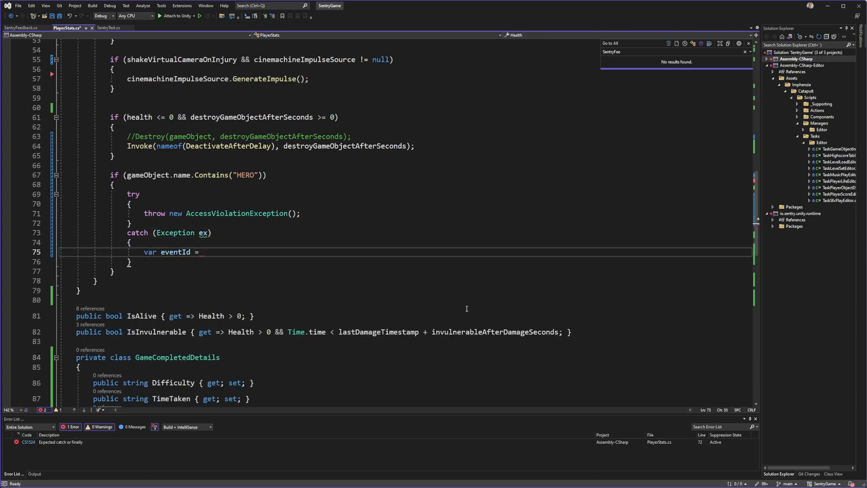
{"action": "type", "text": "SentrySdk"}
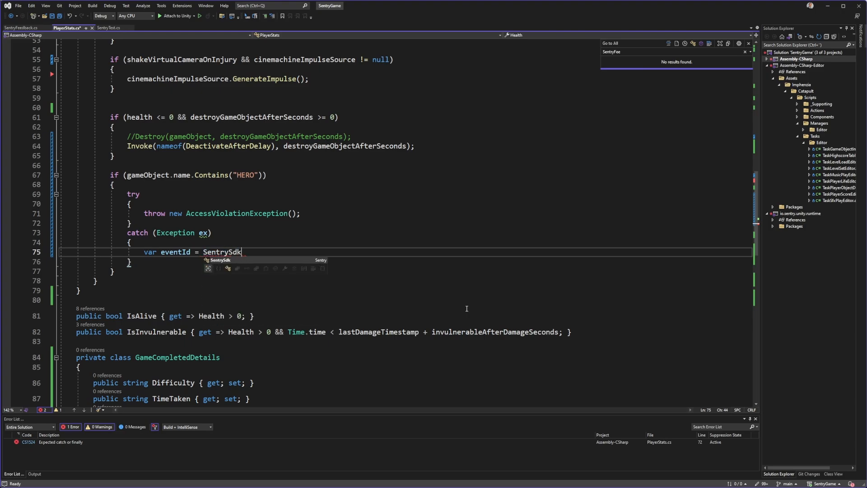
{"action": "type", "text": ".CaptureException(ex);"}
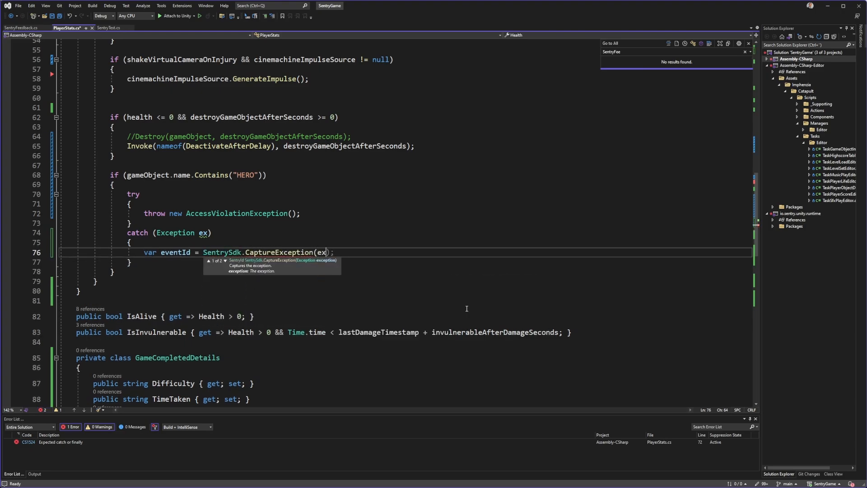
Find the SentryFeedback object with FindAnyObjectByType and call ShowFeedback(eventId)
{"action": "type", "text": "F"}
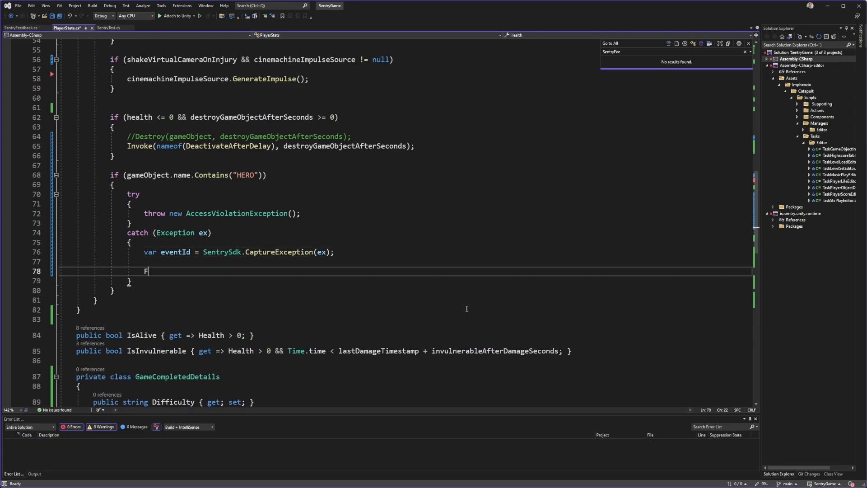
{"action": "type", "text": "indAnyObjectByType"}
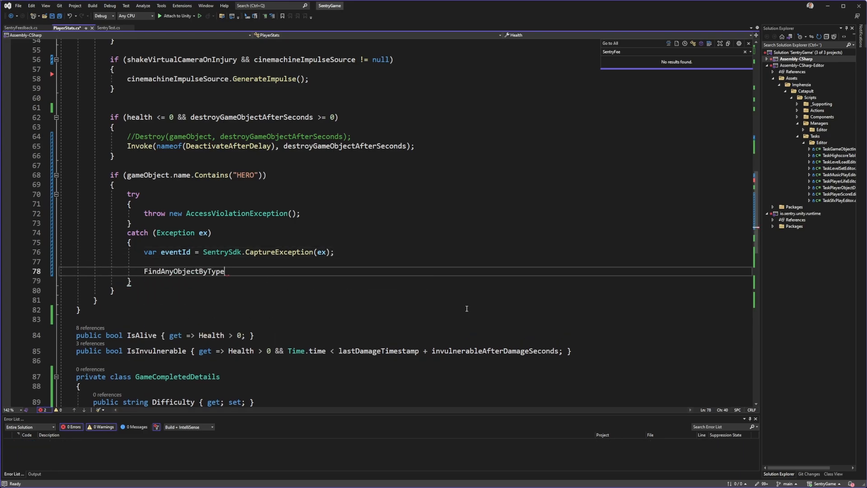
{"action": "type", "text": "<SentryFeedback>"}
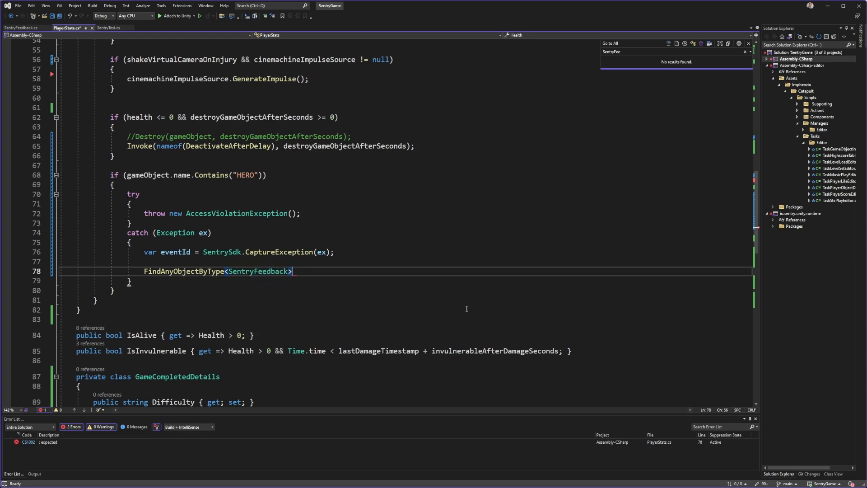
{"action": "type", "text": "(FindObjectsInactive.Include"}
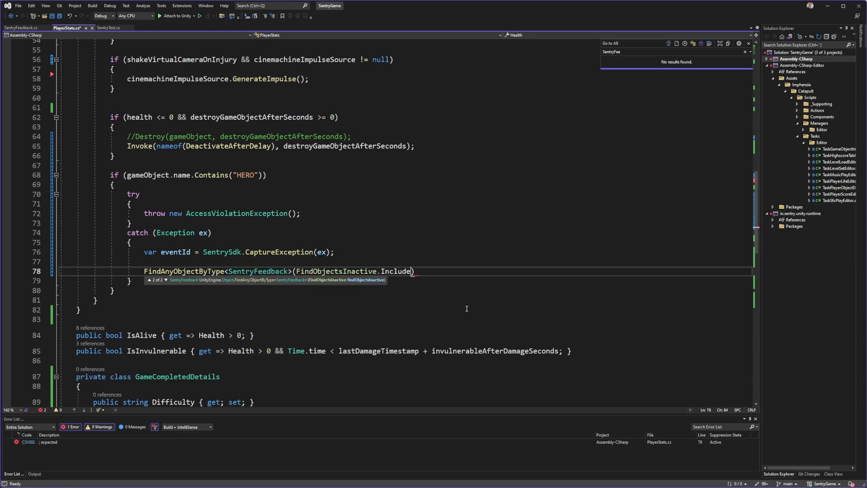
{"action": "type", "text": ".ShowFeedback(eventId);"}
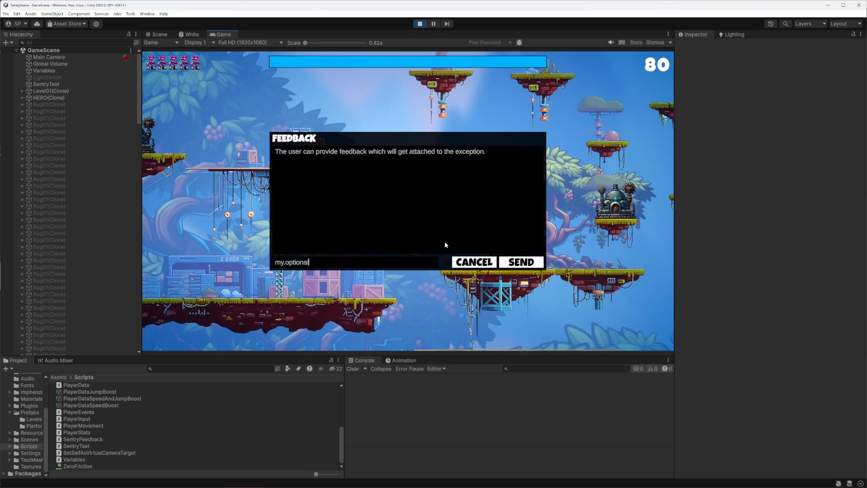
Send the filled-in feedback form so it attaches to the AccessViolationException event
{"action": "left_click", "coordinate": [519, 261]}
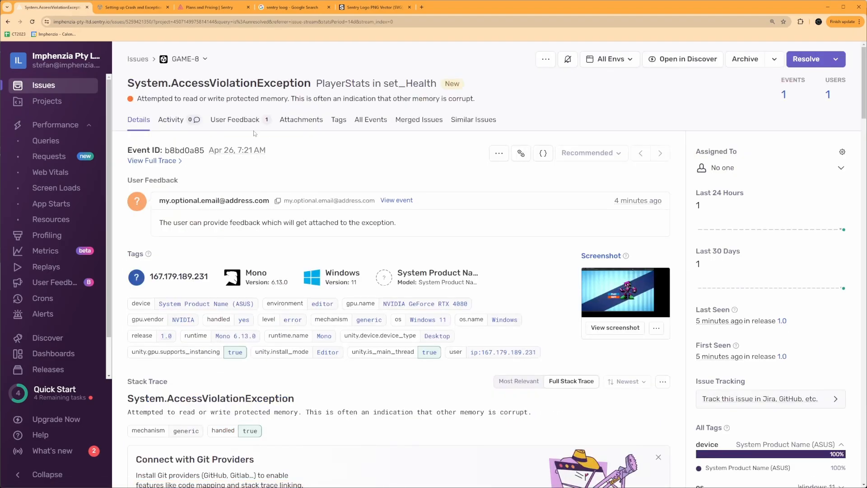
{"action": "left_click", "coordinate": [234, 119]}
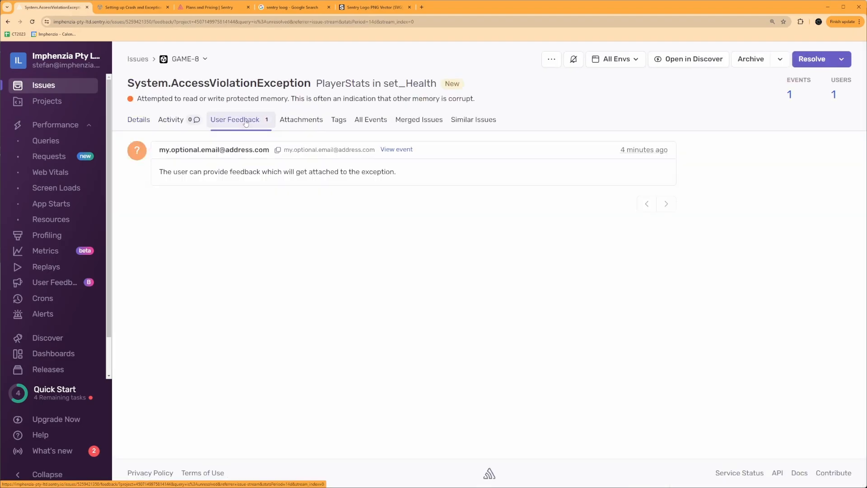
{"action": "mouse_move", "coordinate": [404, 224]}
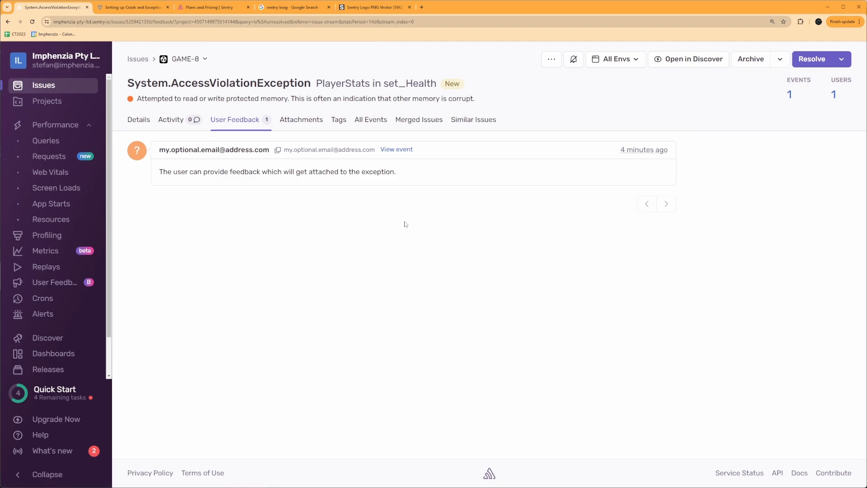
{"action": "mouse_move", "coordinate": [404, 154]}
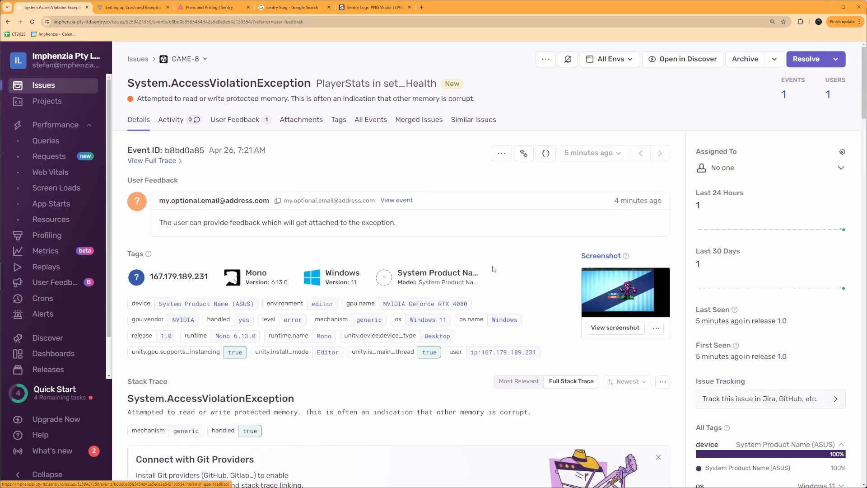
{"action": "mouse_move", "coordinate": [570, 265]}
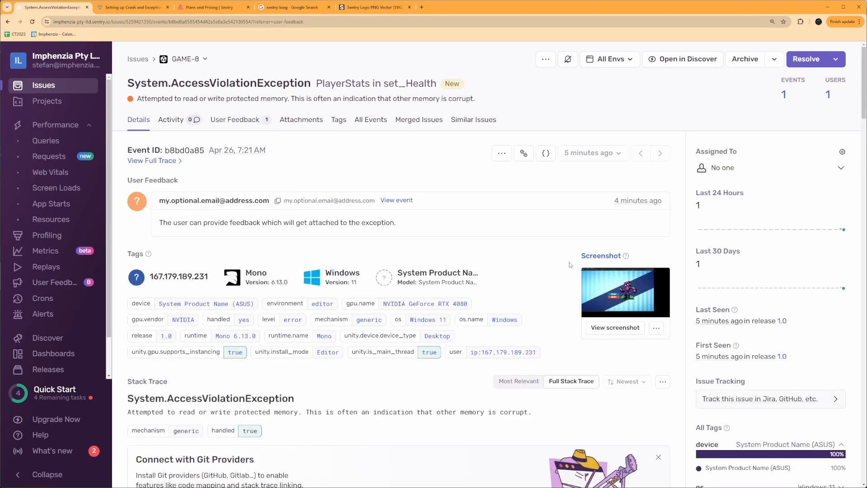
{"action": "scroll", "scroll_direction": "down", "scroll_amount": 3}
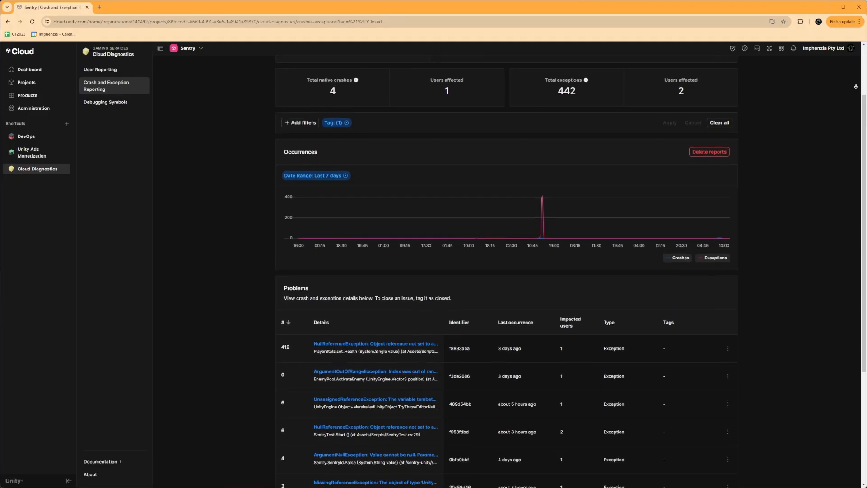
Open the top 412-event NullReferenceException problem report and review its Metadata and Logs
{"action": "scroll", "scroll_direction": "down", "scroll_amount": 3}
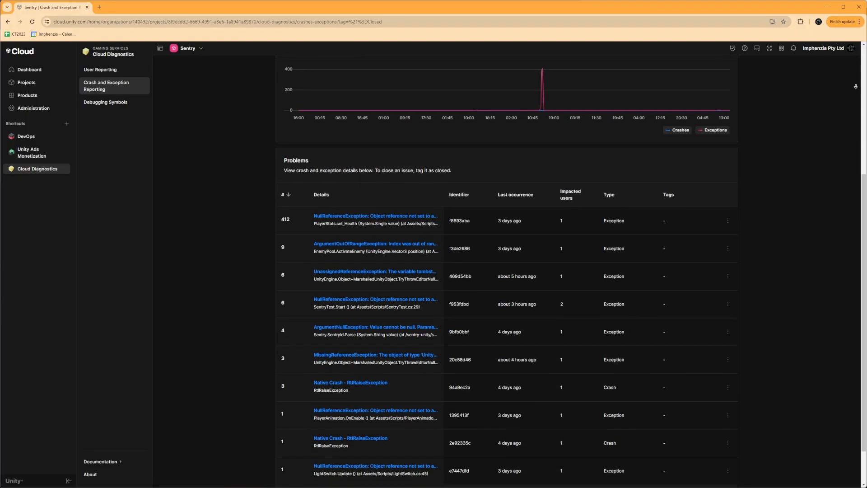
{"action": "scroll", "scroll_direction": "down", "scroll_amount": 3}
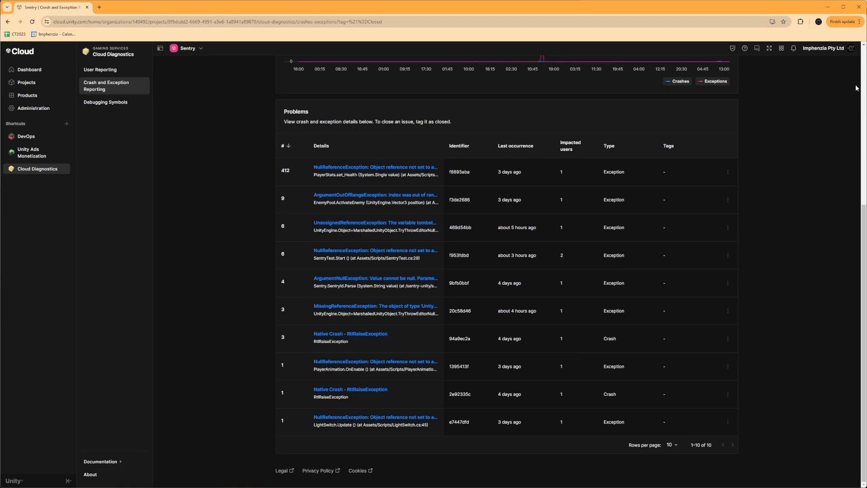
{"action": "left_click", "coordinate": [375, 167]}
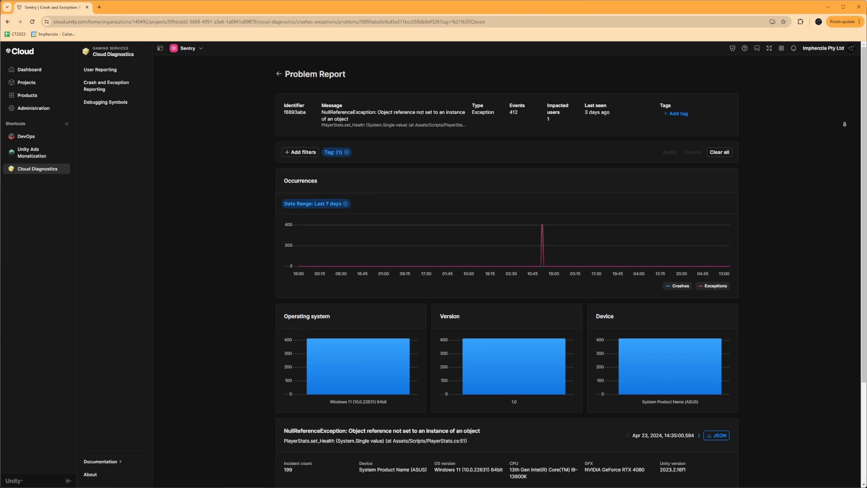
{"action": "scroll", "scroll_direction": "down", "scroll_amount": 3}
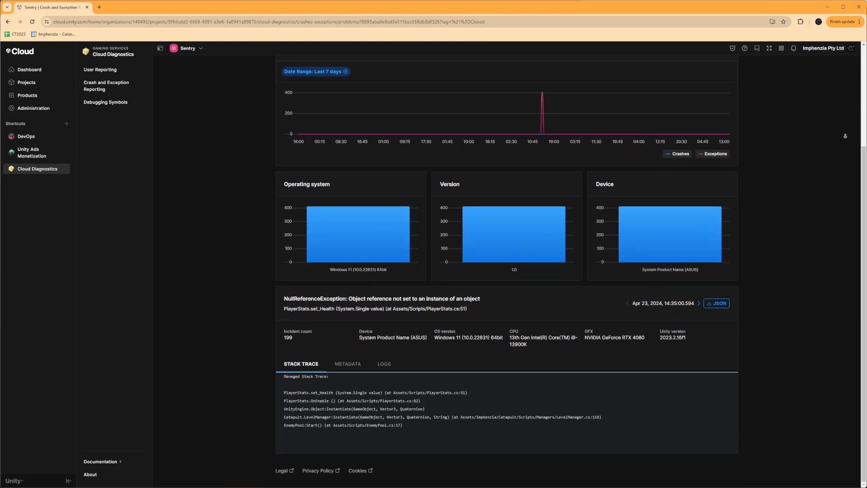
{"action": "mouse_move", "coordinate": [844, 151]}
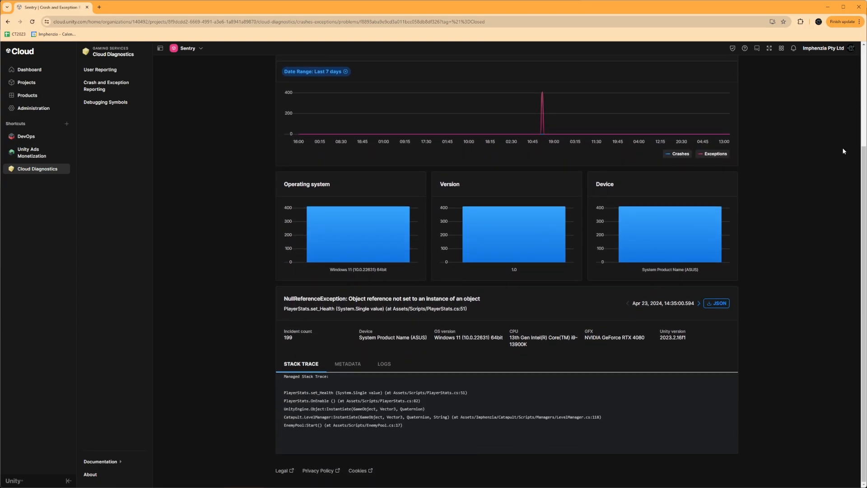
{"action": "left_click", "coordinate": [348, 364]}
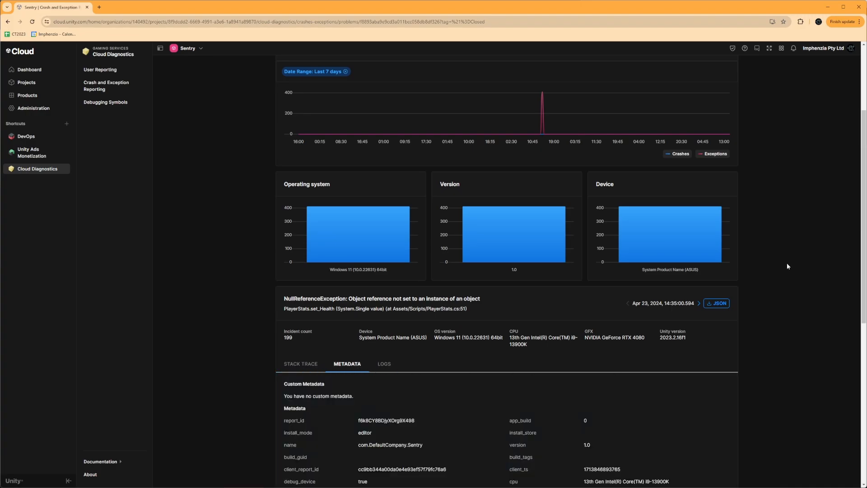
{"action": "scroll", "scroll_direction": "down", "scroll_amount": 3}
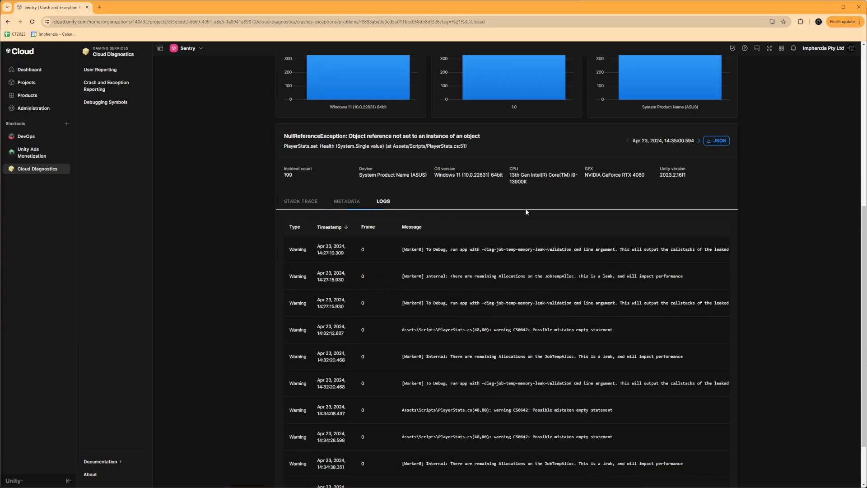
{"action": "scroll", "scroll_direction": "down", "scroll_amount": 3}
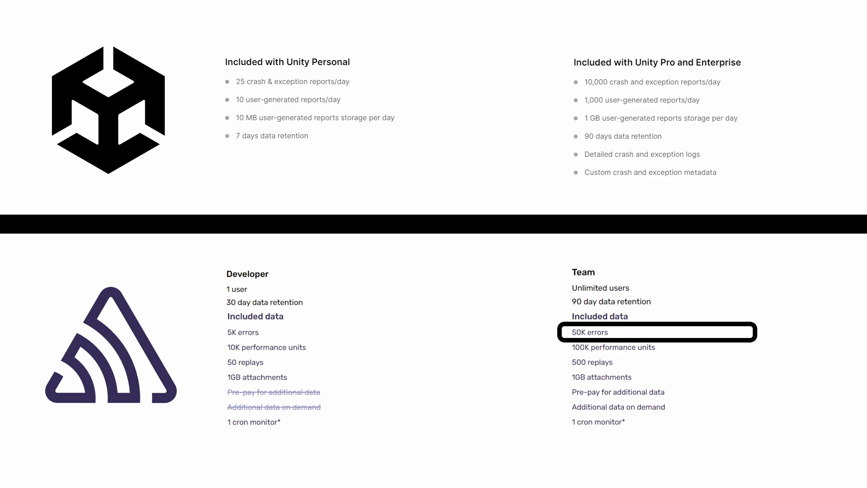
{"action": "mouse_move", "coordinate": [657, 61]}
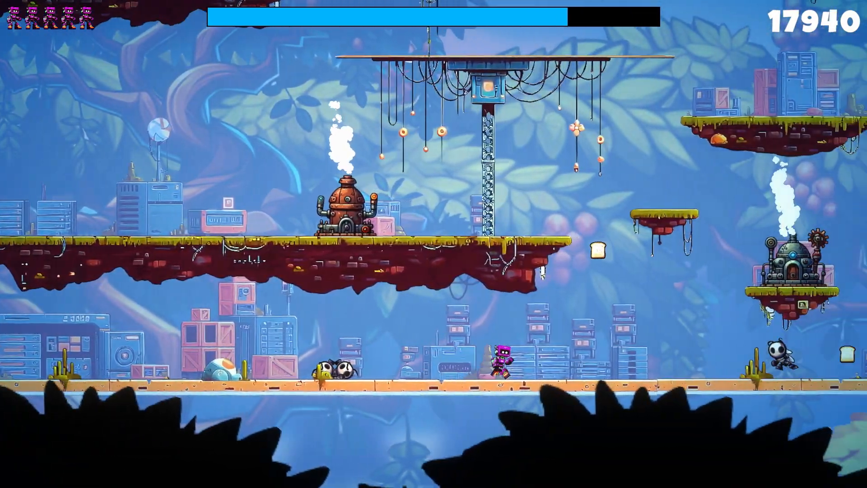
{"action": "scroll", "scroll_direction": "right", "scroll_amount": 3}
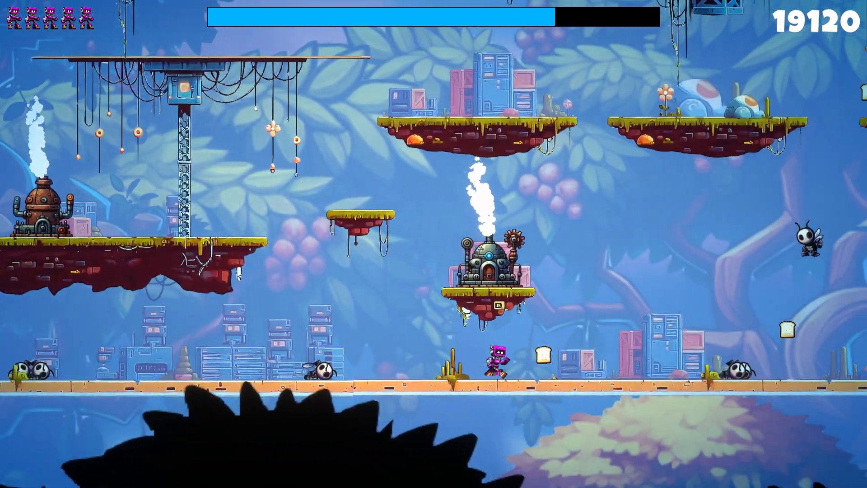